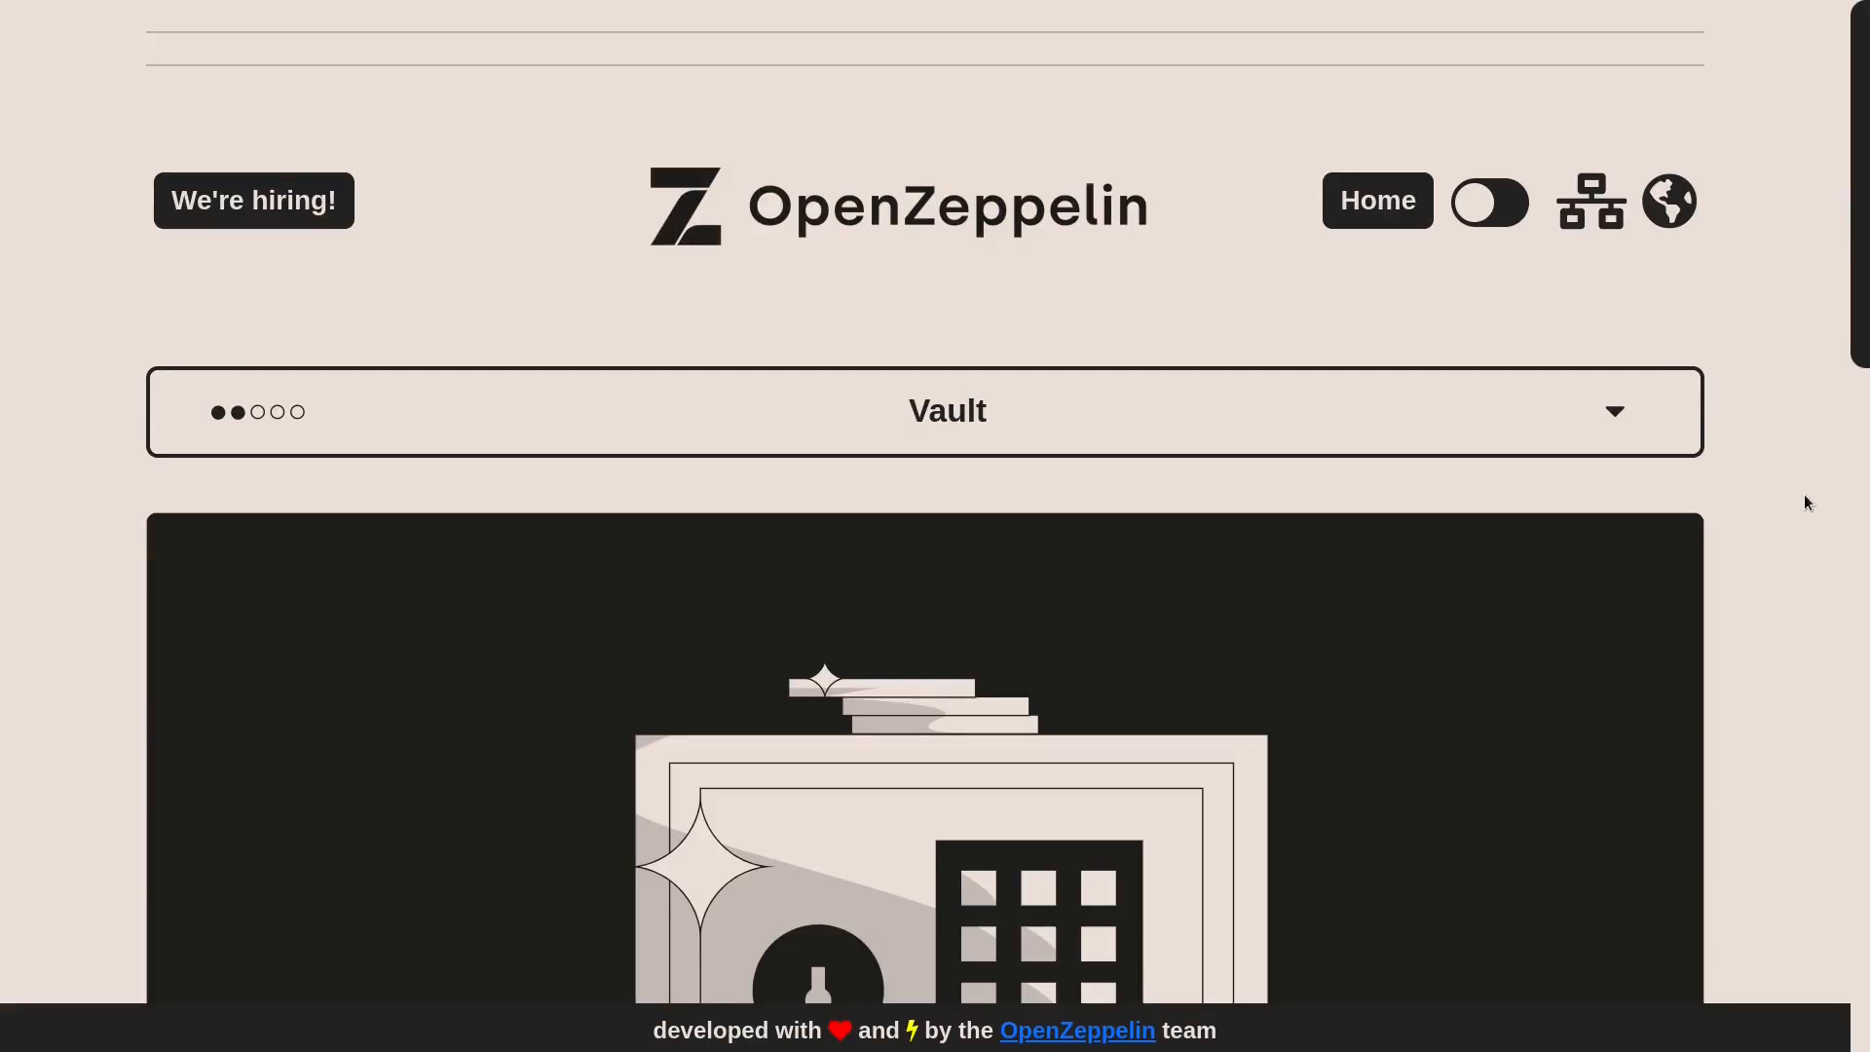
Read through the Vault source and highlight every use of the locked variable
scroll("down", 3)
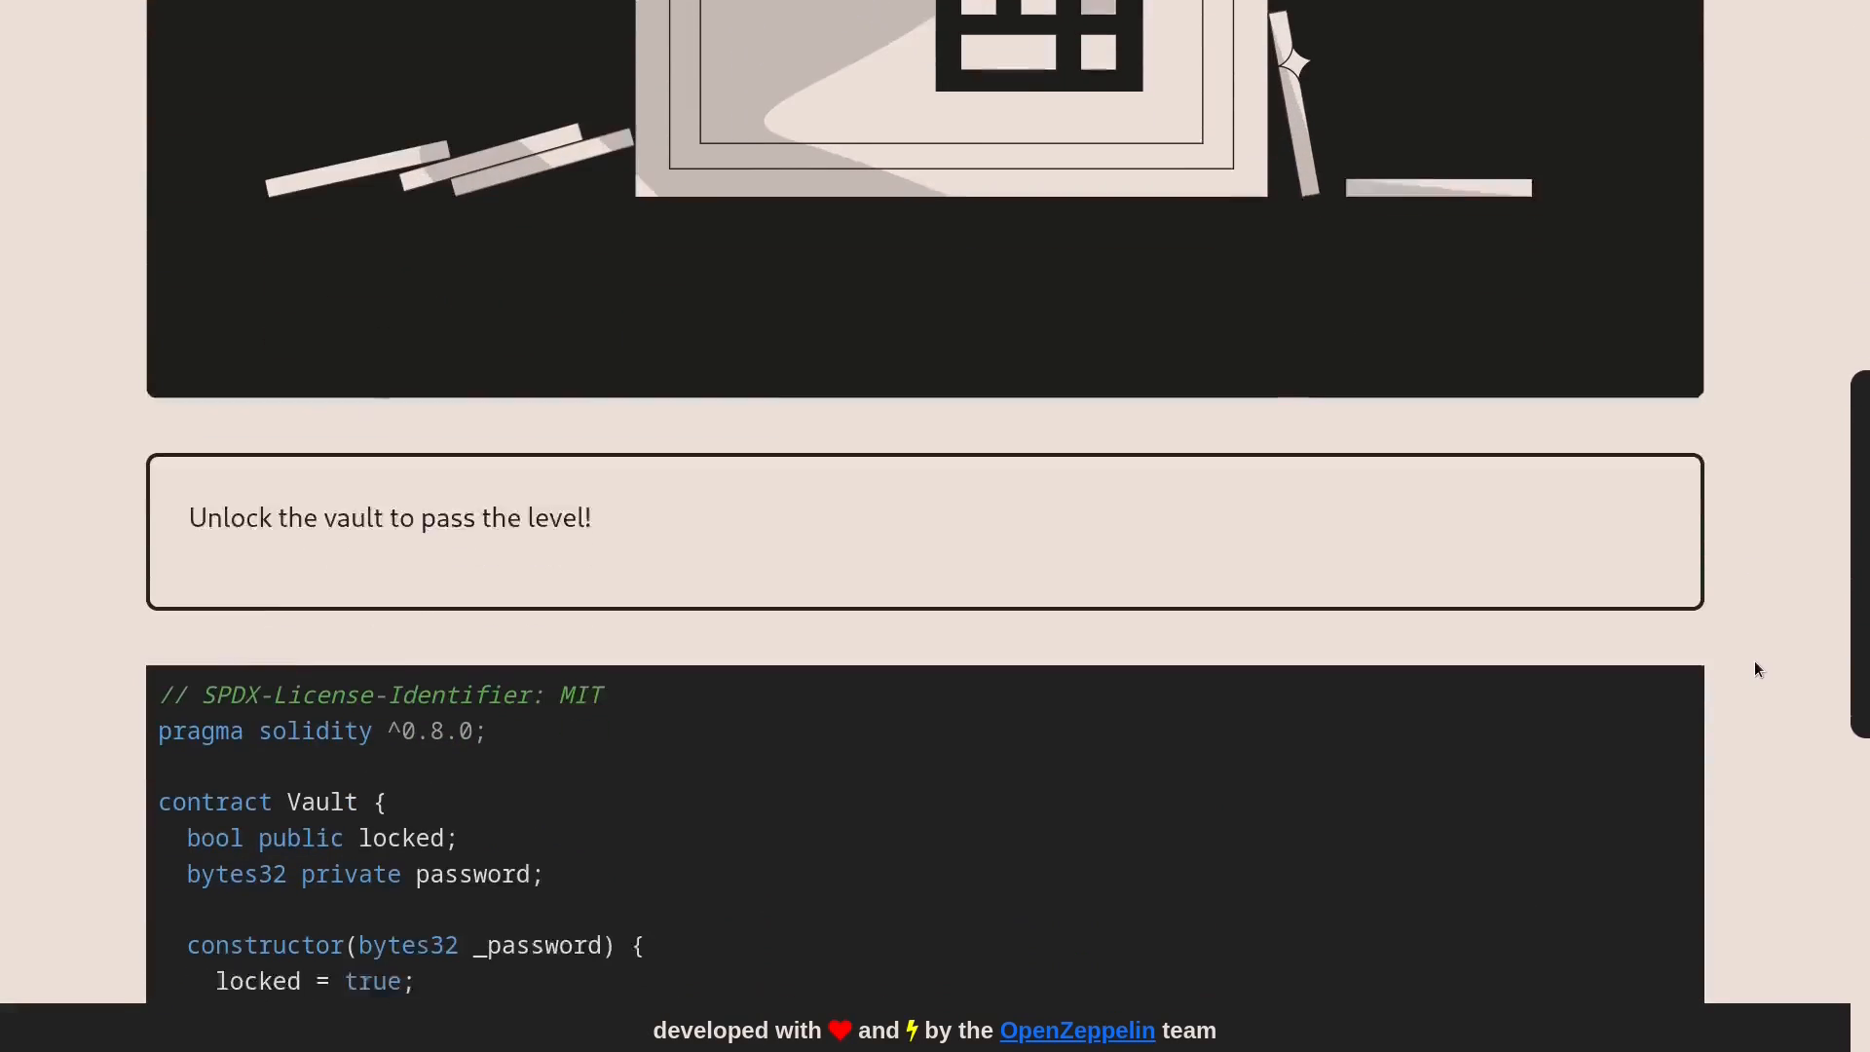
scroll("down", 3)
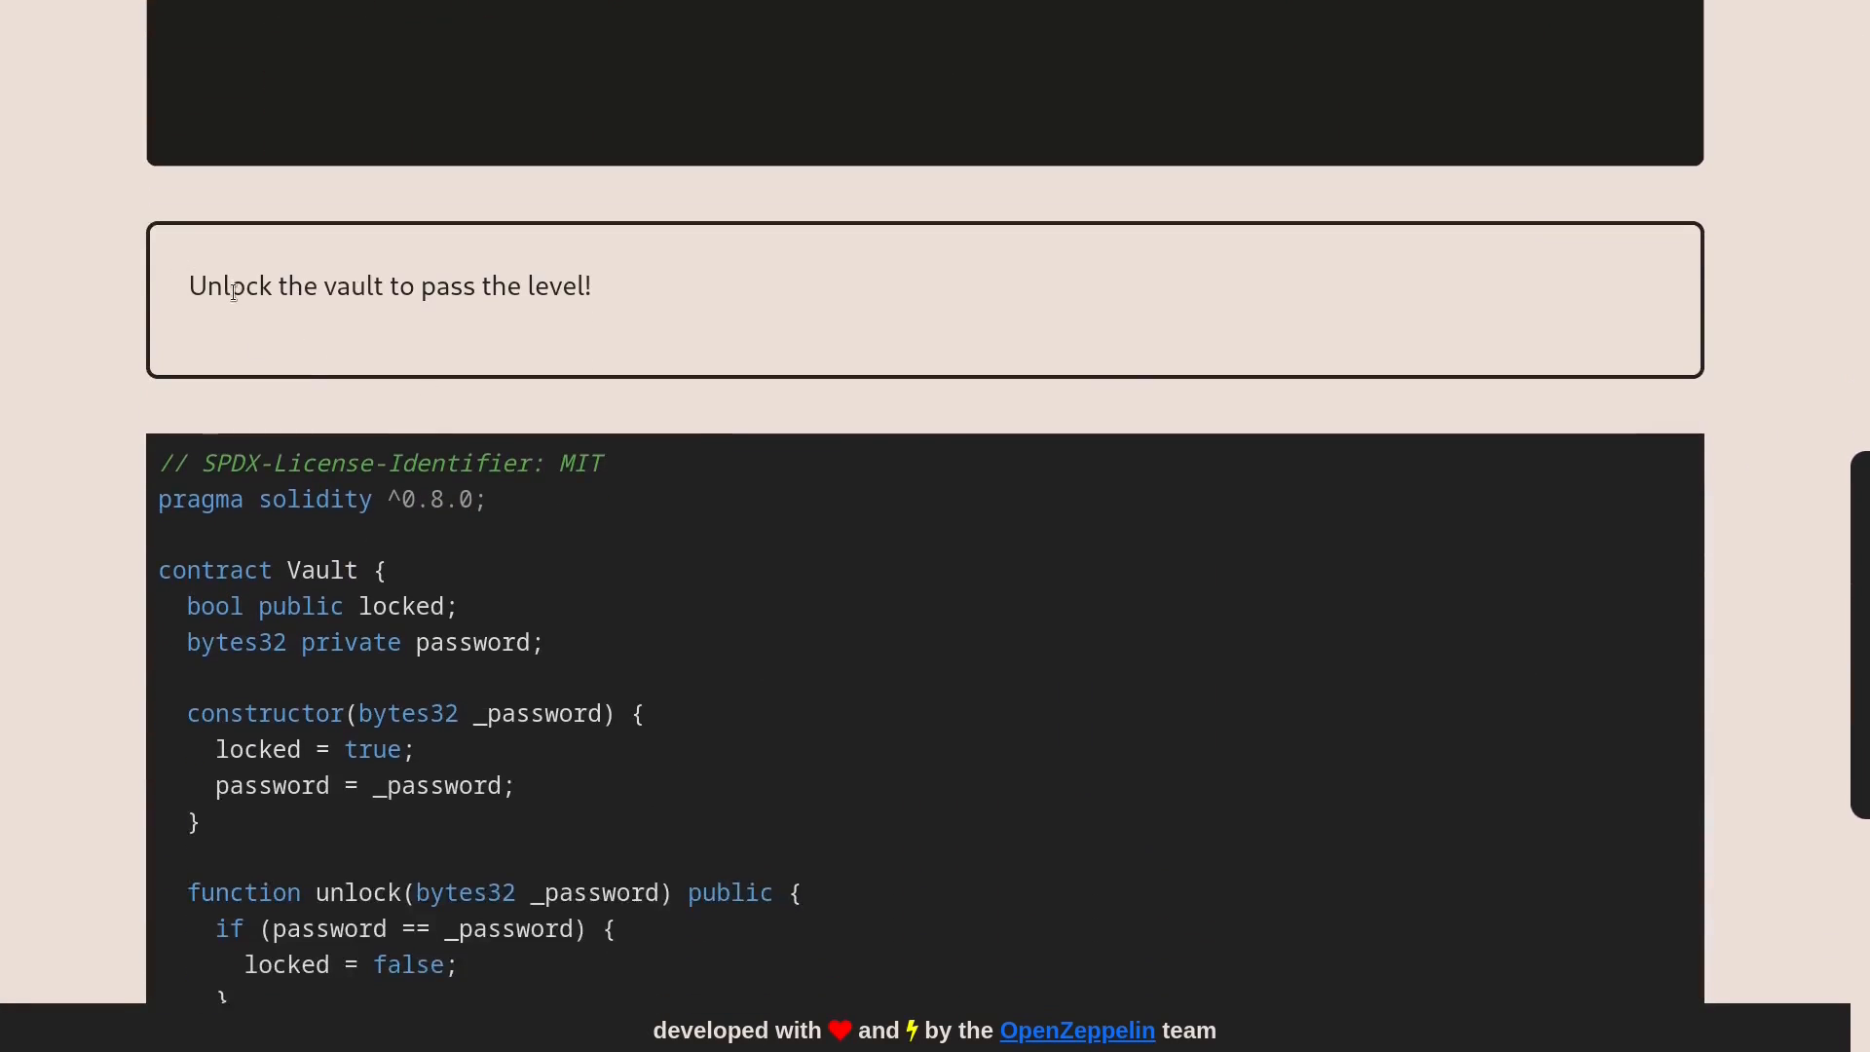
double_click(402, 286)
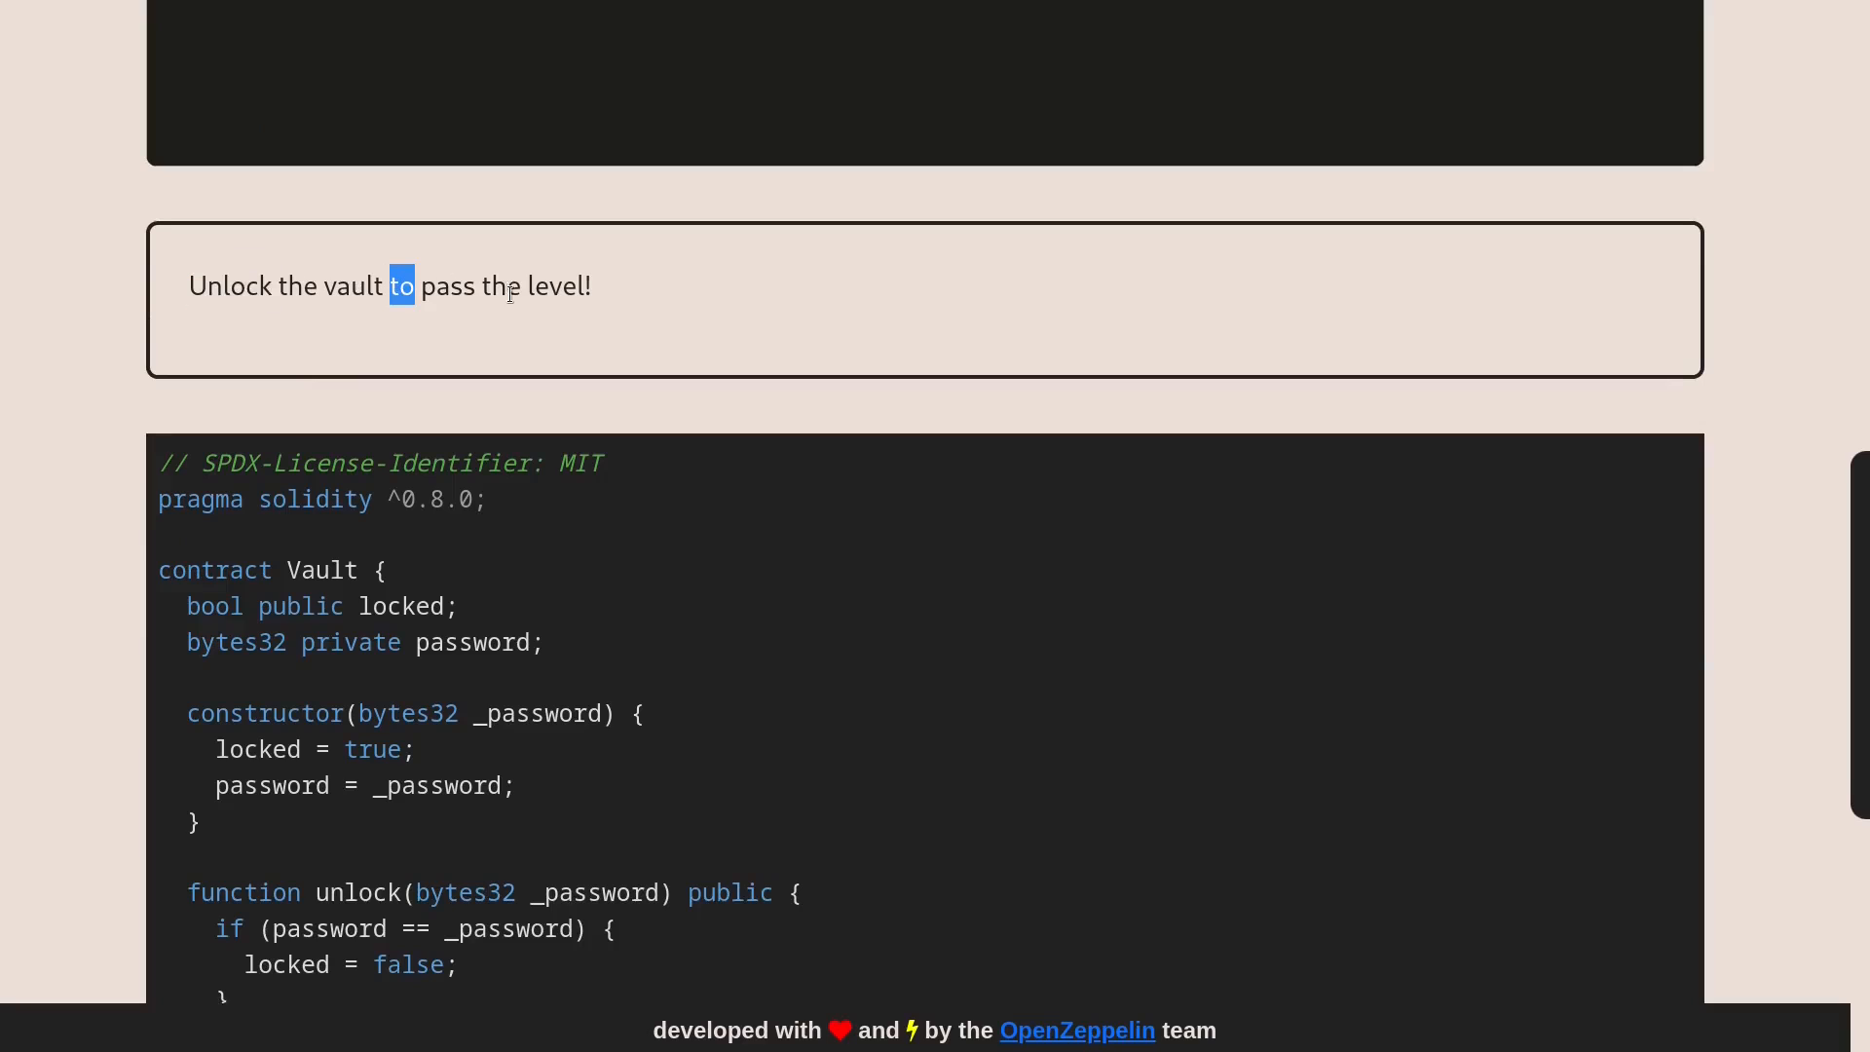
scroll("down", 3)
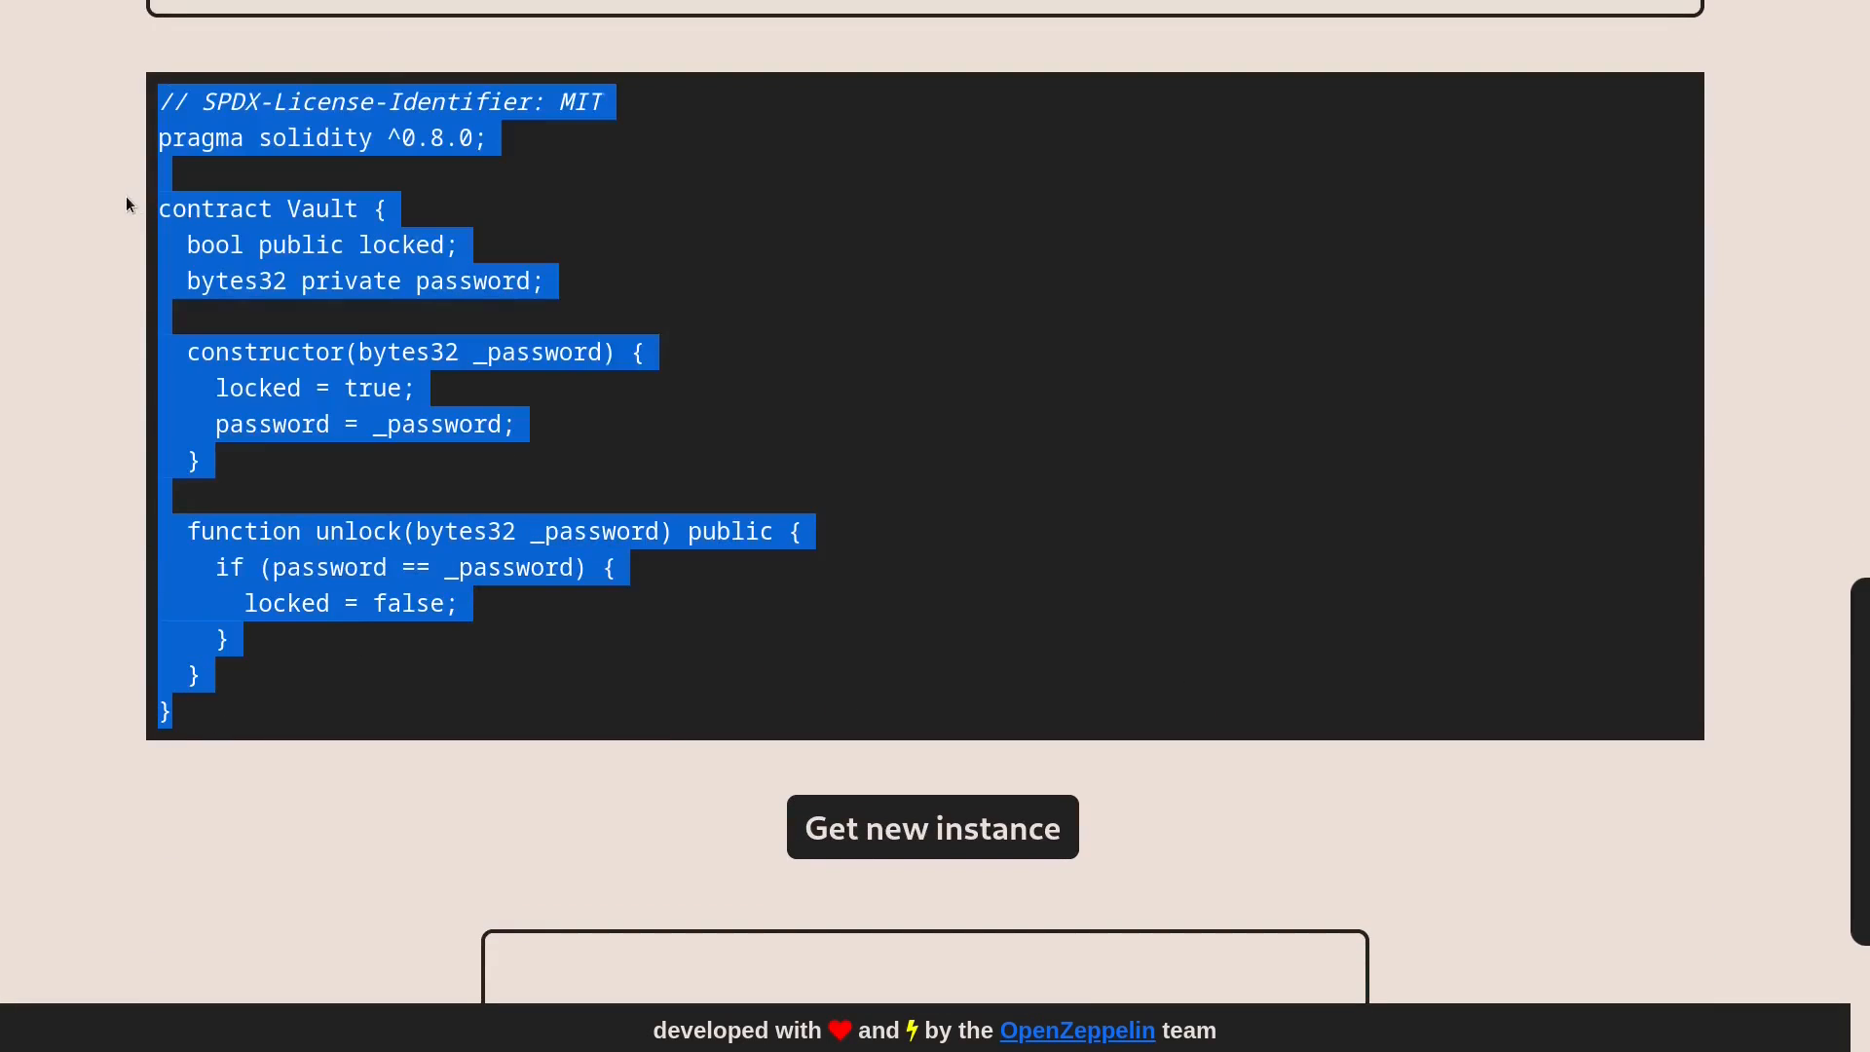
left_click(355, 246)
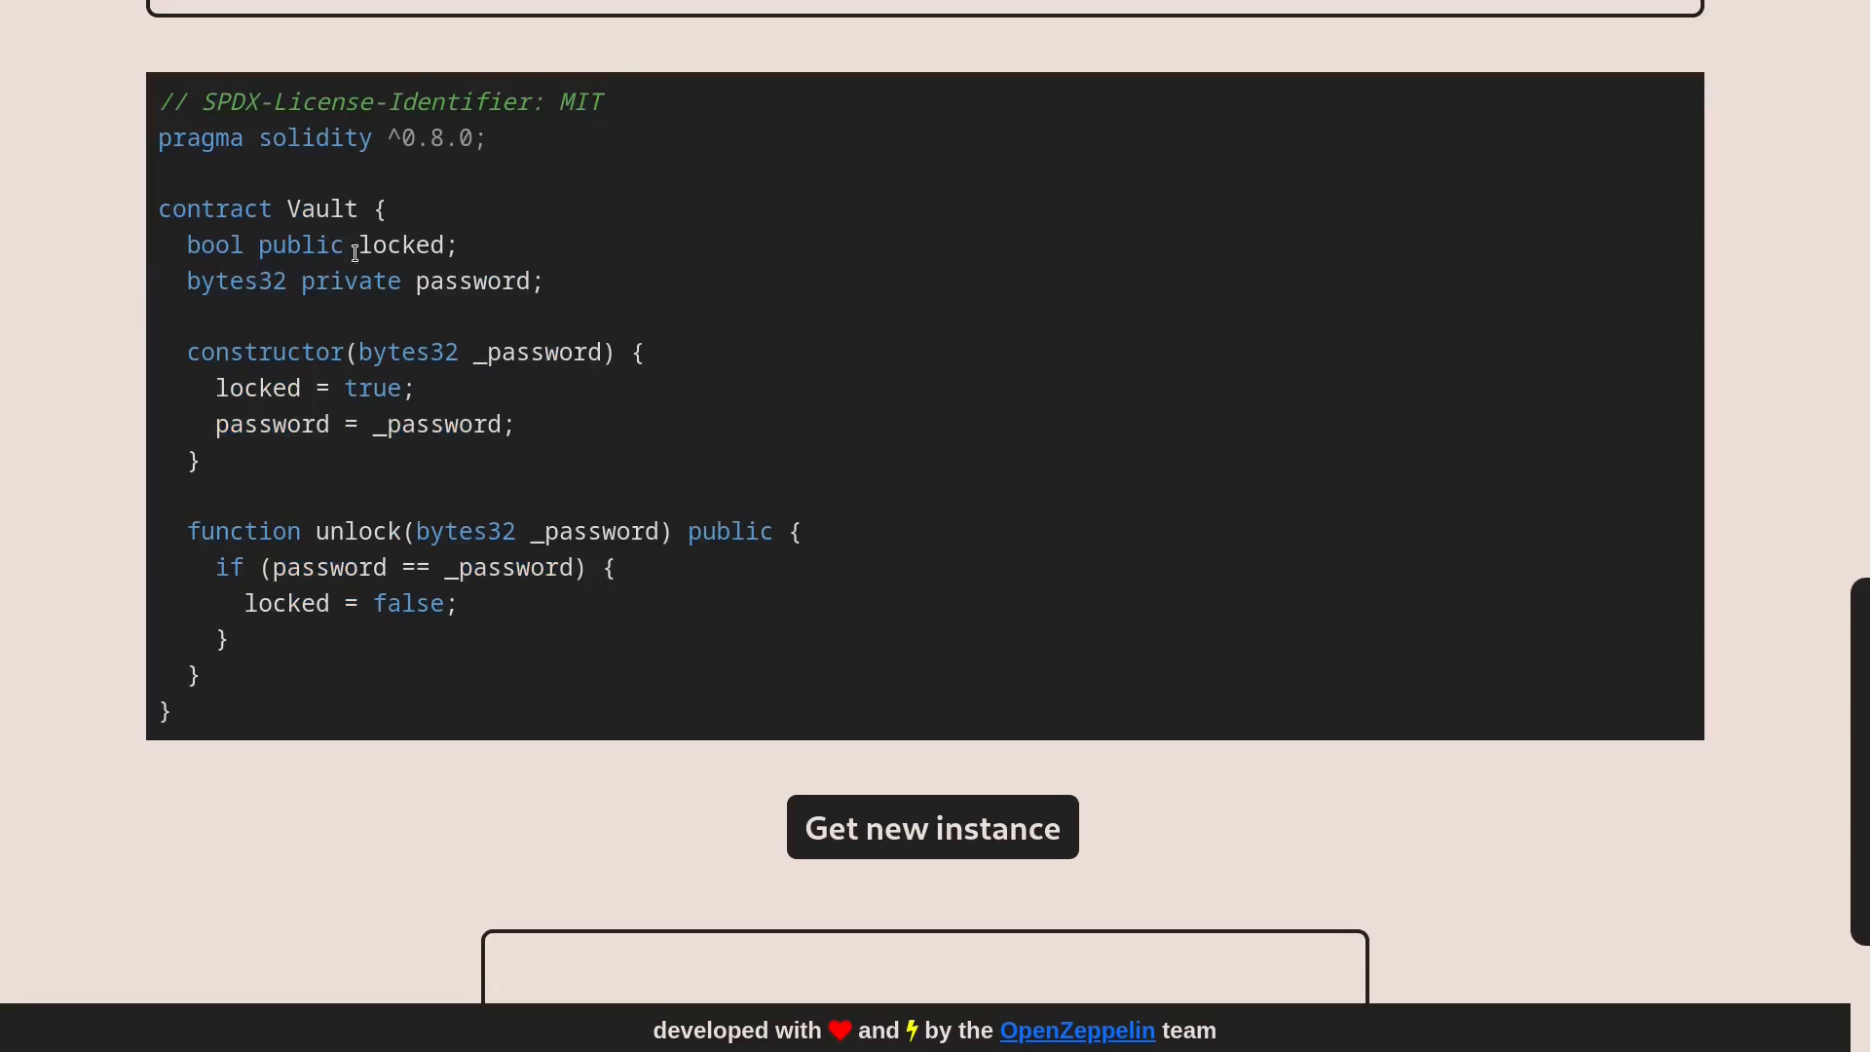
mouse_move(880, 836)
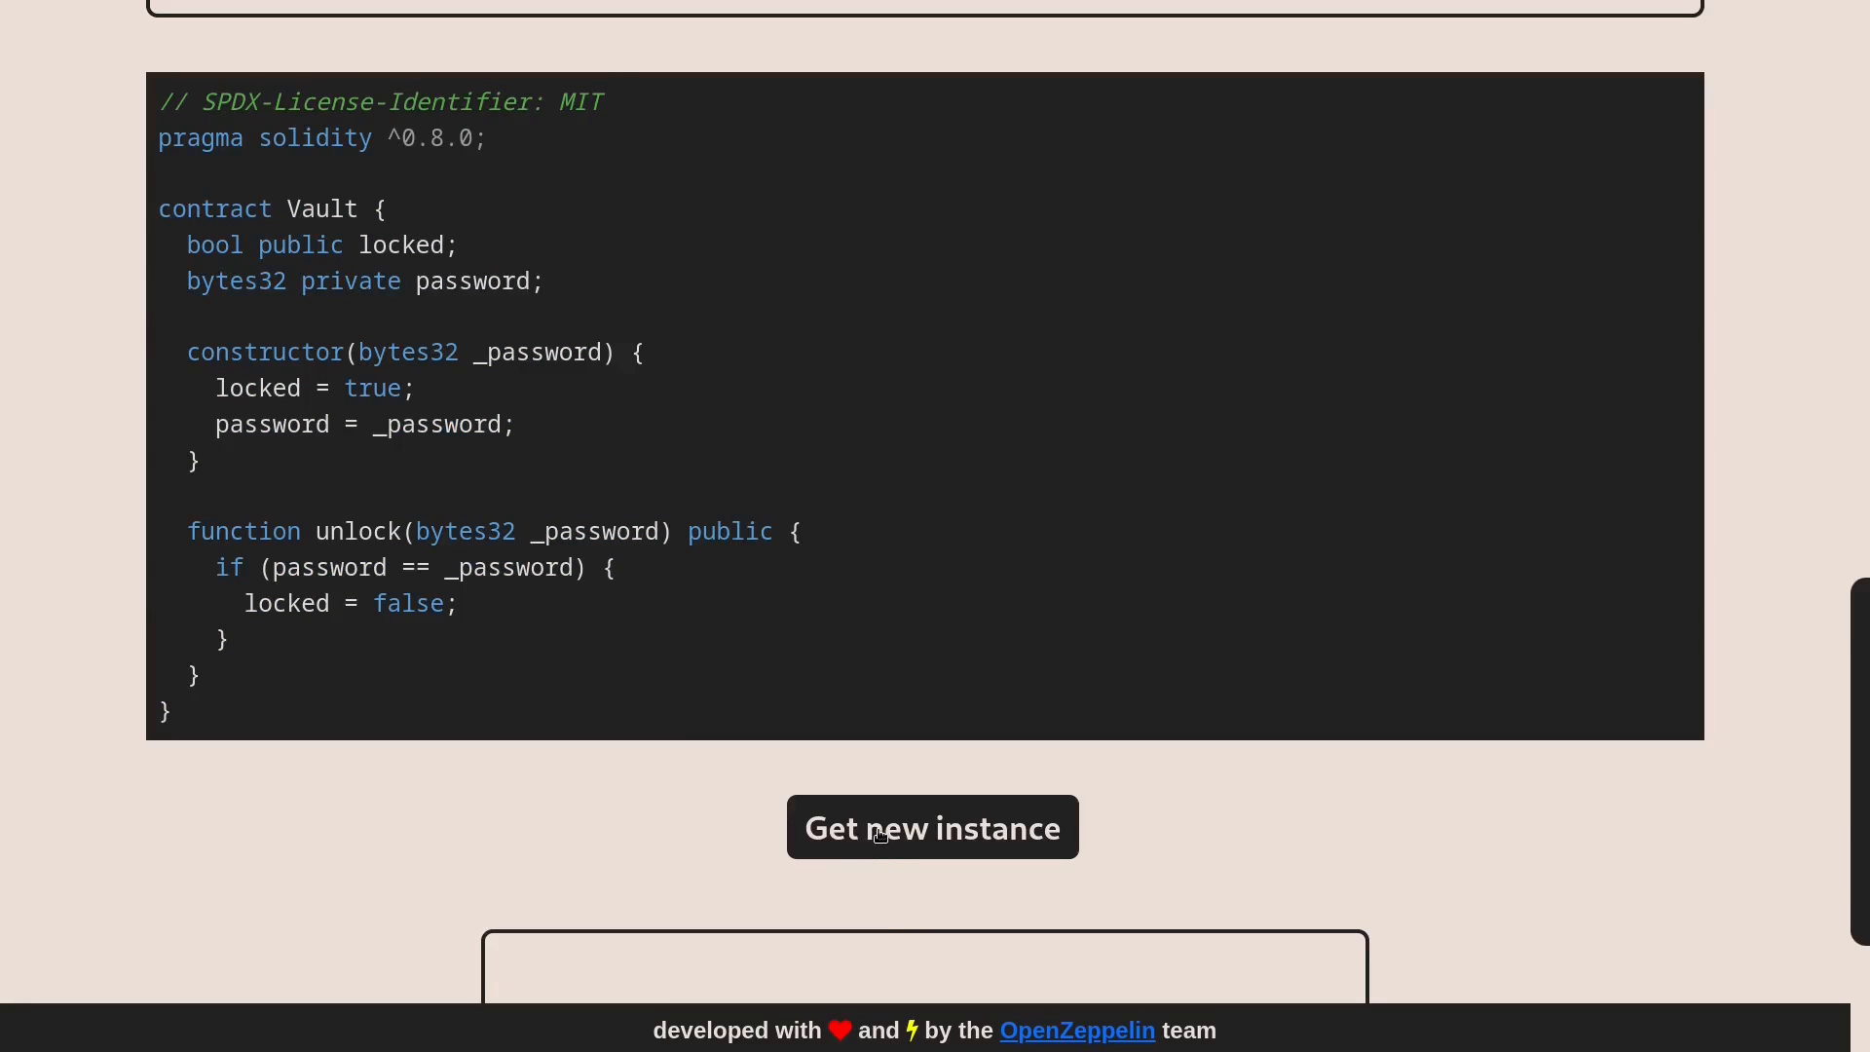
mouse_move(1773, 651)
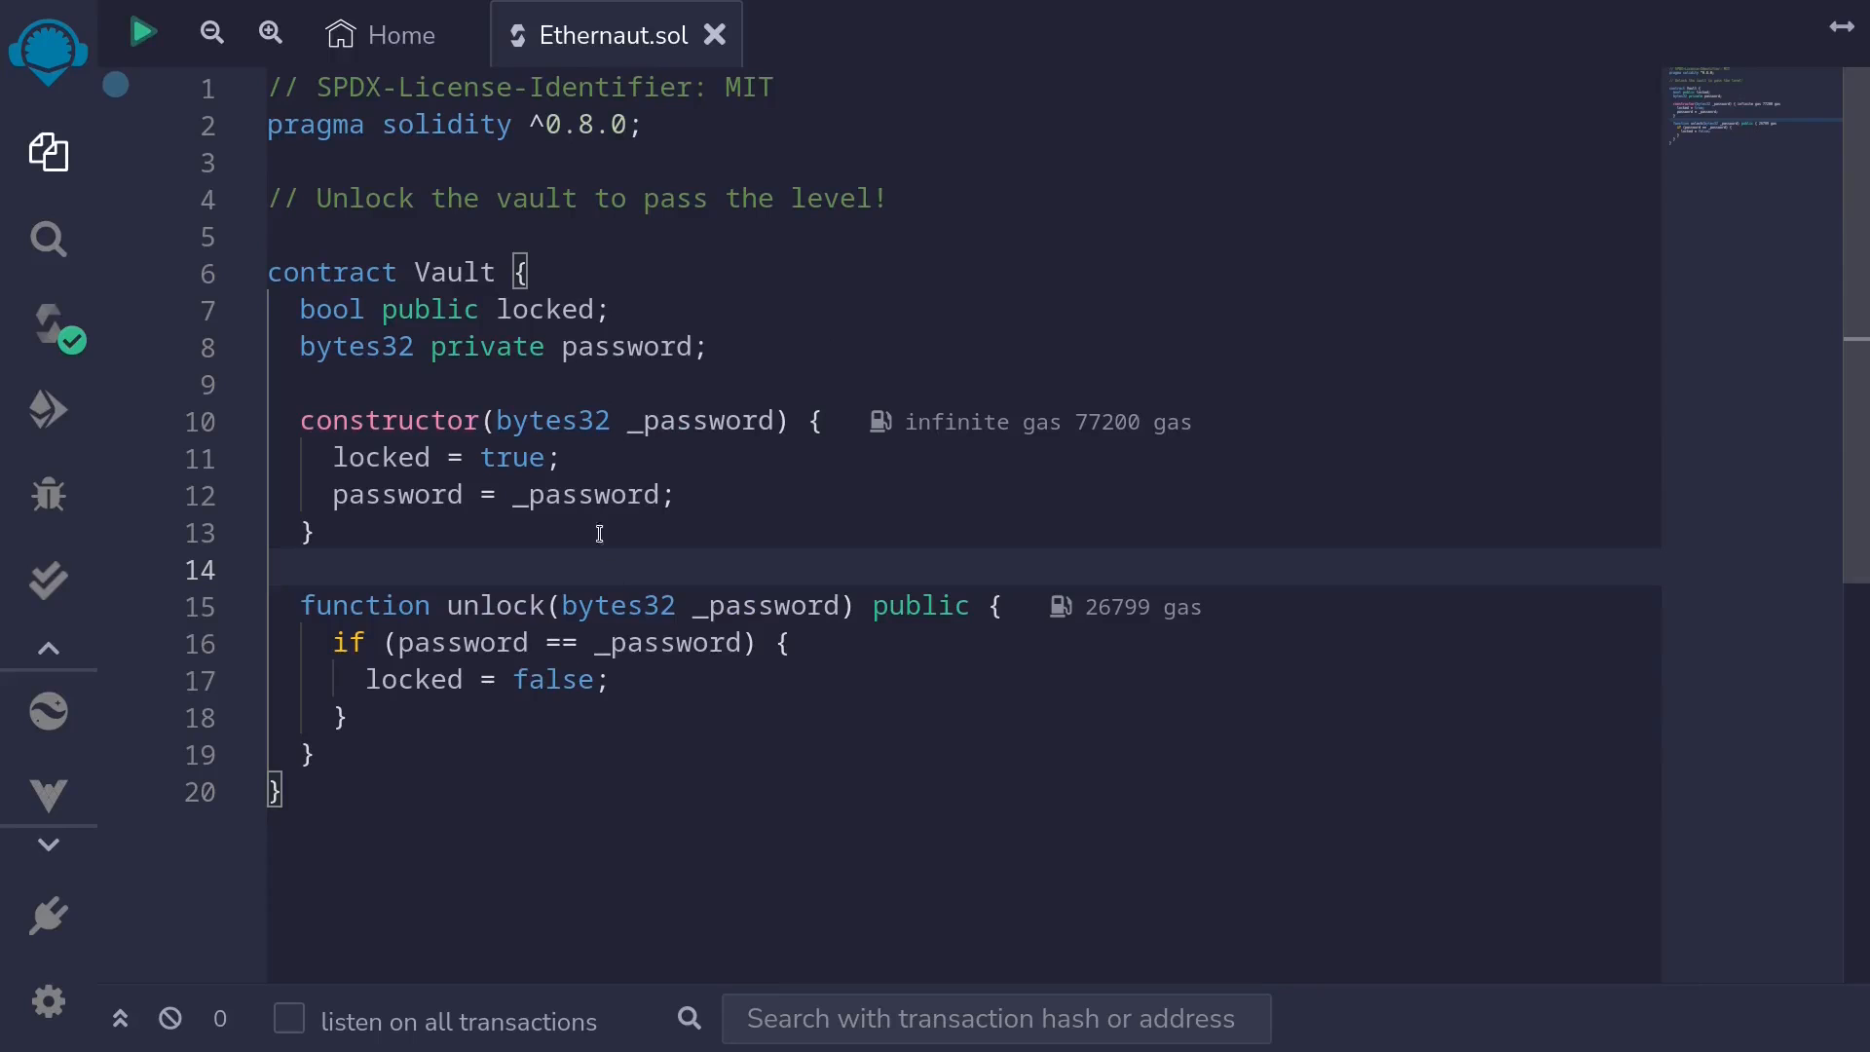
mouse_move(325, 226)
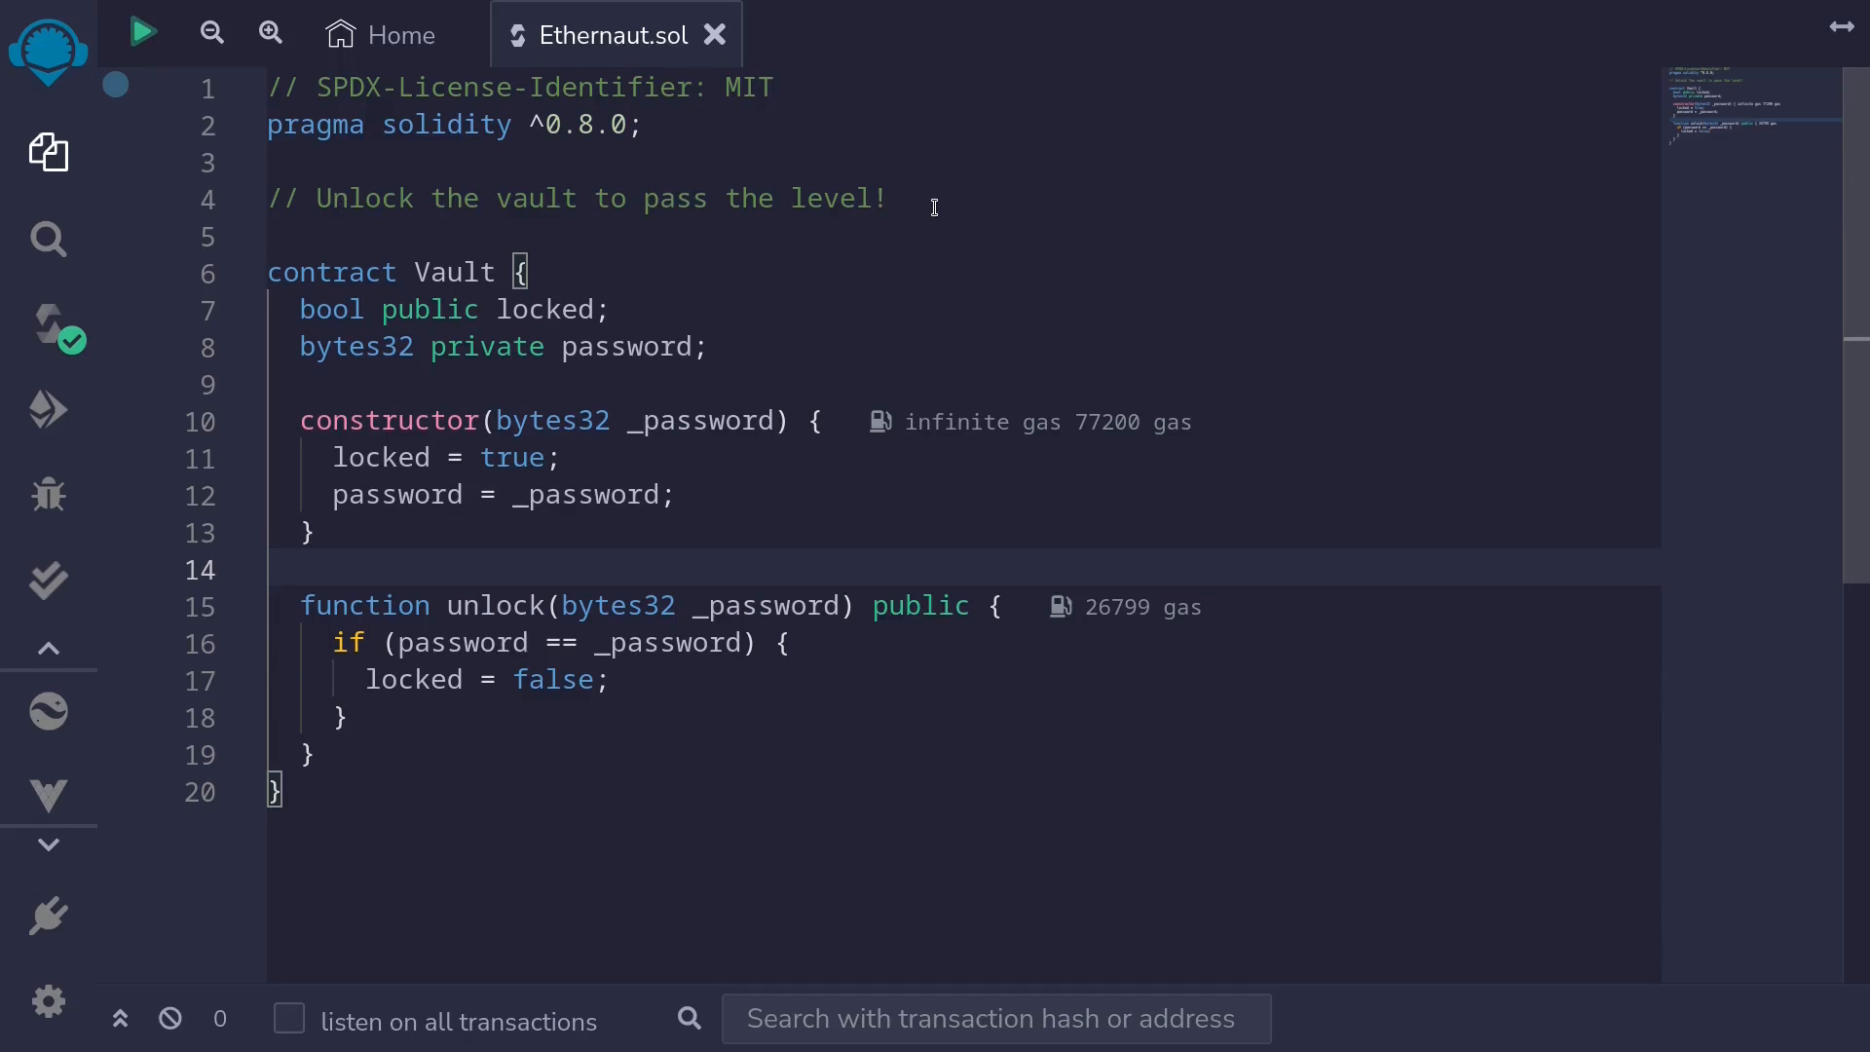
double_click(543, 310)
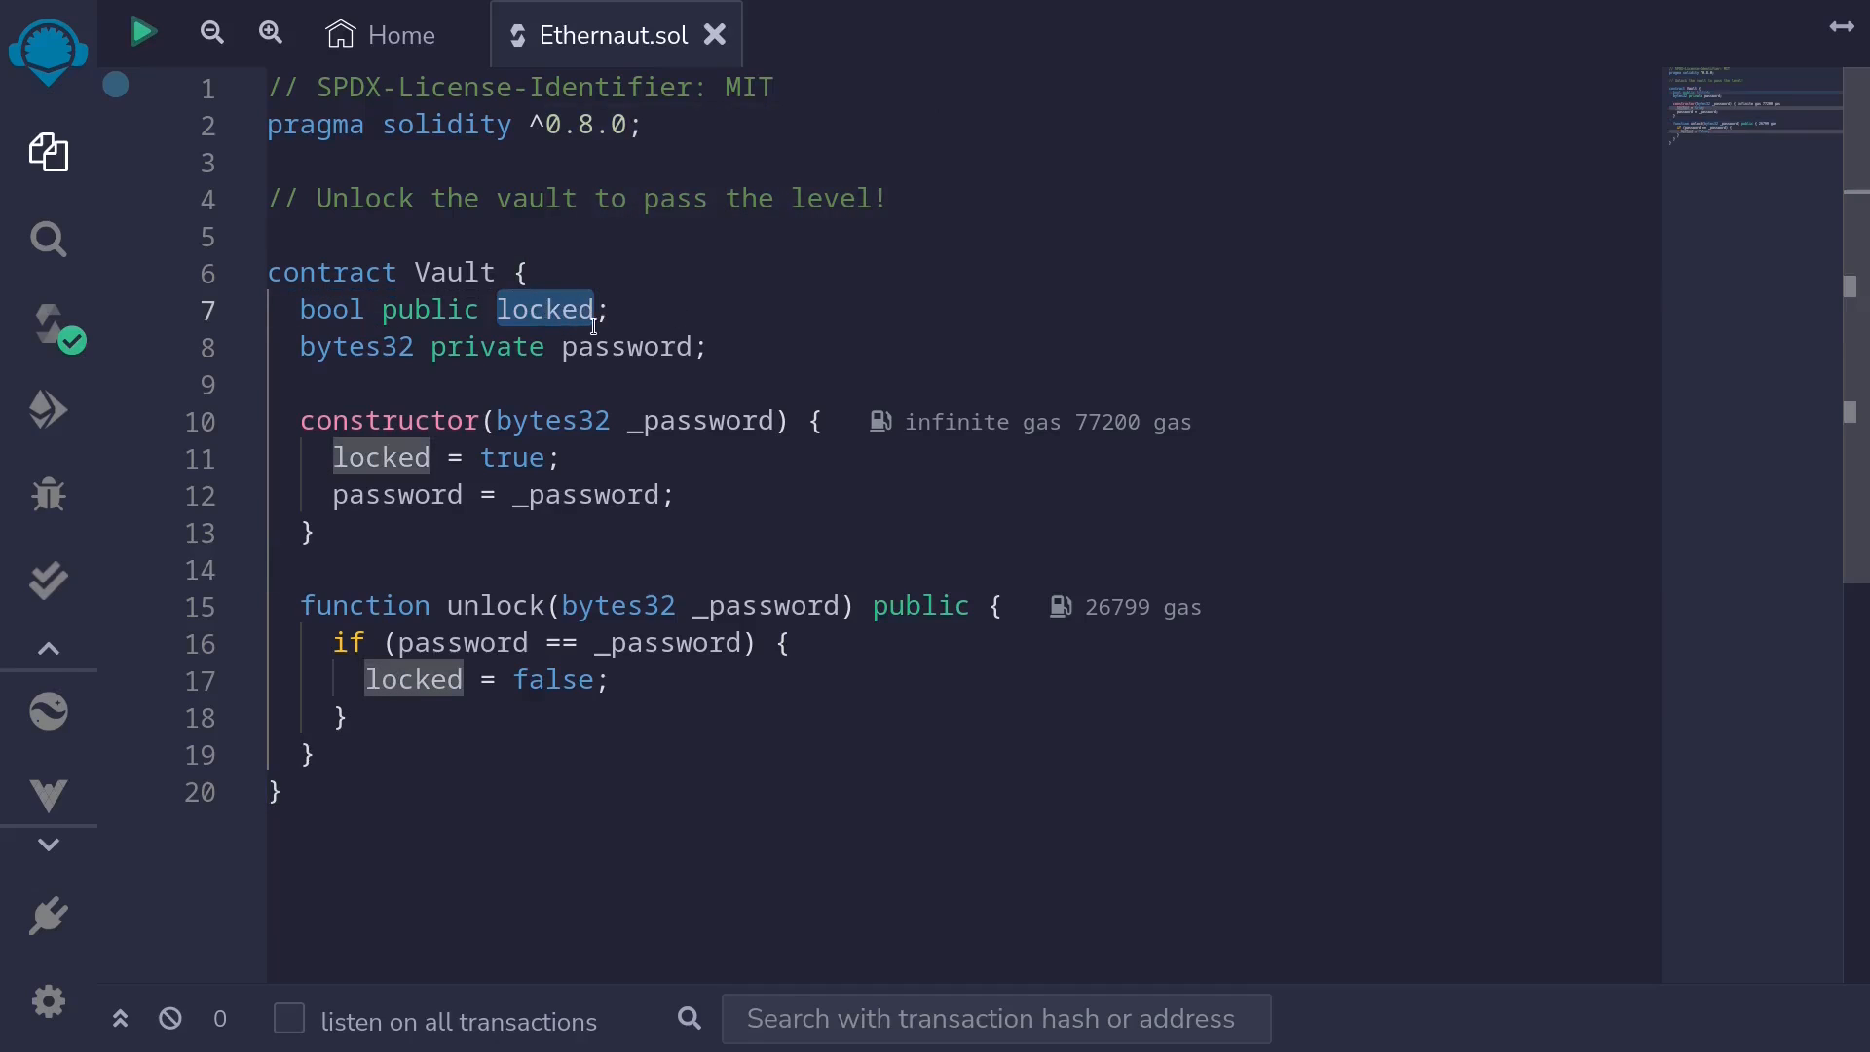
mouse_move(374, 494)
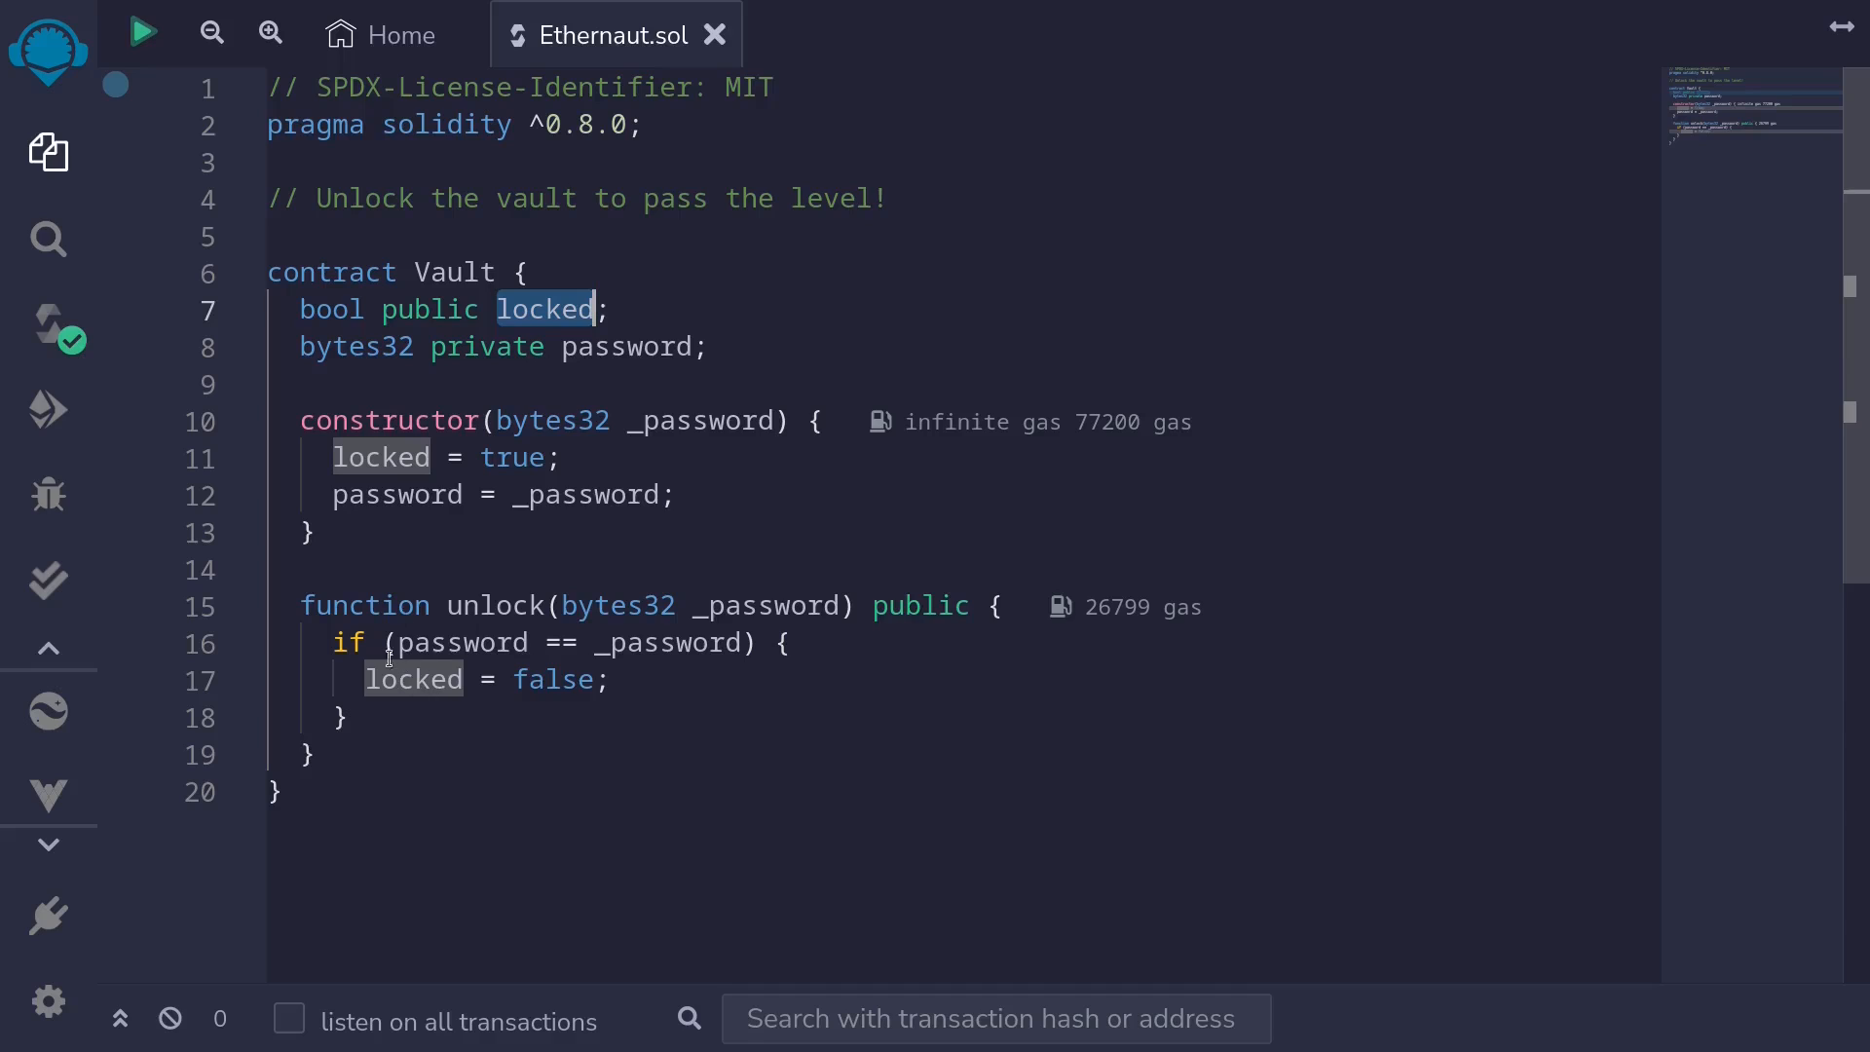
mouse_move(355, 580)
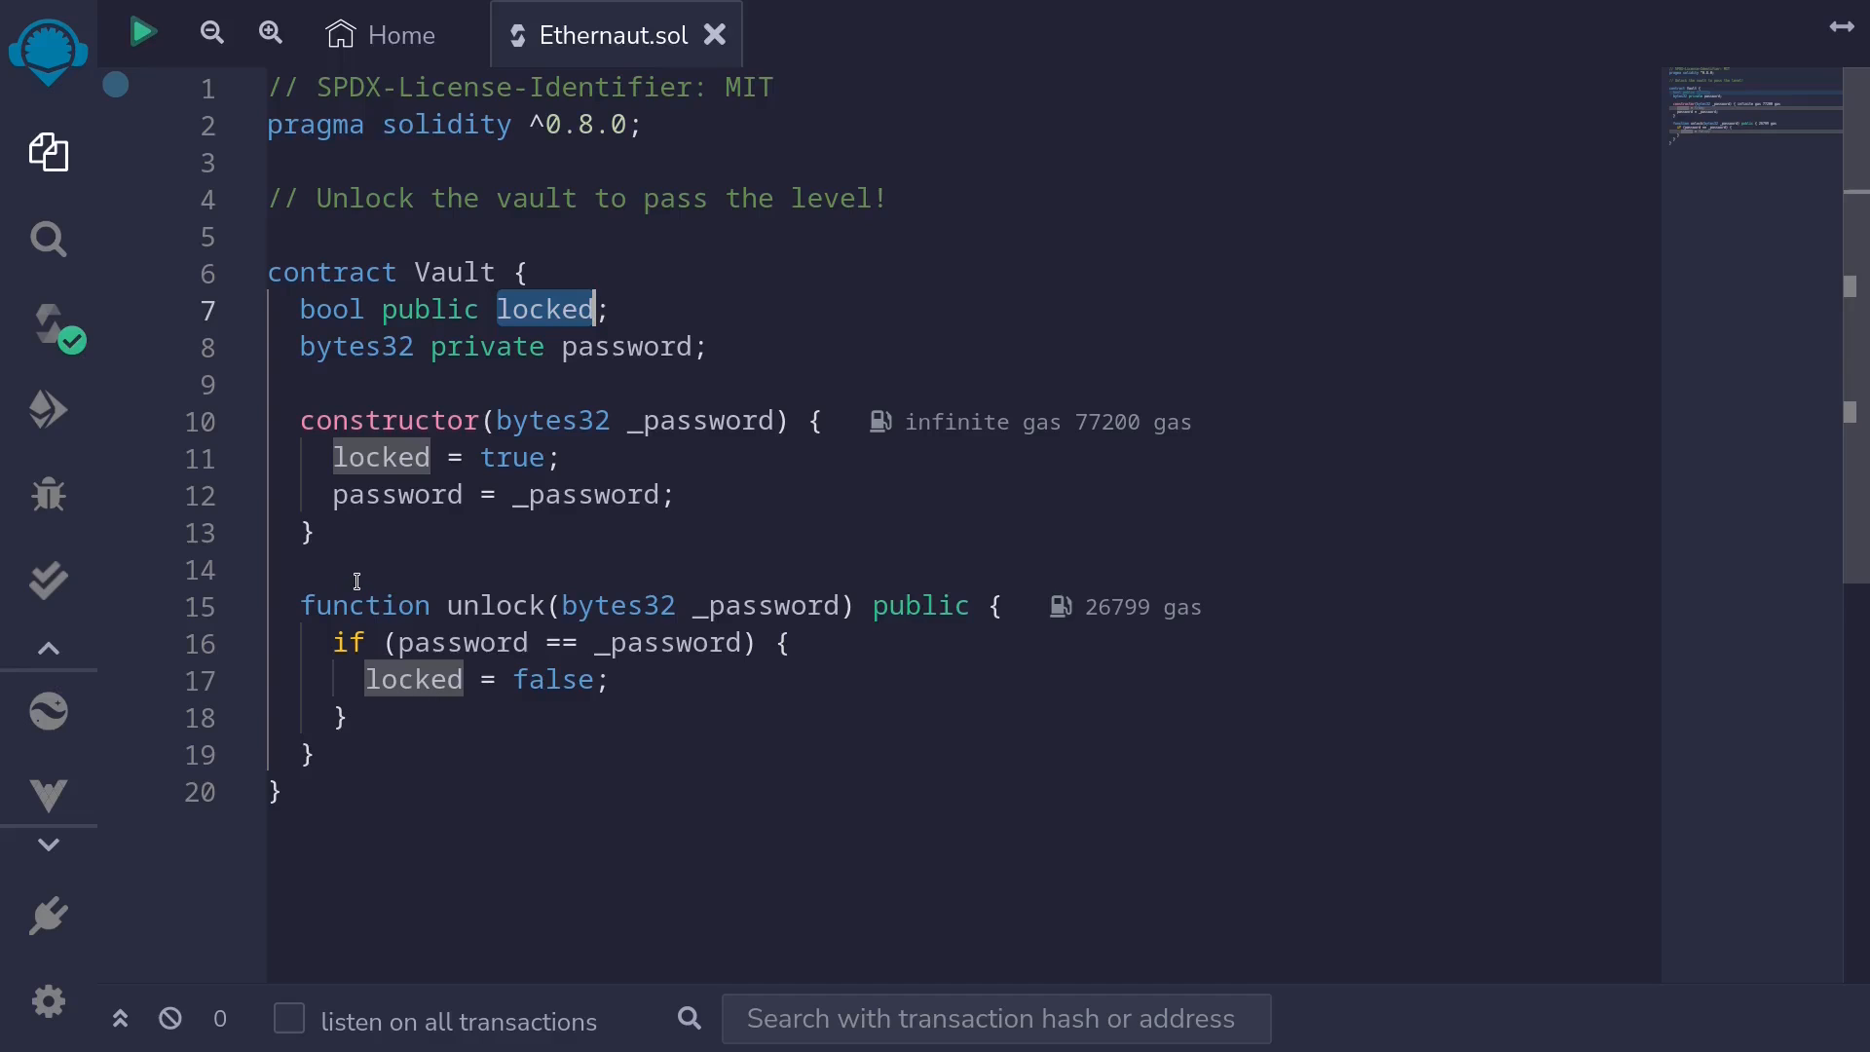
mouse_move(364, 604)
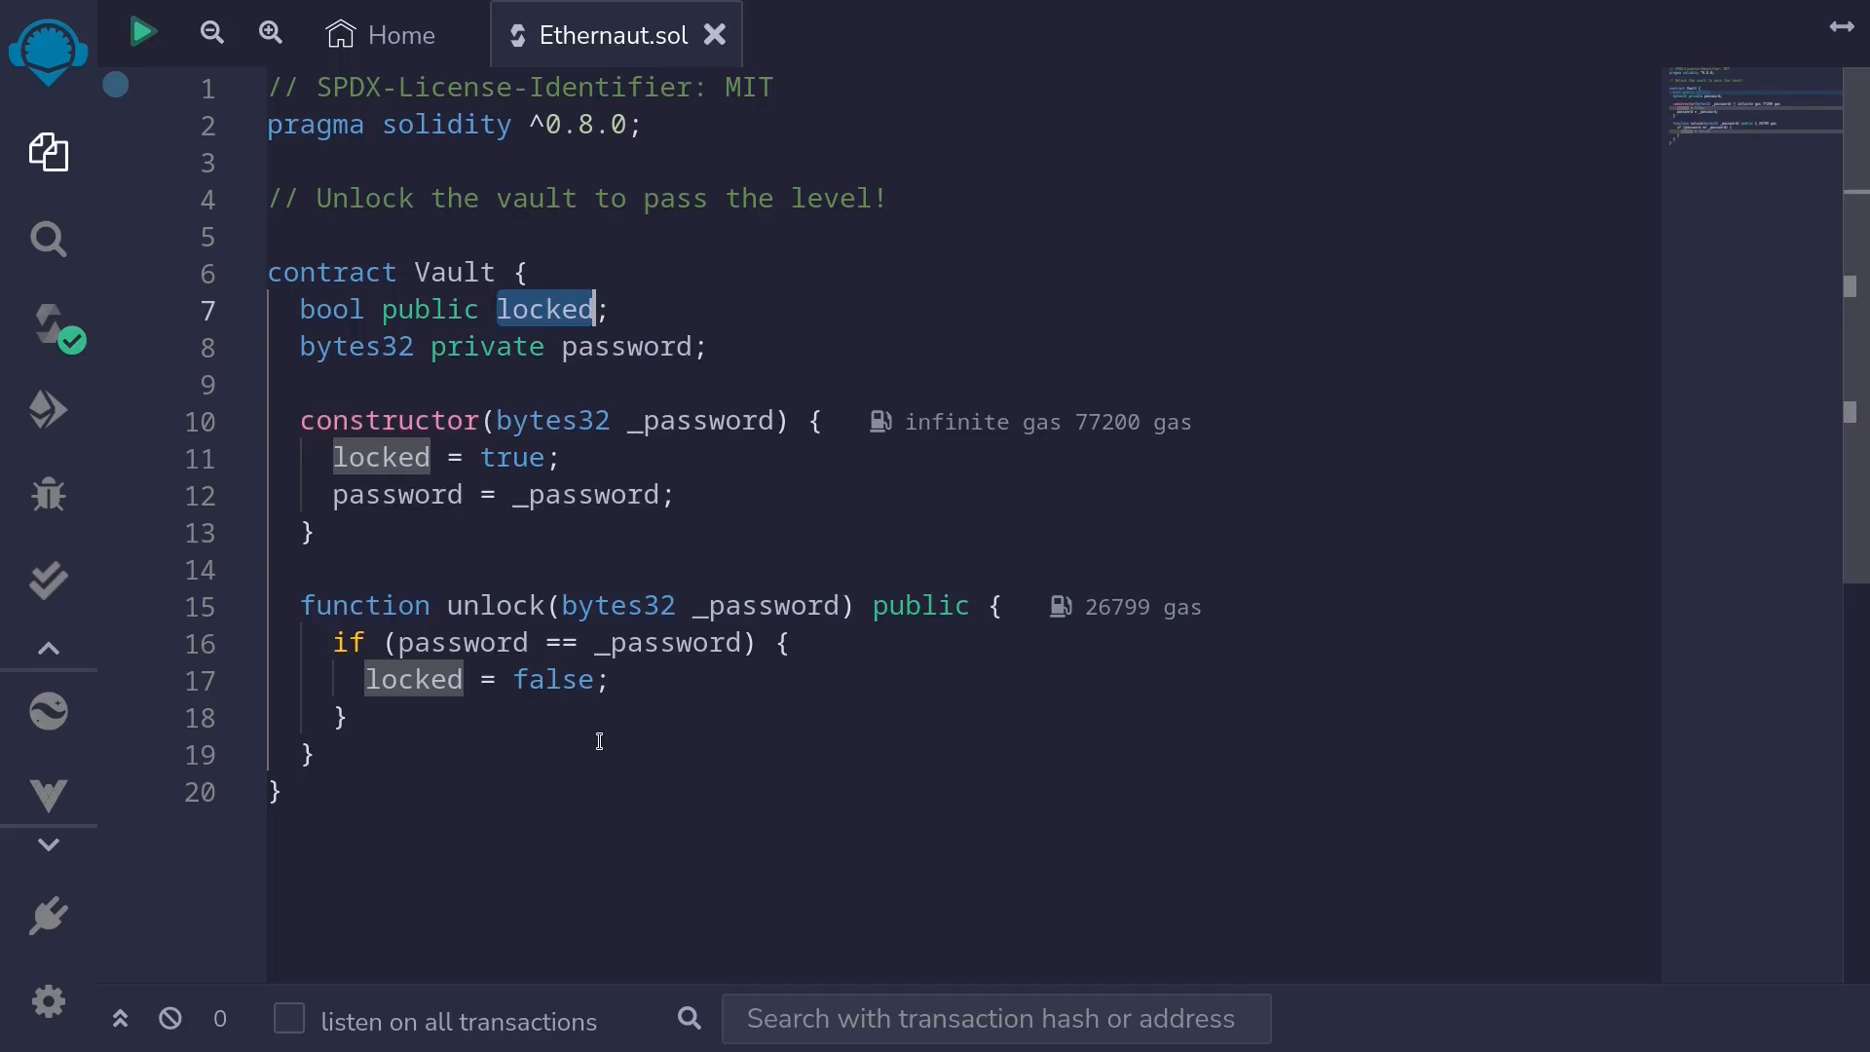
left_click(740, 604)
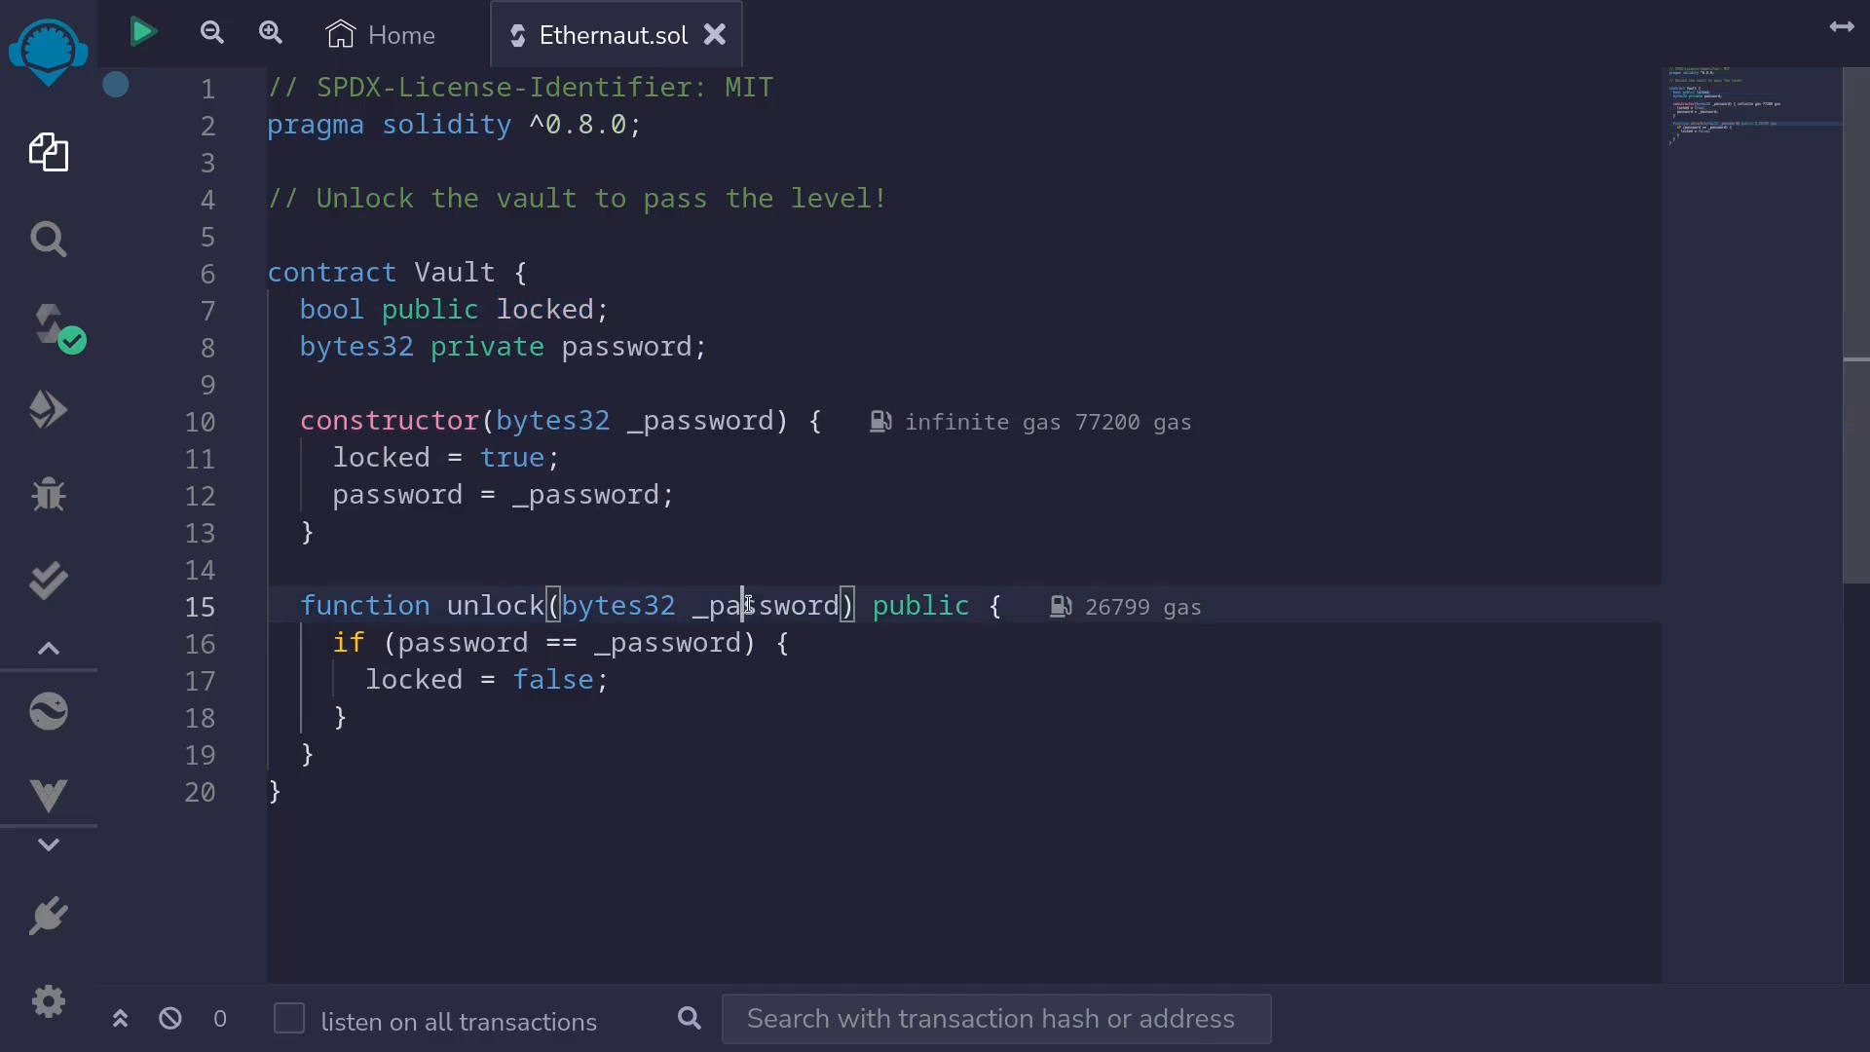
Highlight the private password variable's uses, then bring up the browser developer tools
double_click(462, 643)
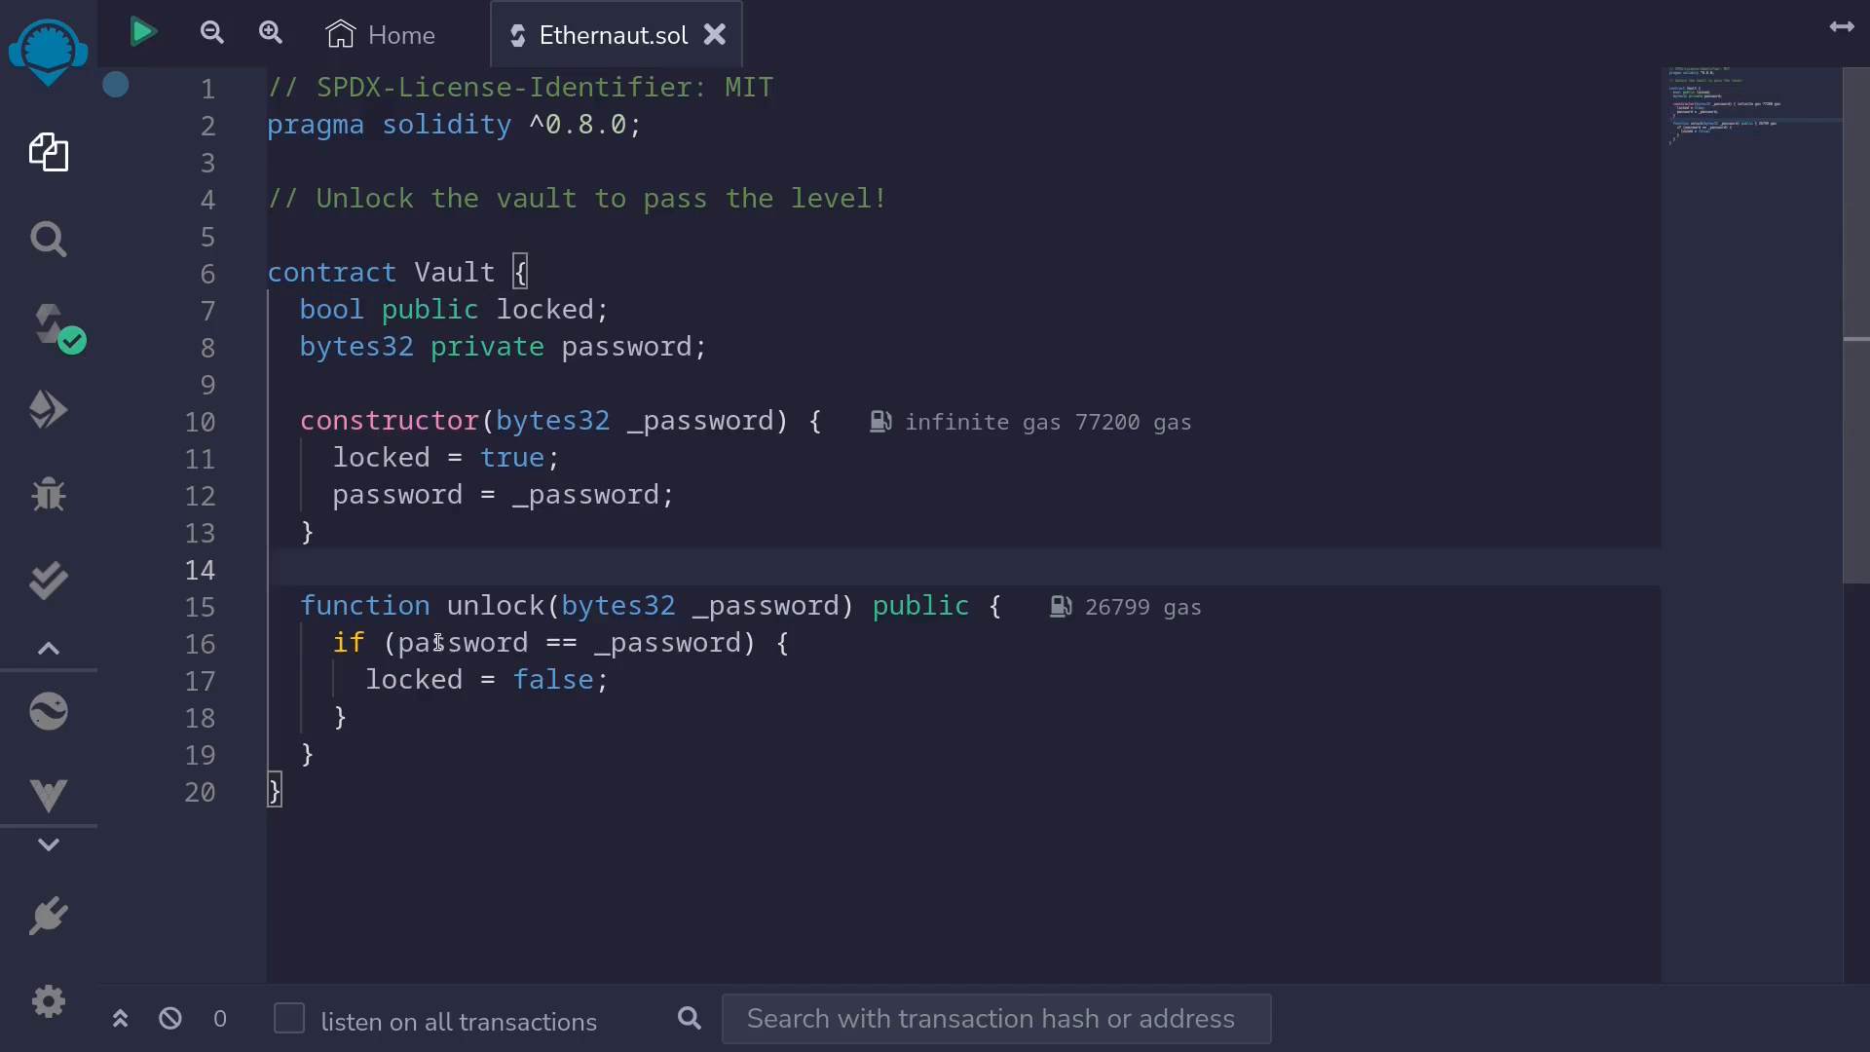
double_click(461, 641)
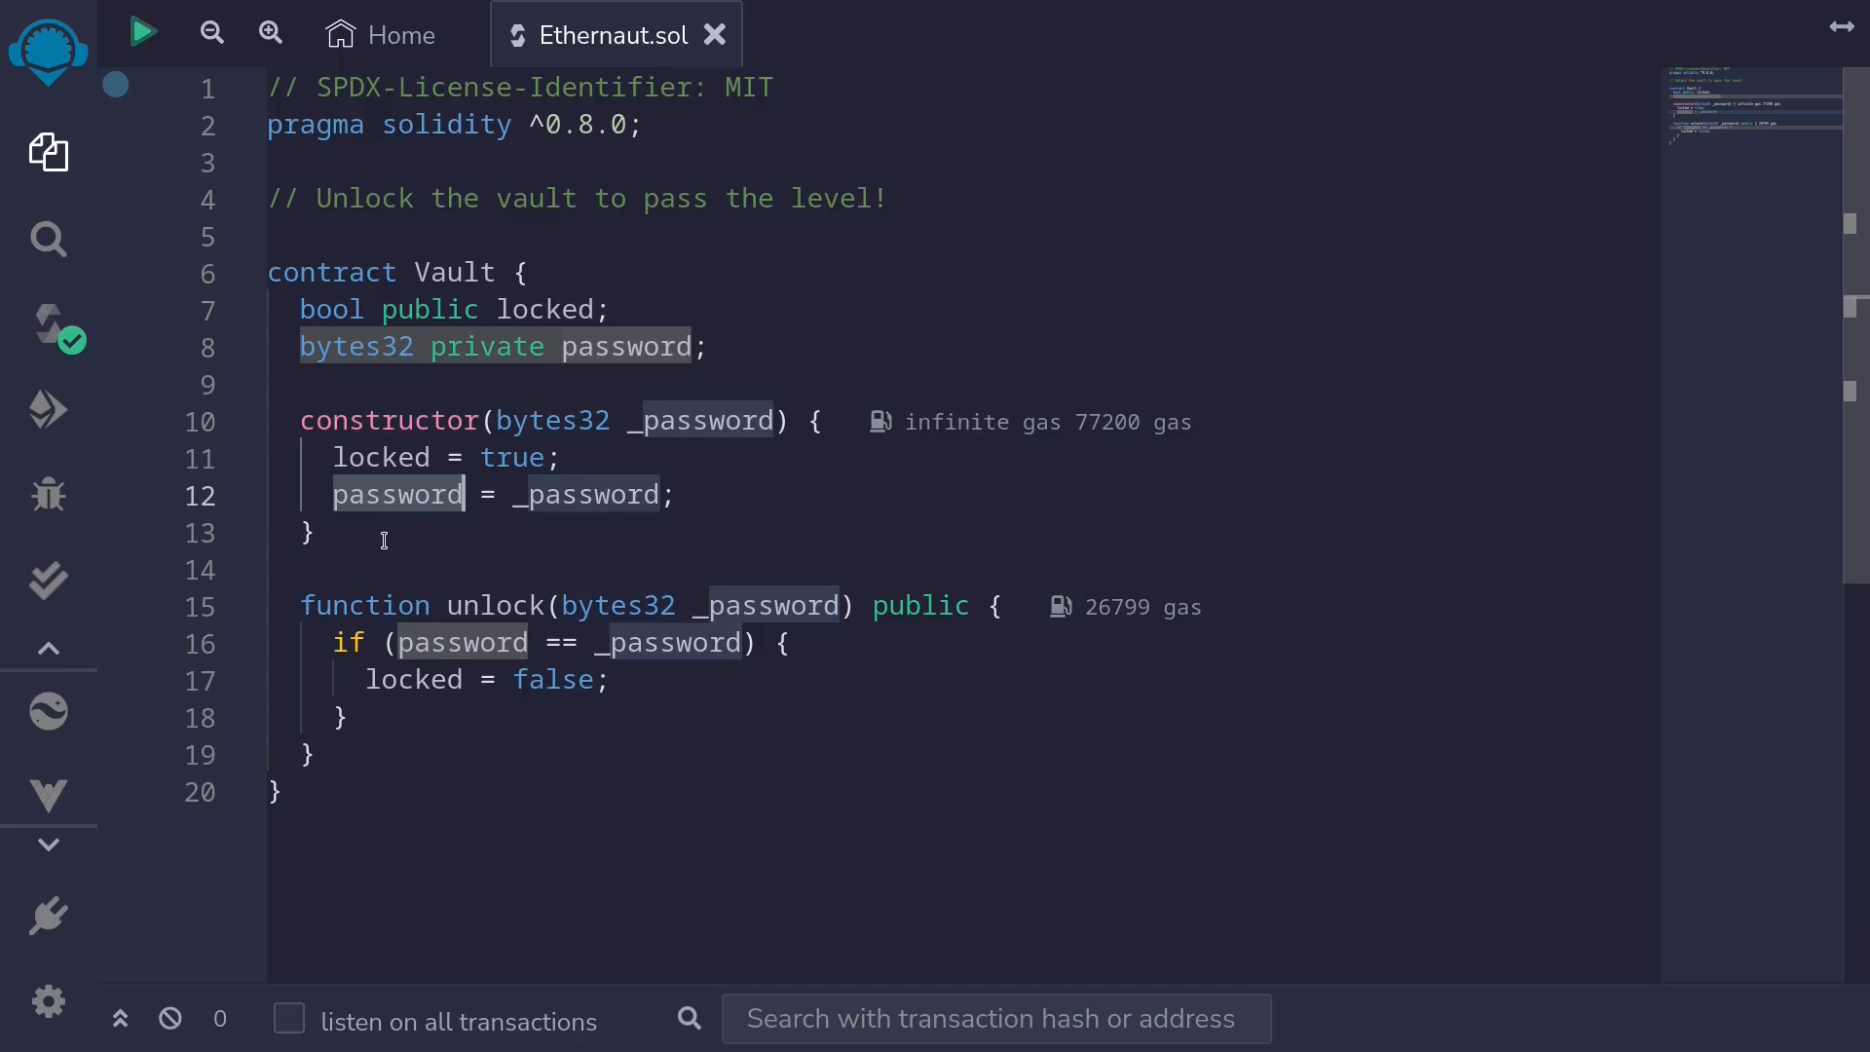
left_click(713, 347)
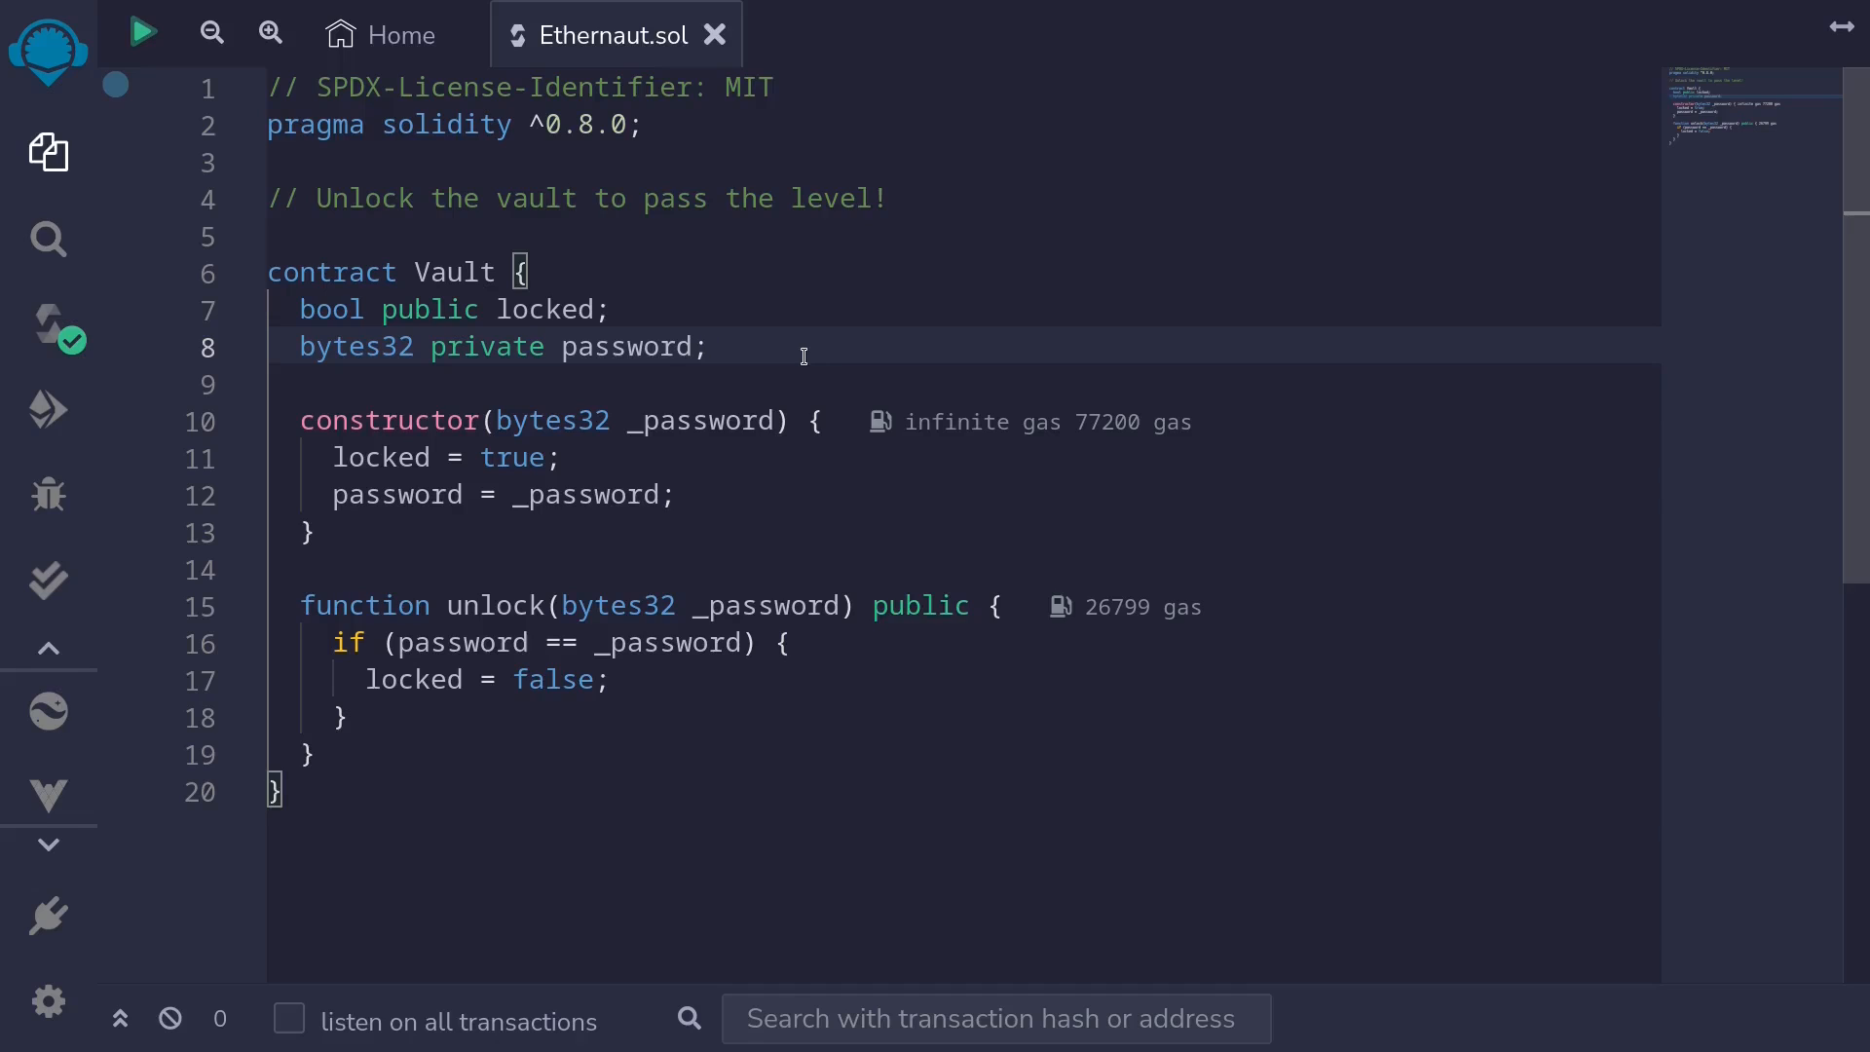
double_click(485, 346)
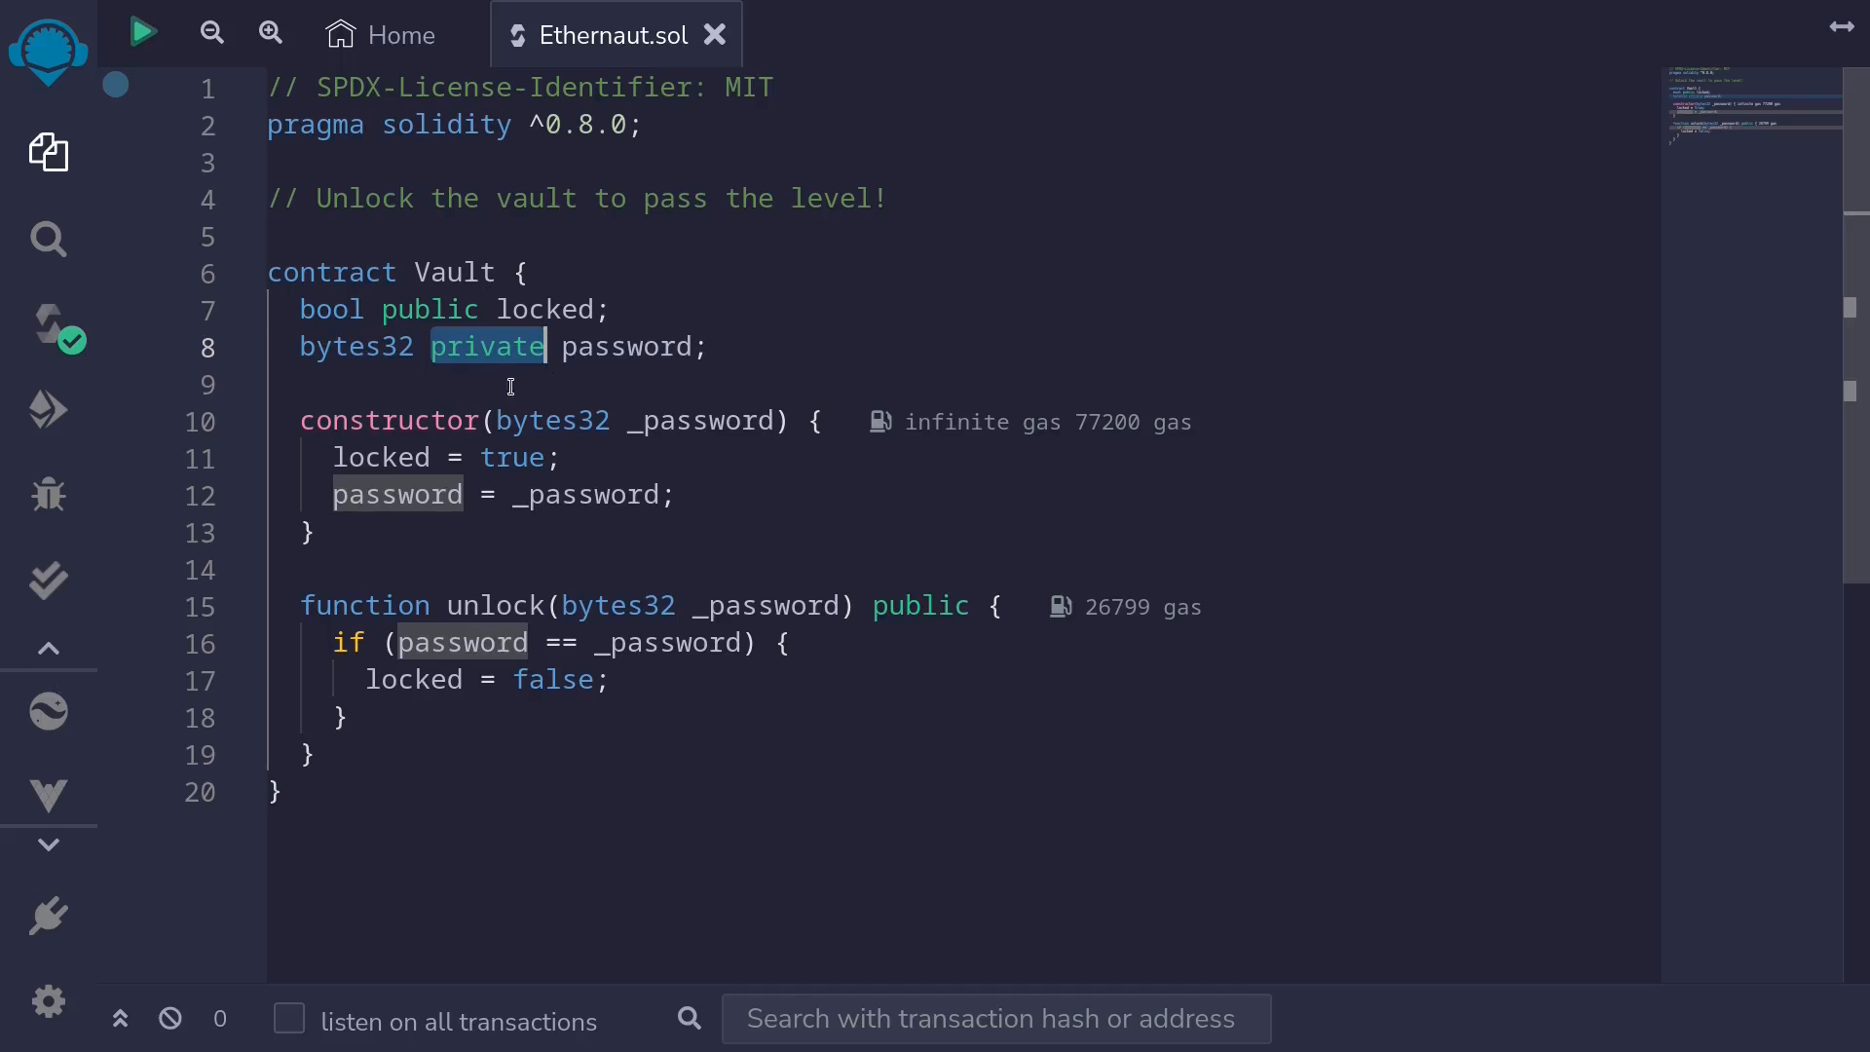
mouse_move(515, 382)
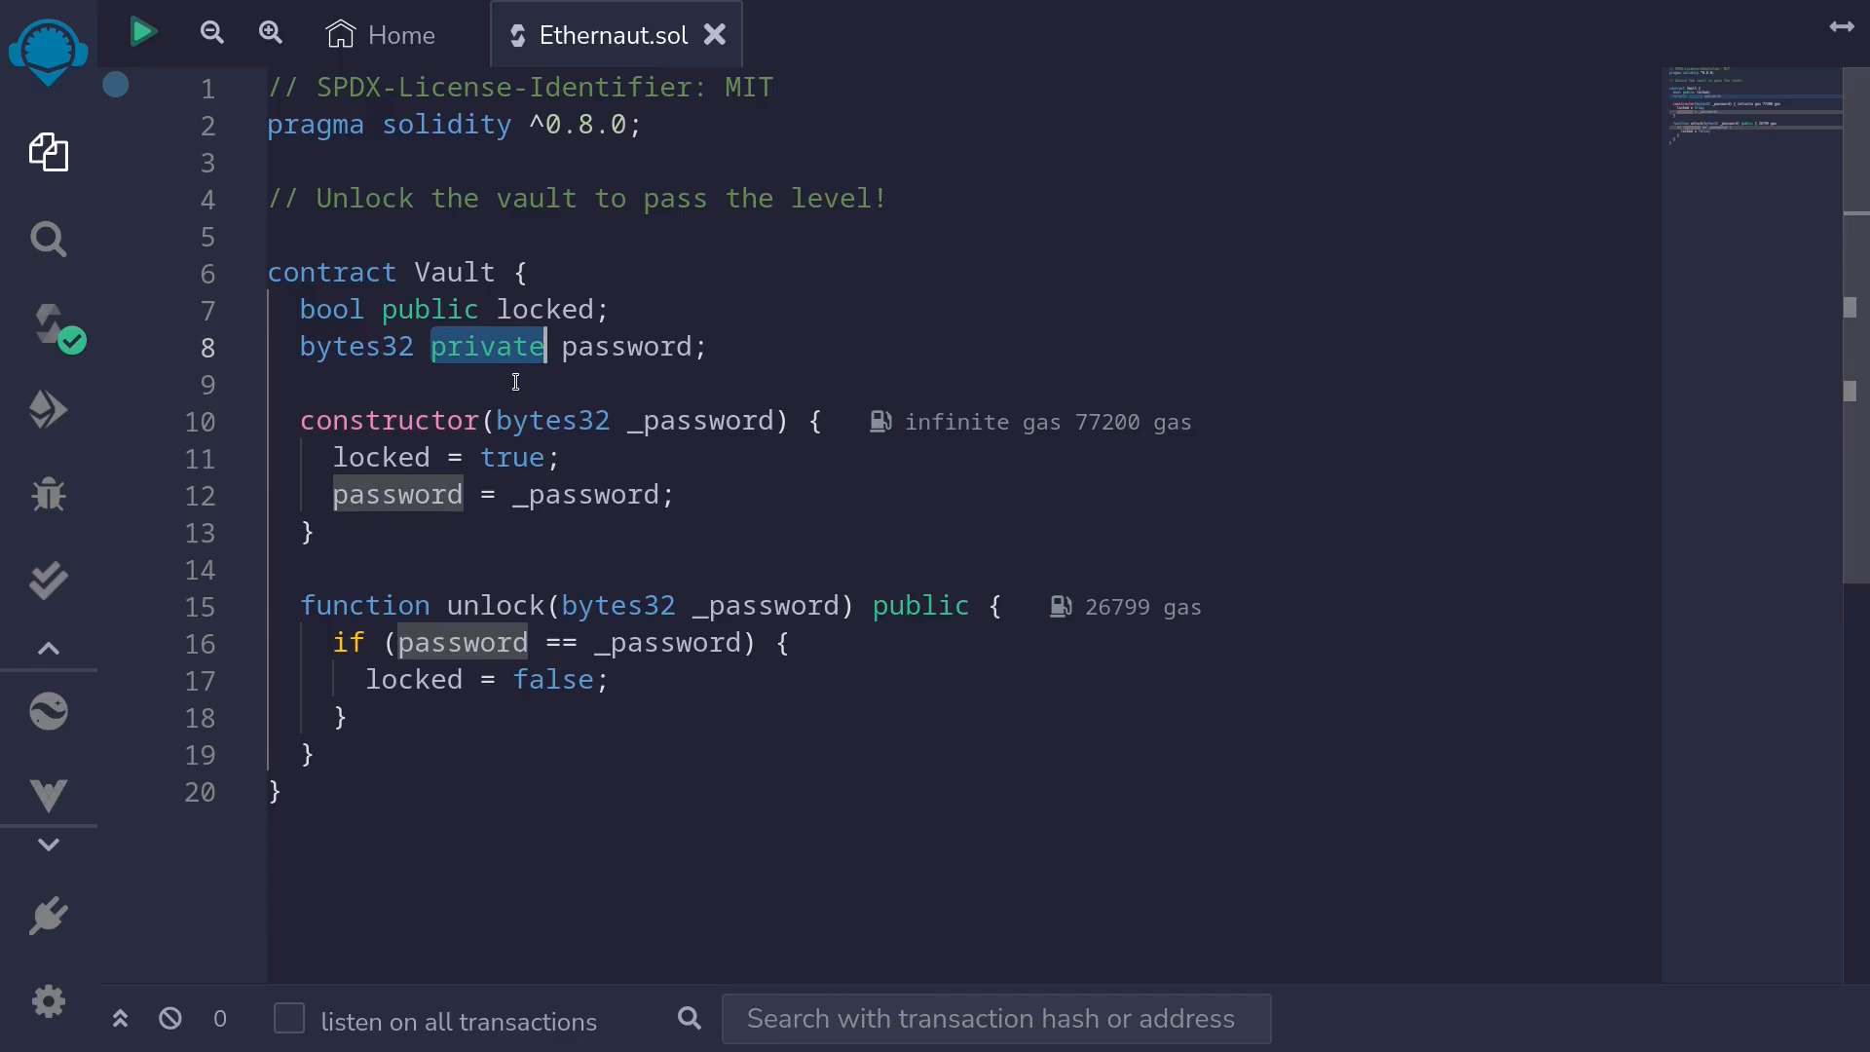
mouse_move(629, 376)
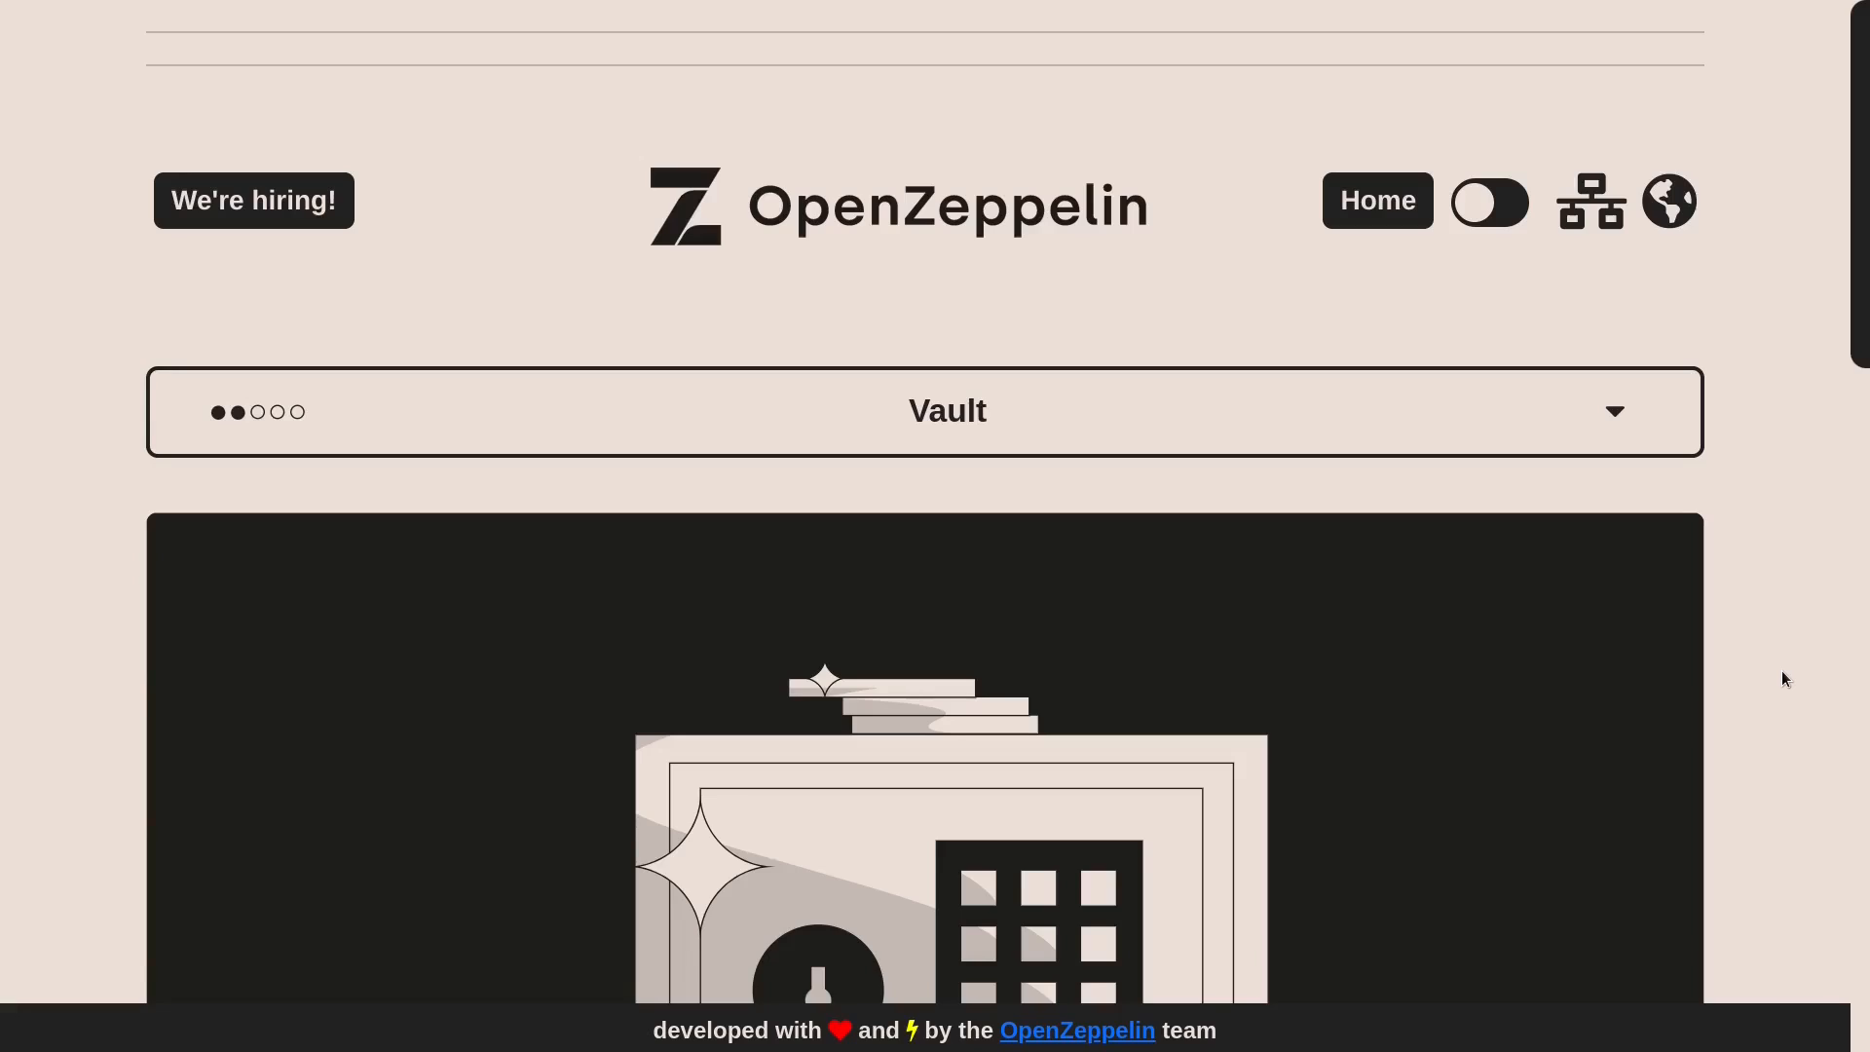
mouse_move(300, 545)
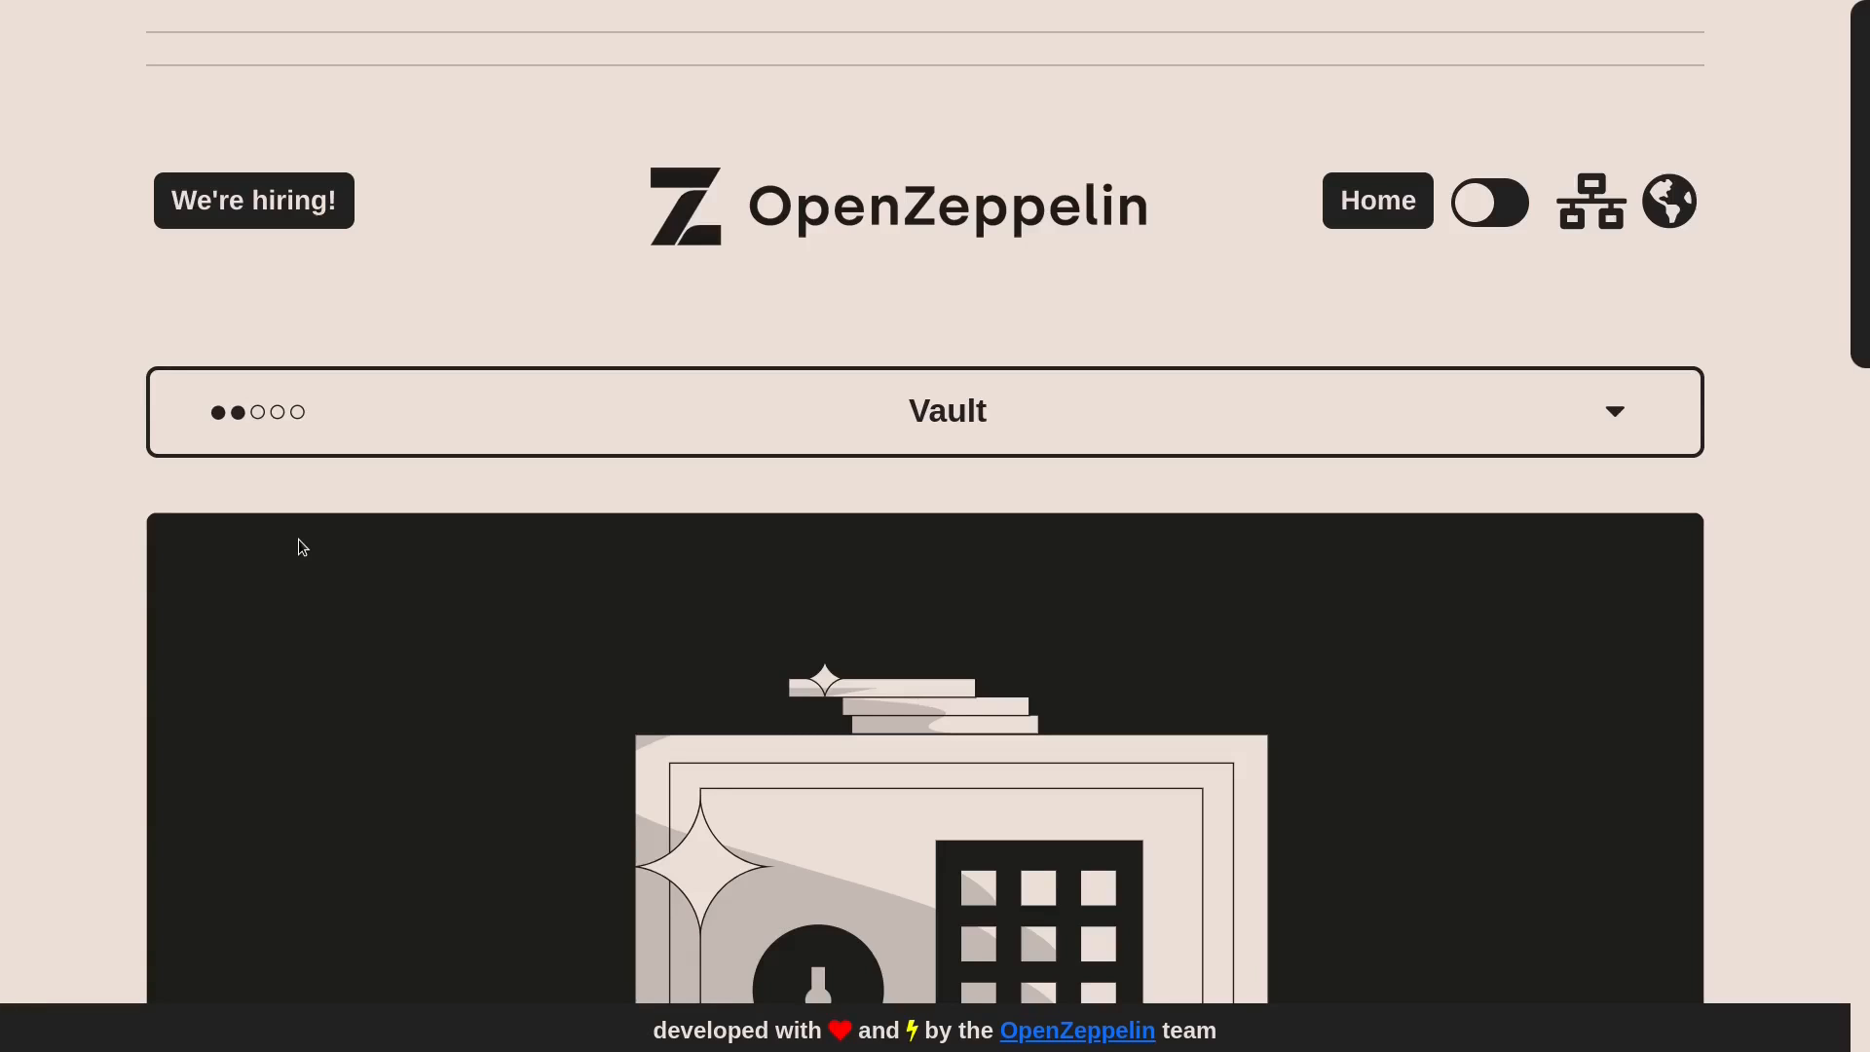
key("F12")
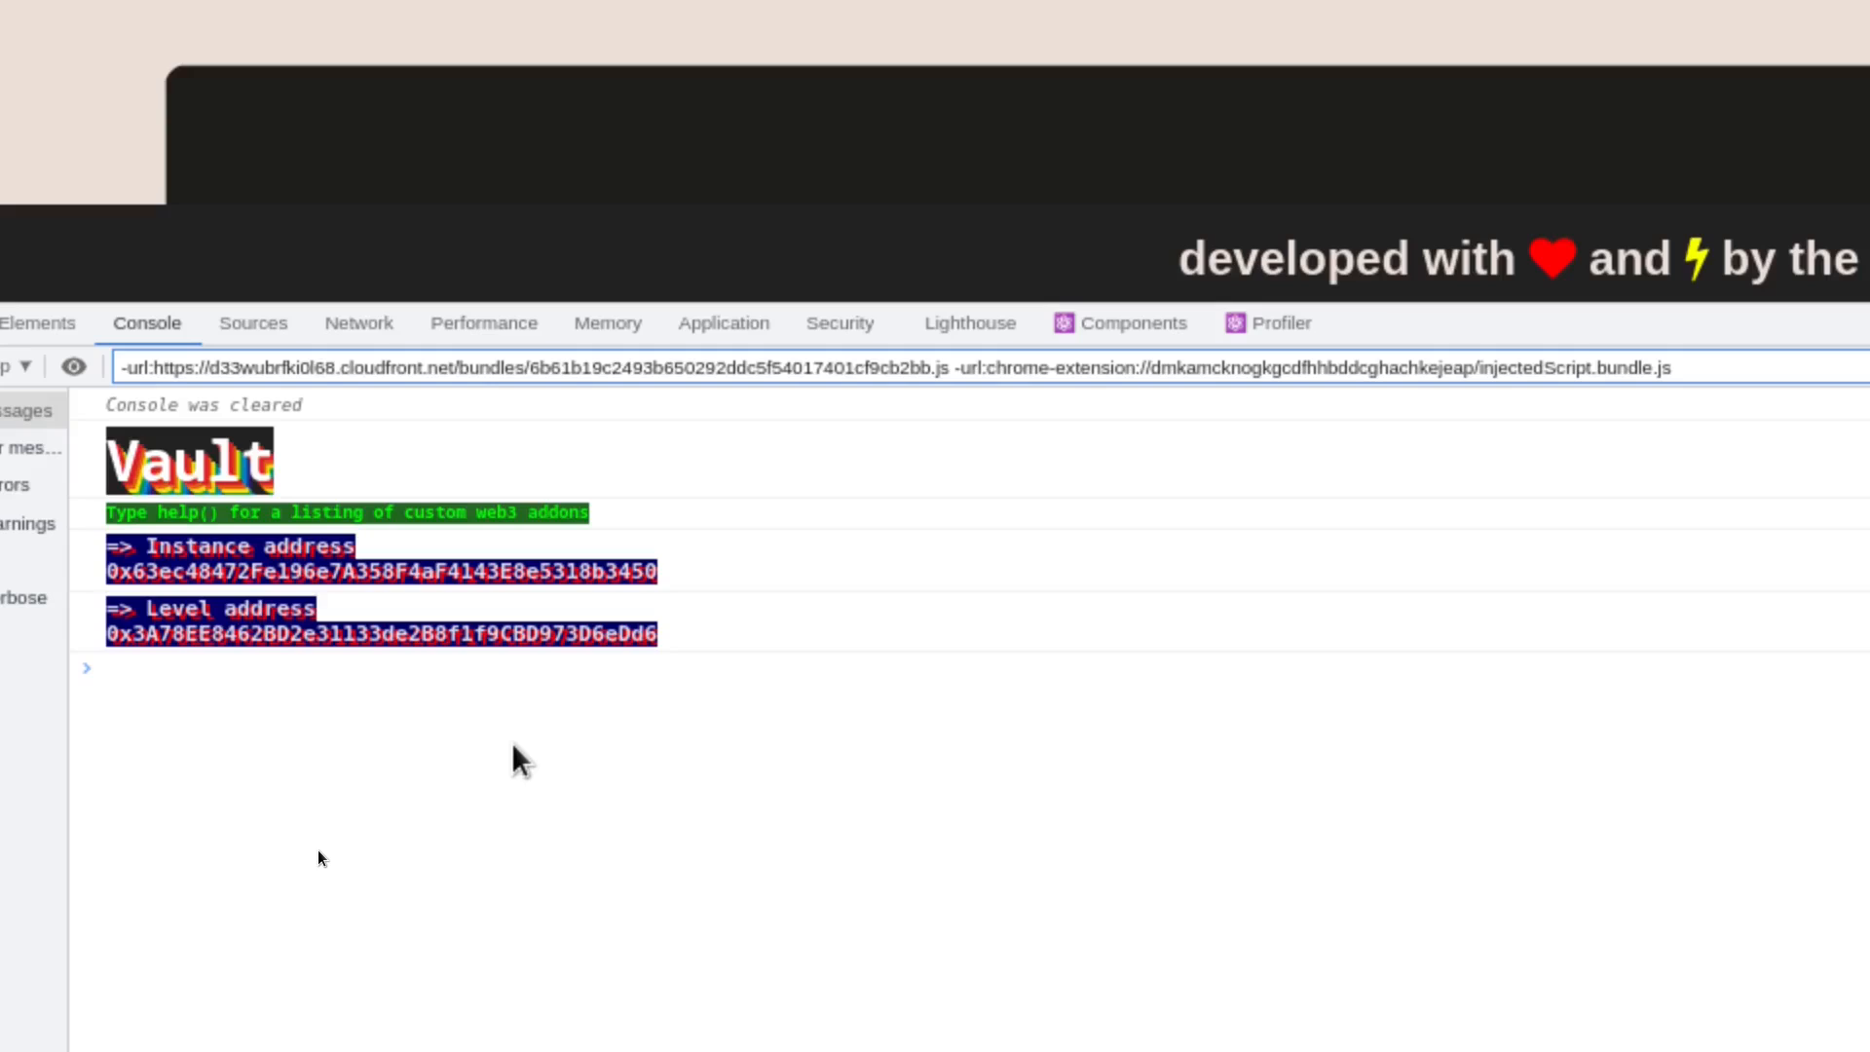
Query storage slot 1 with await web3.eth.getStorageAt(contract.address, 1) in the console
type("await web3.eth.getStorageAt(")
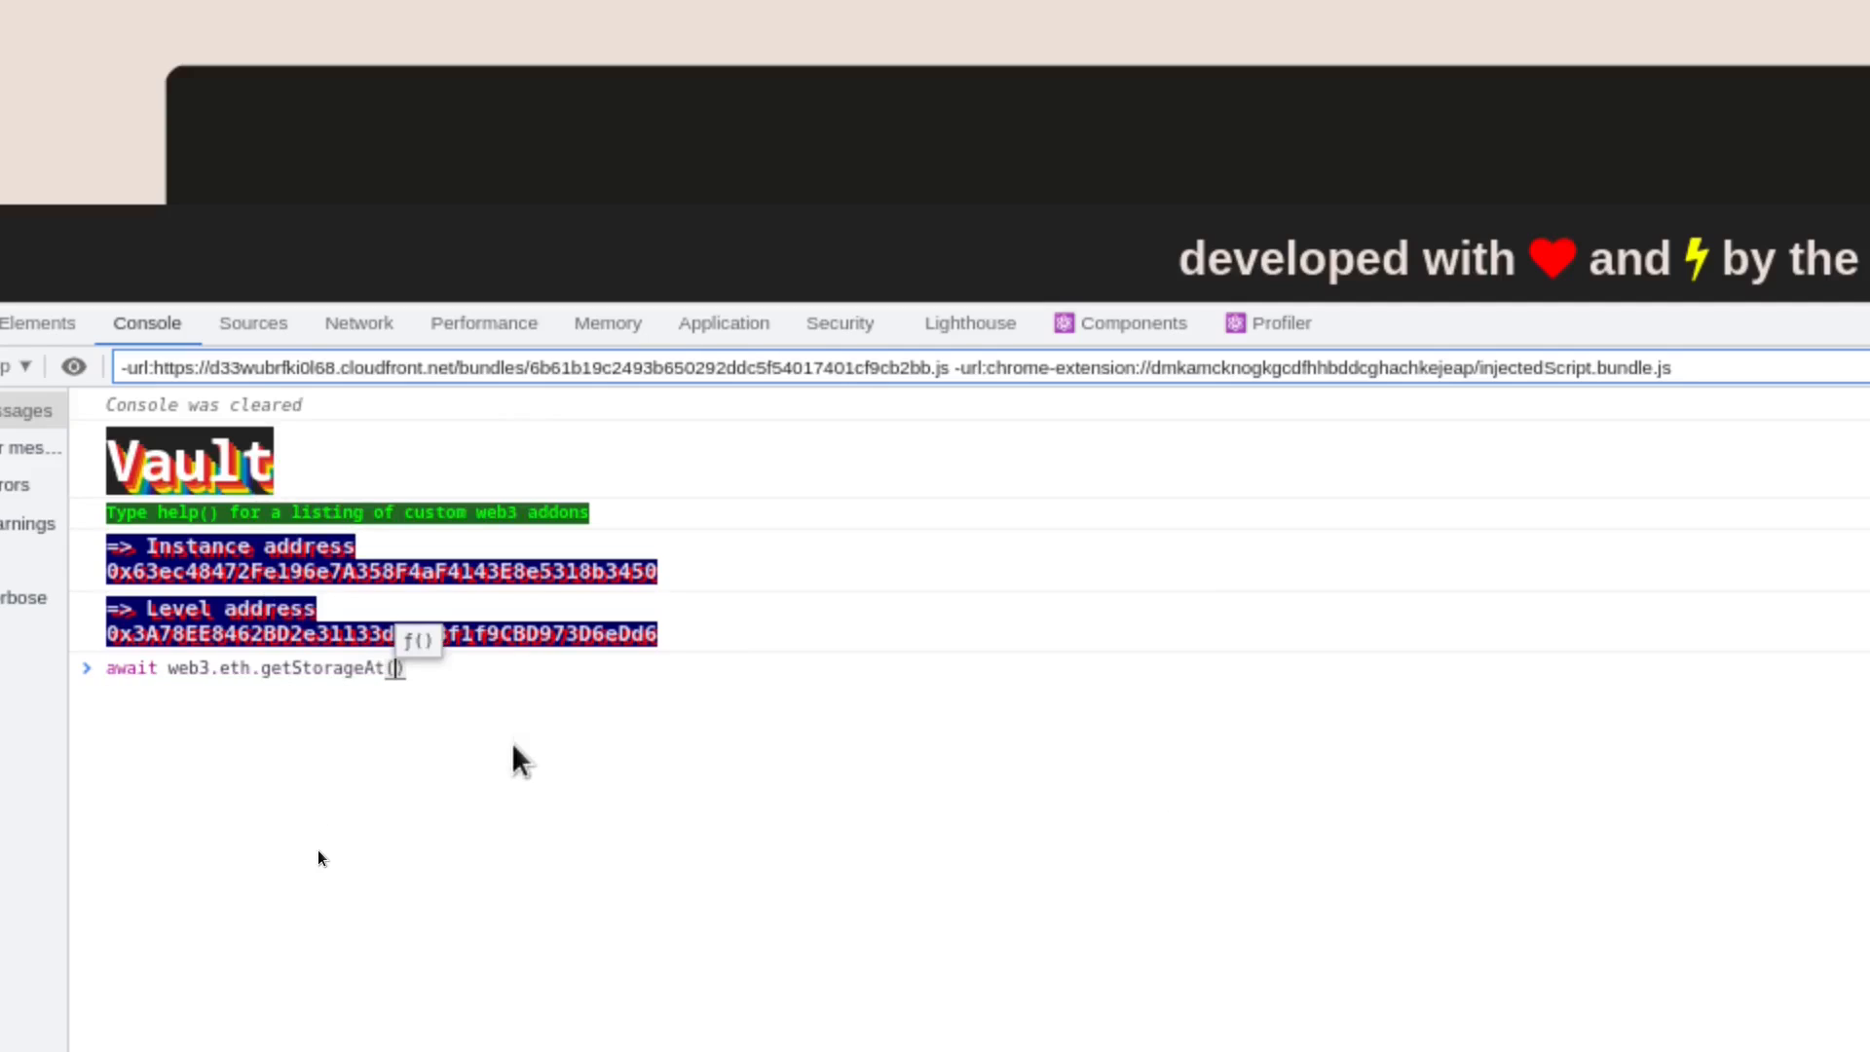
type("contract.address,")
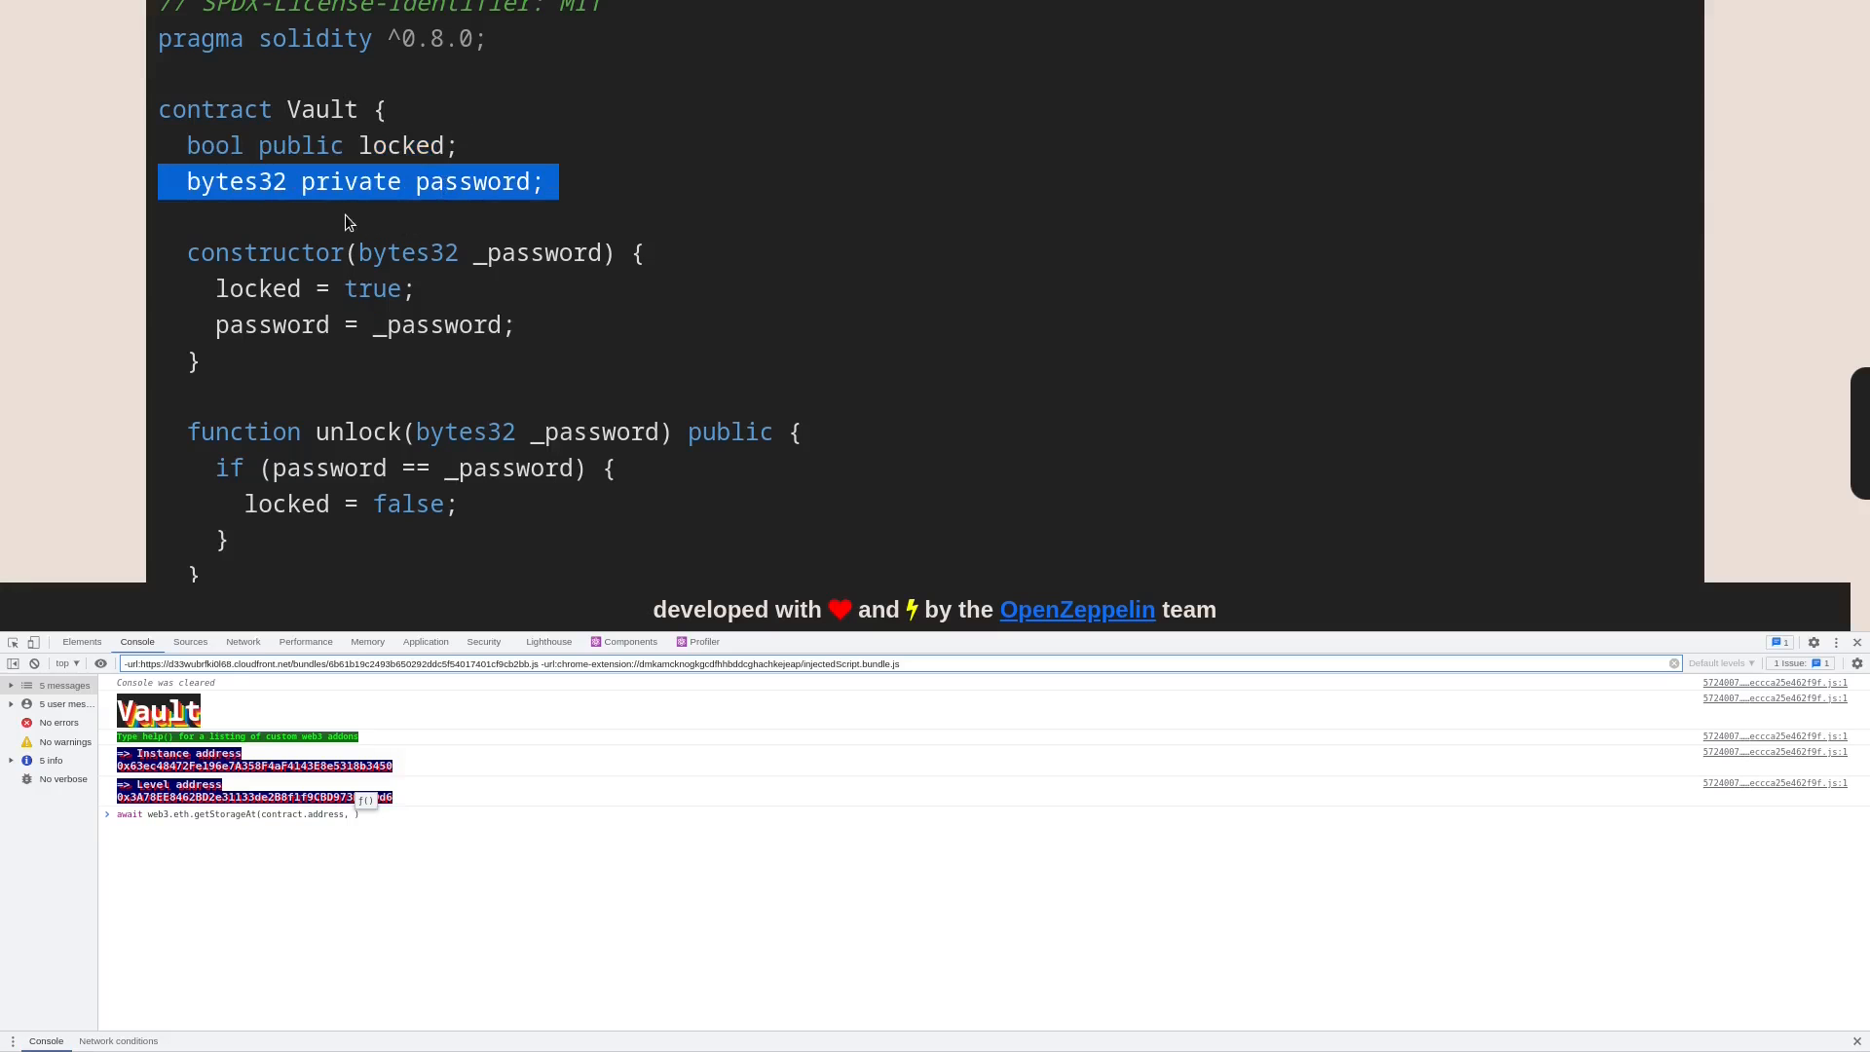
mouse_move(489, 209)
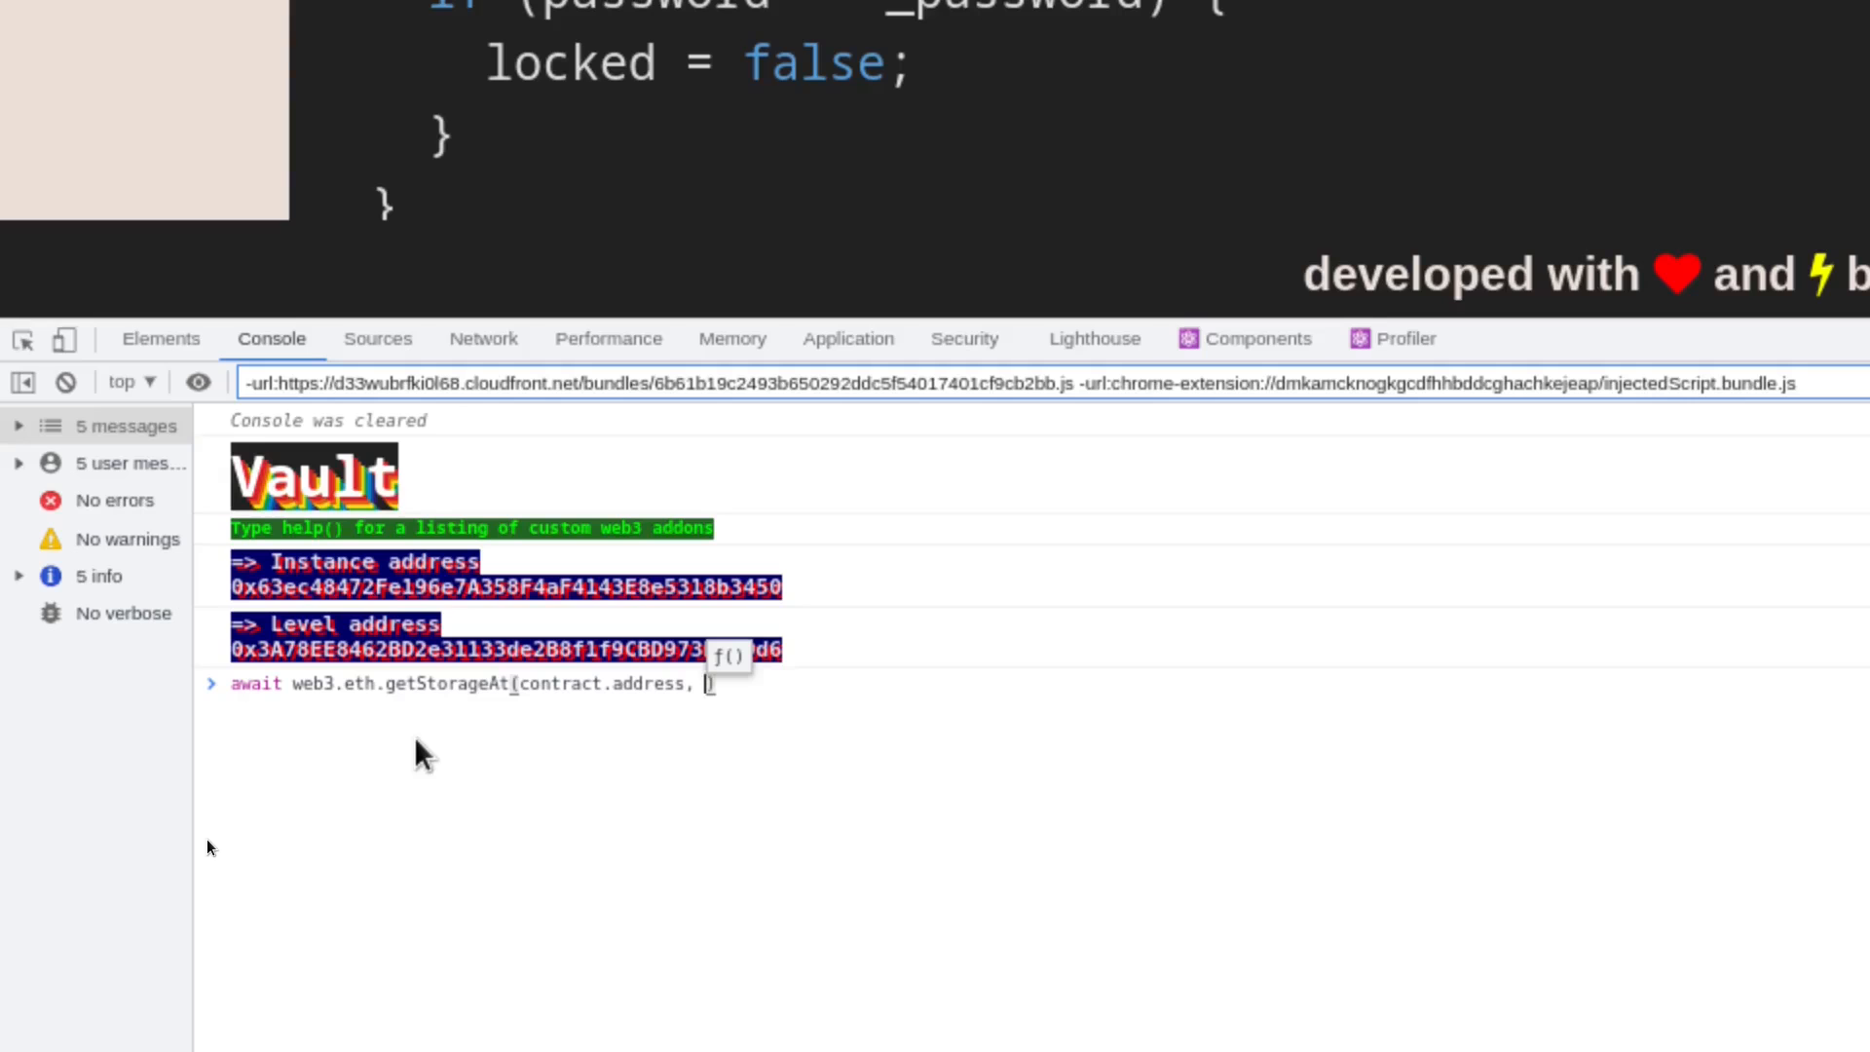
type("1")
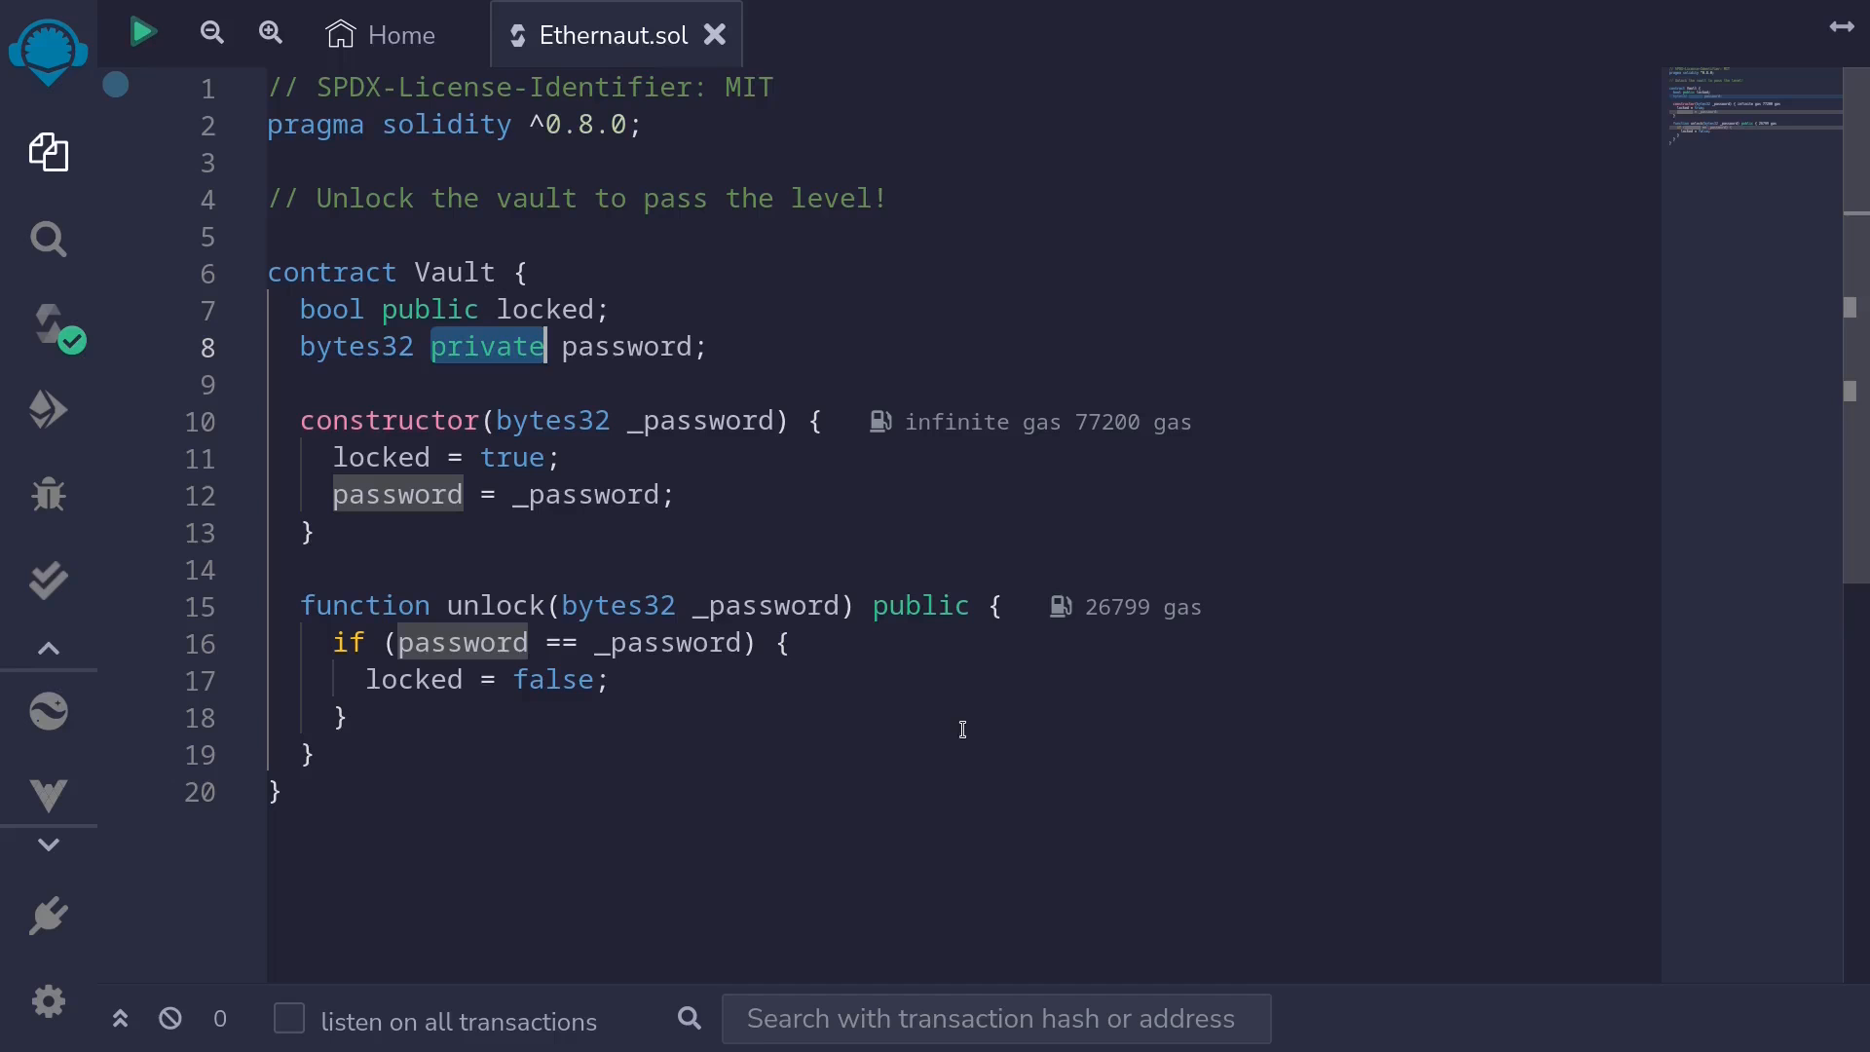
mouse_move(104, 466)
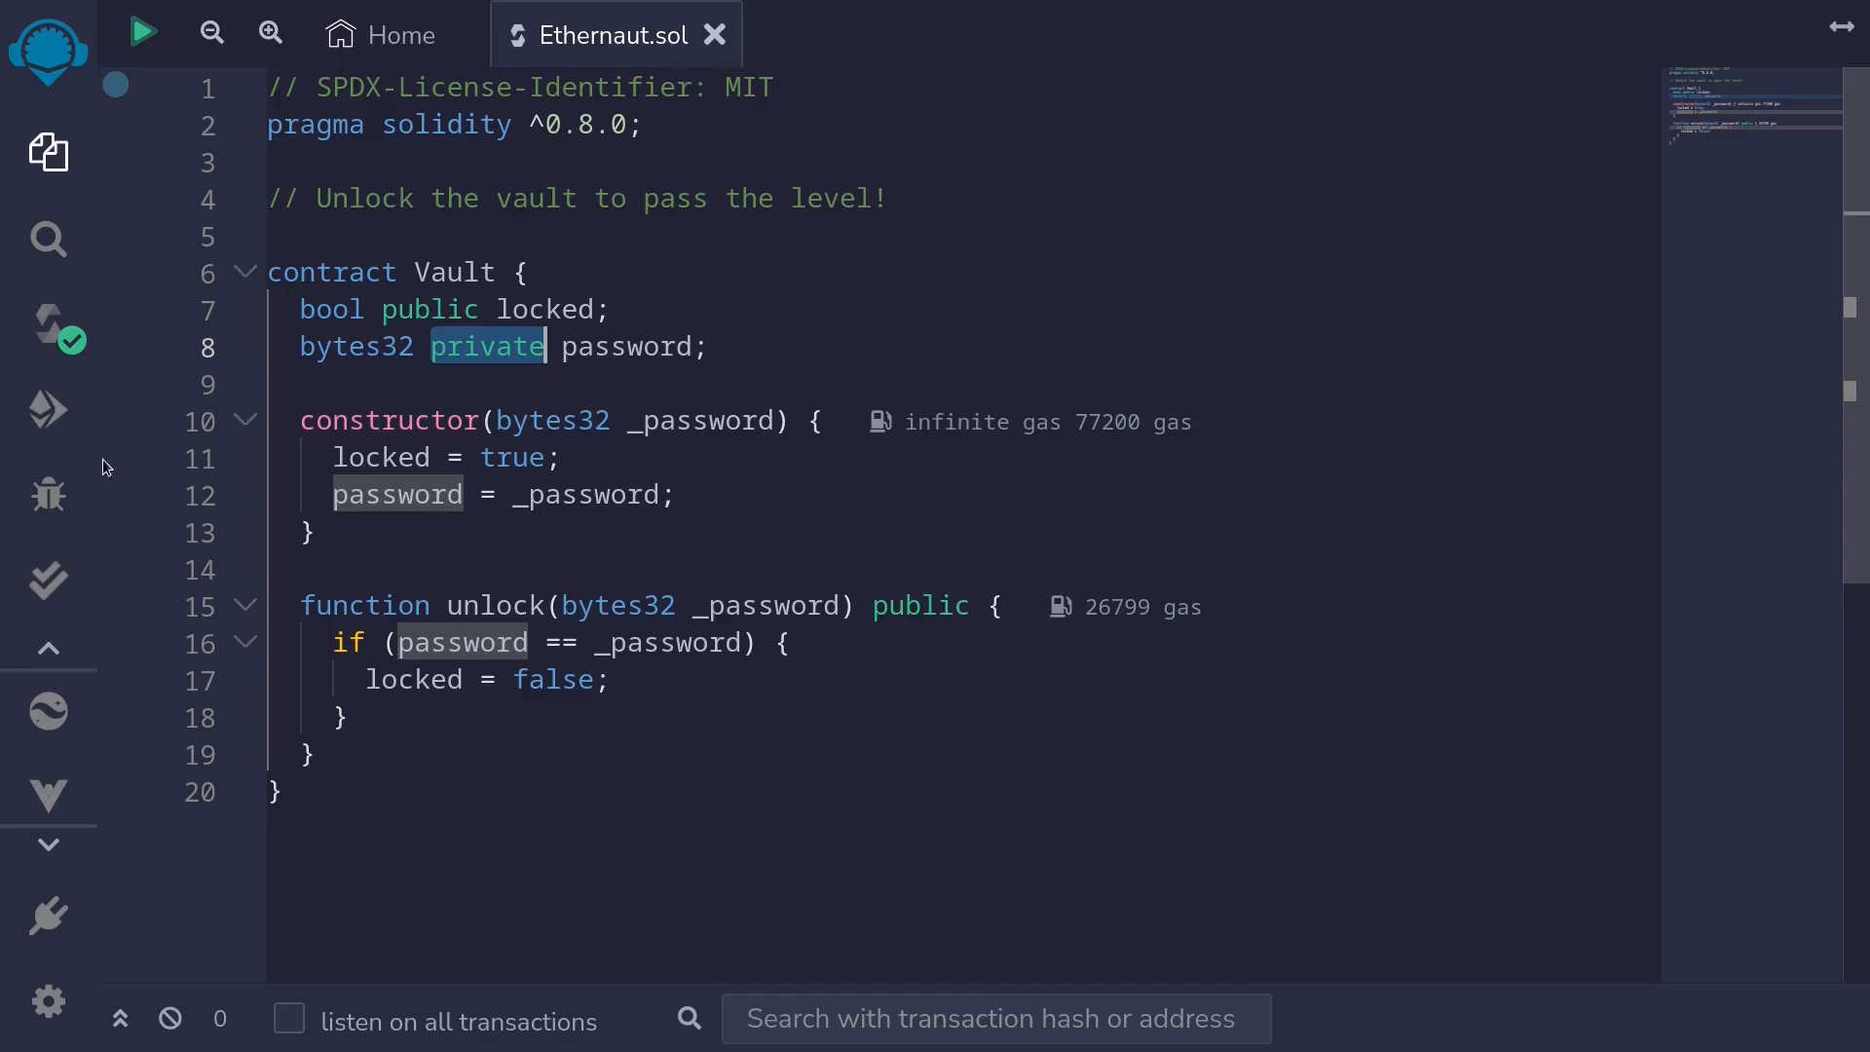
Choose the run environment and the compiled Vault contract in Deploy & Run
left_click(47, 409)
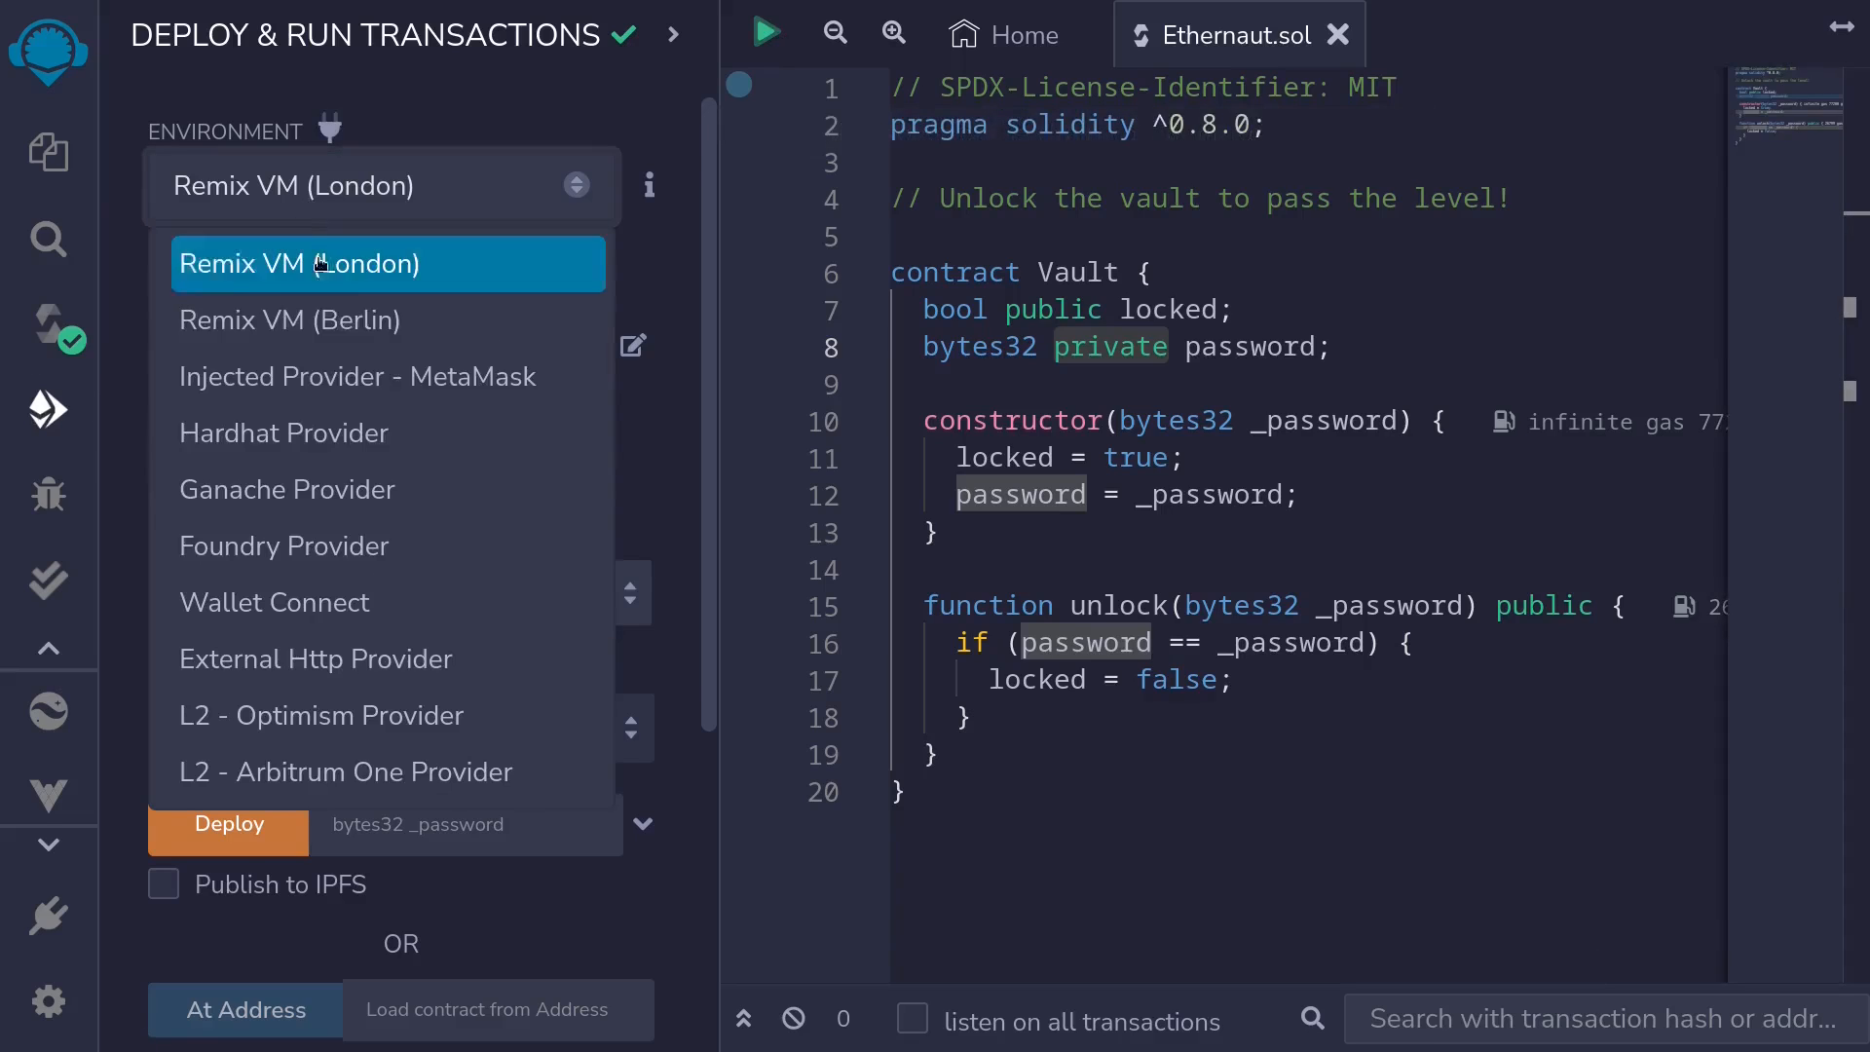
left_click(298, 263)
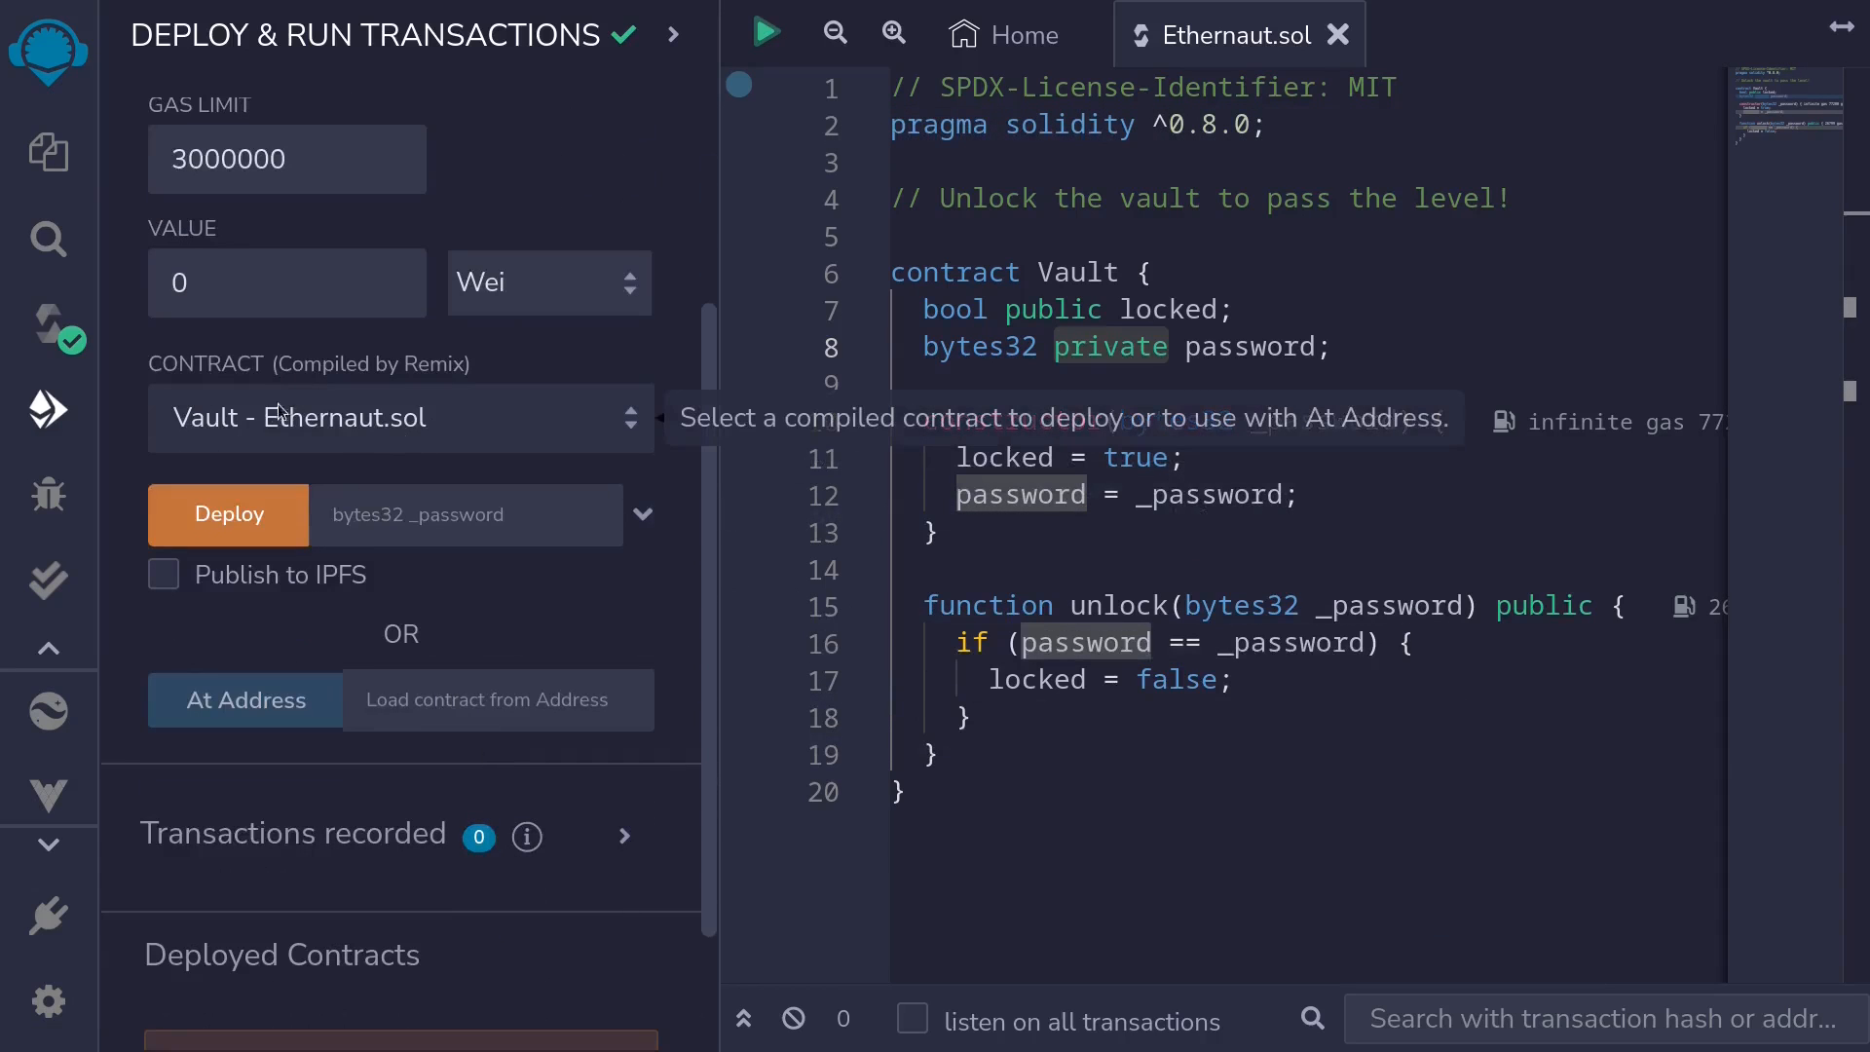
left_click(1038, 236)
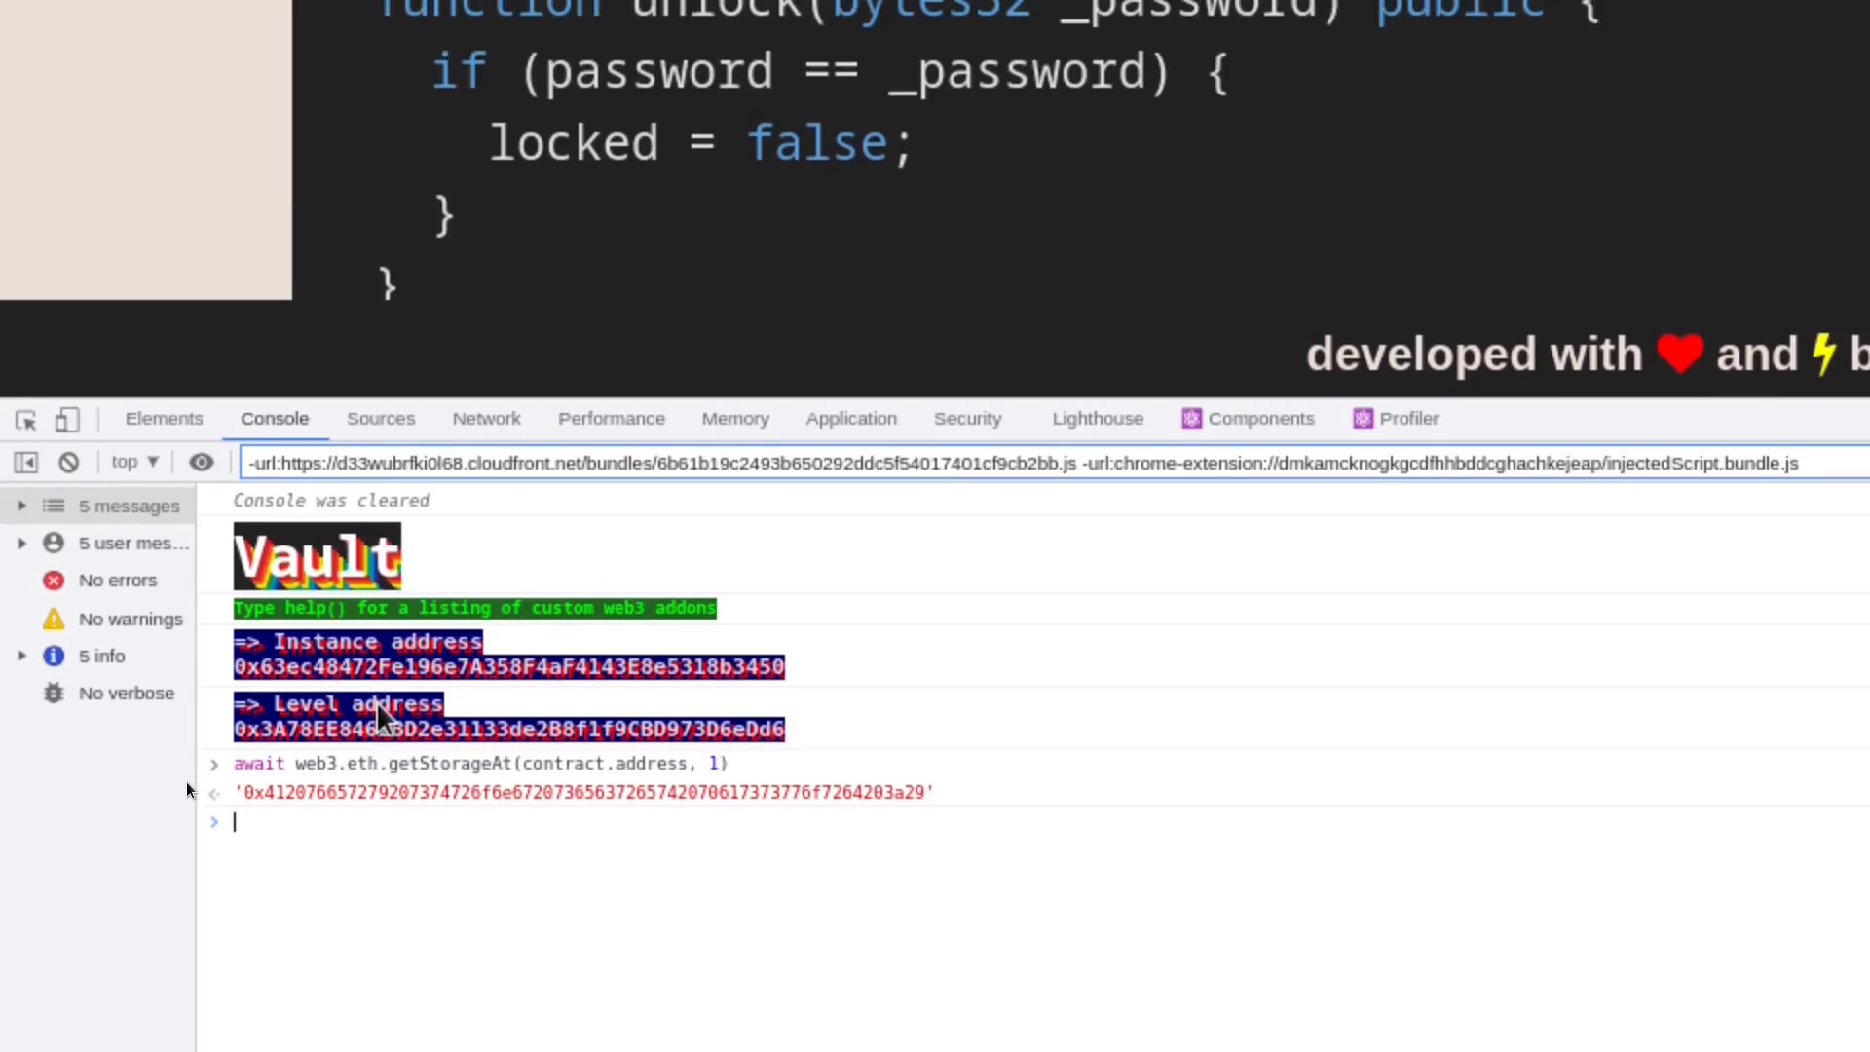
scroll("up", 3)
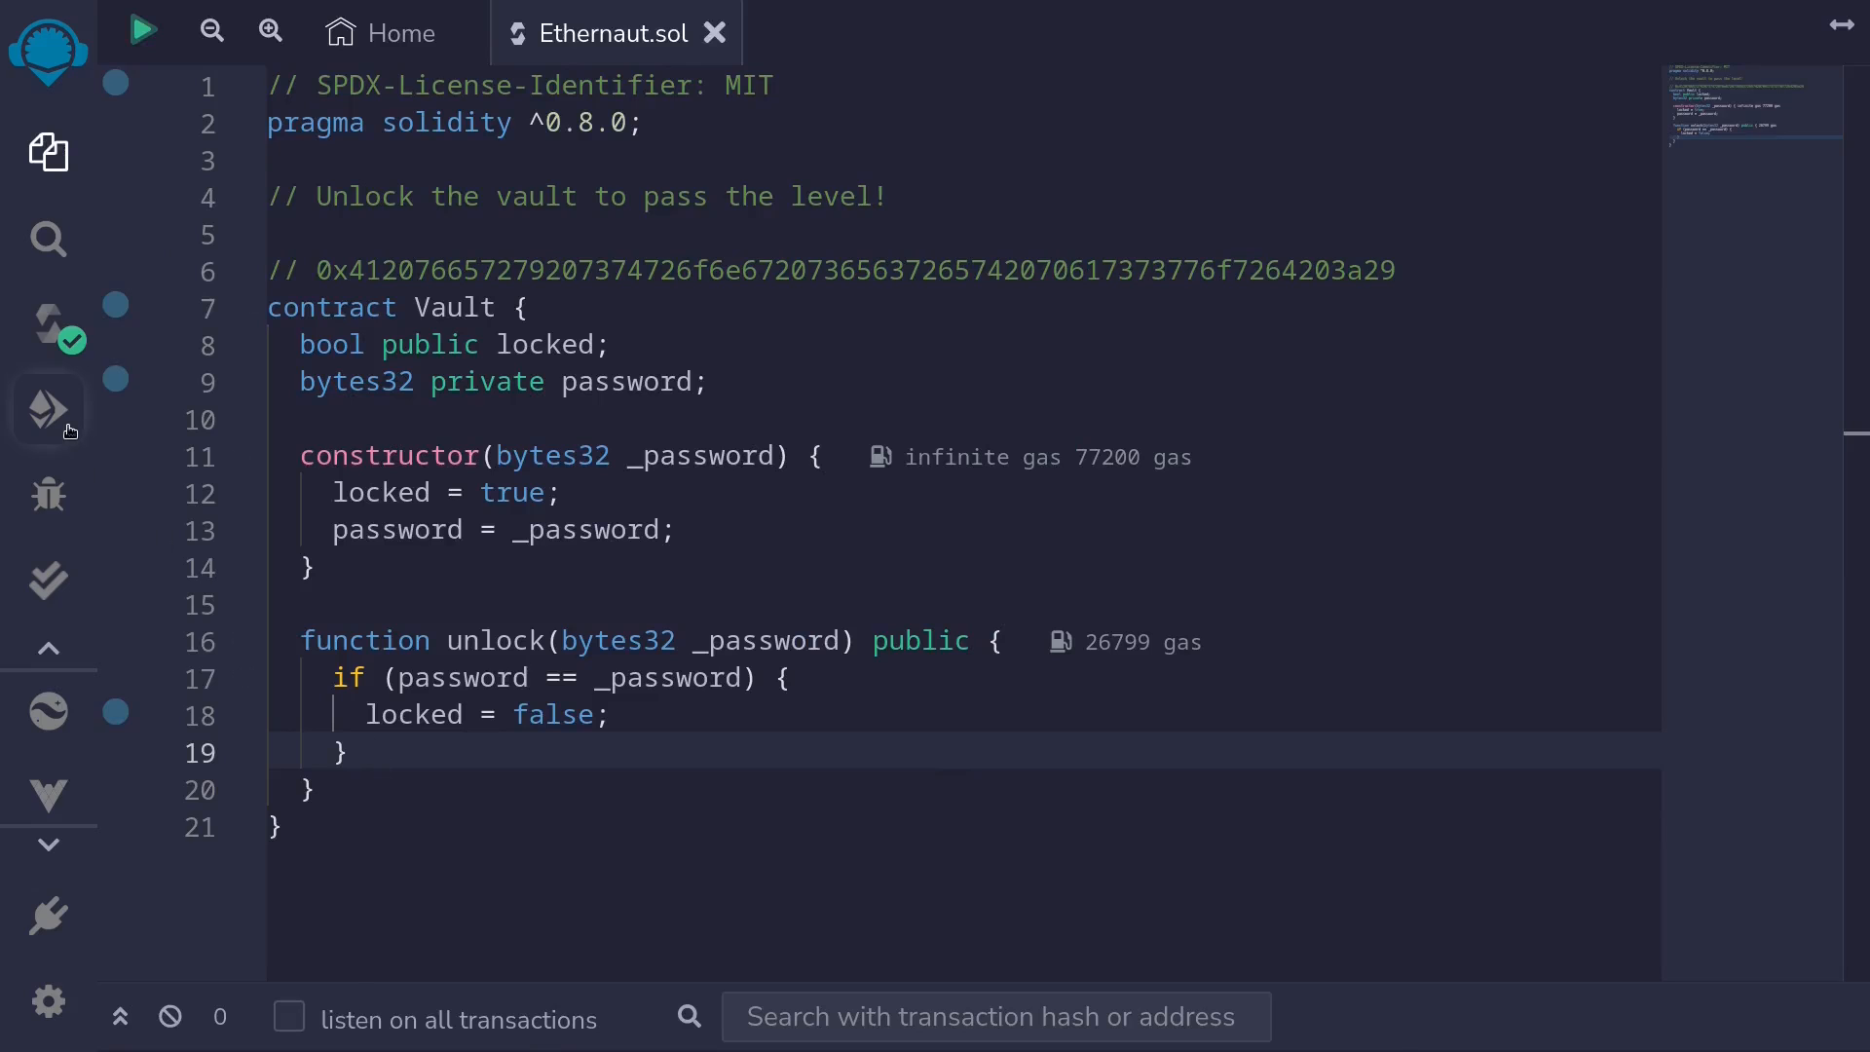
Load the deployed Vault instance via At Address, exposing unlock and locked
left_click(49, 409)
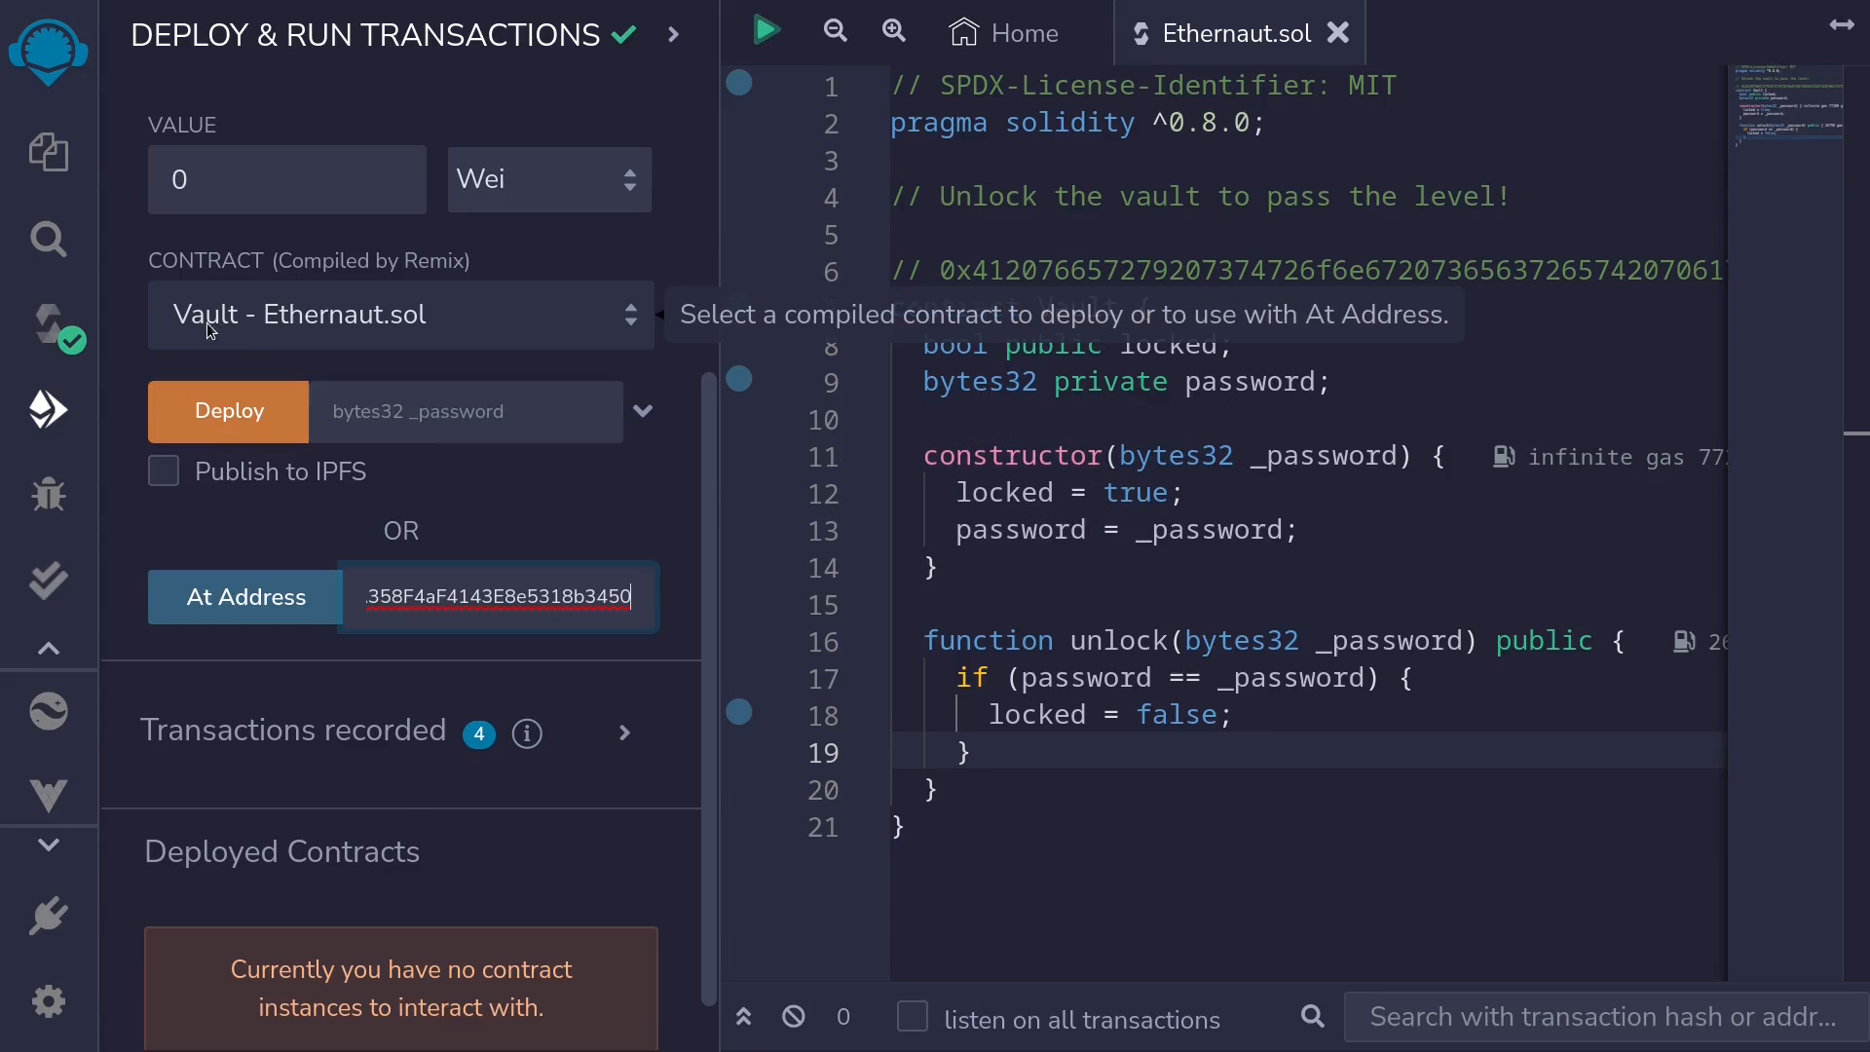
left_click(245, 596)
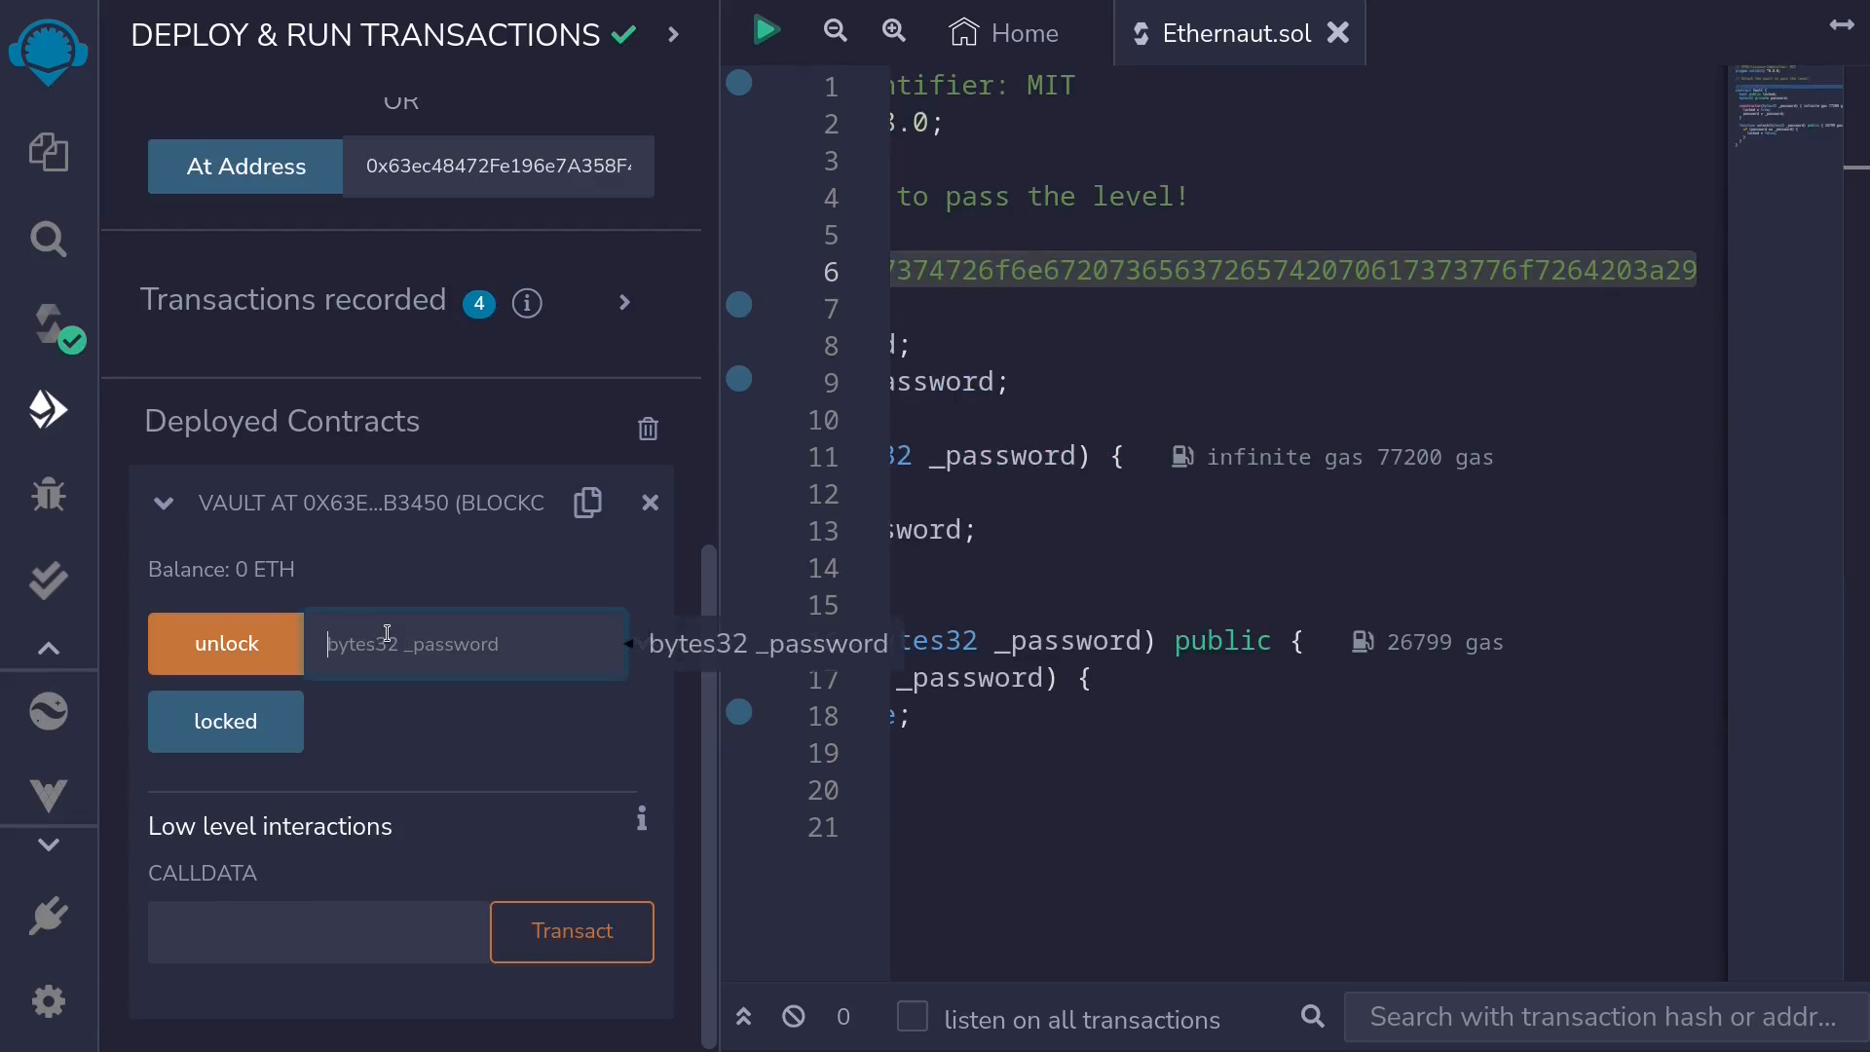
Send unlock with the recovered password hex and confirm locked now returns false
left_click(224, 643)
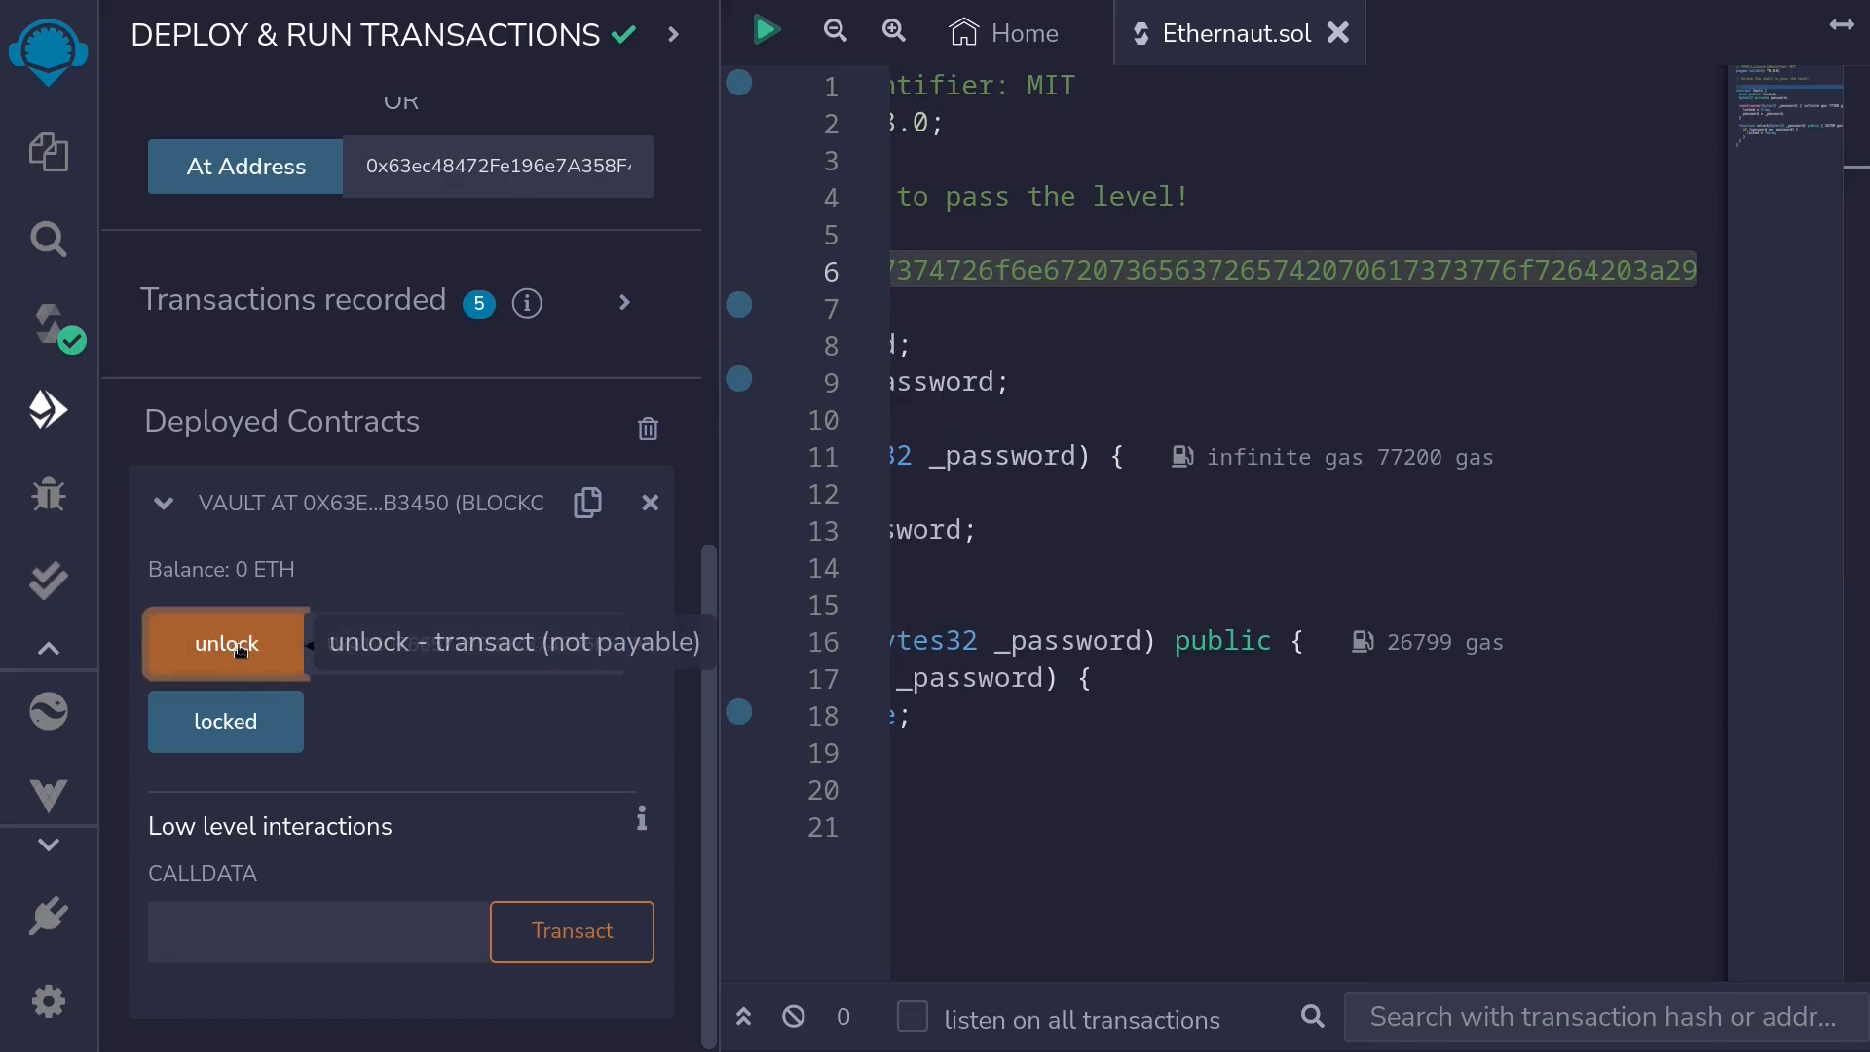
left_click(224, 645)
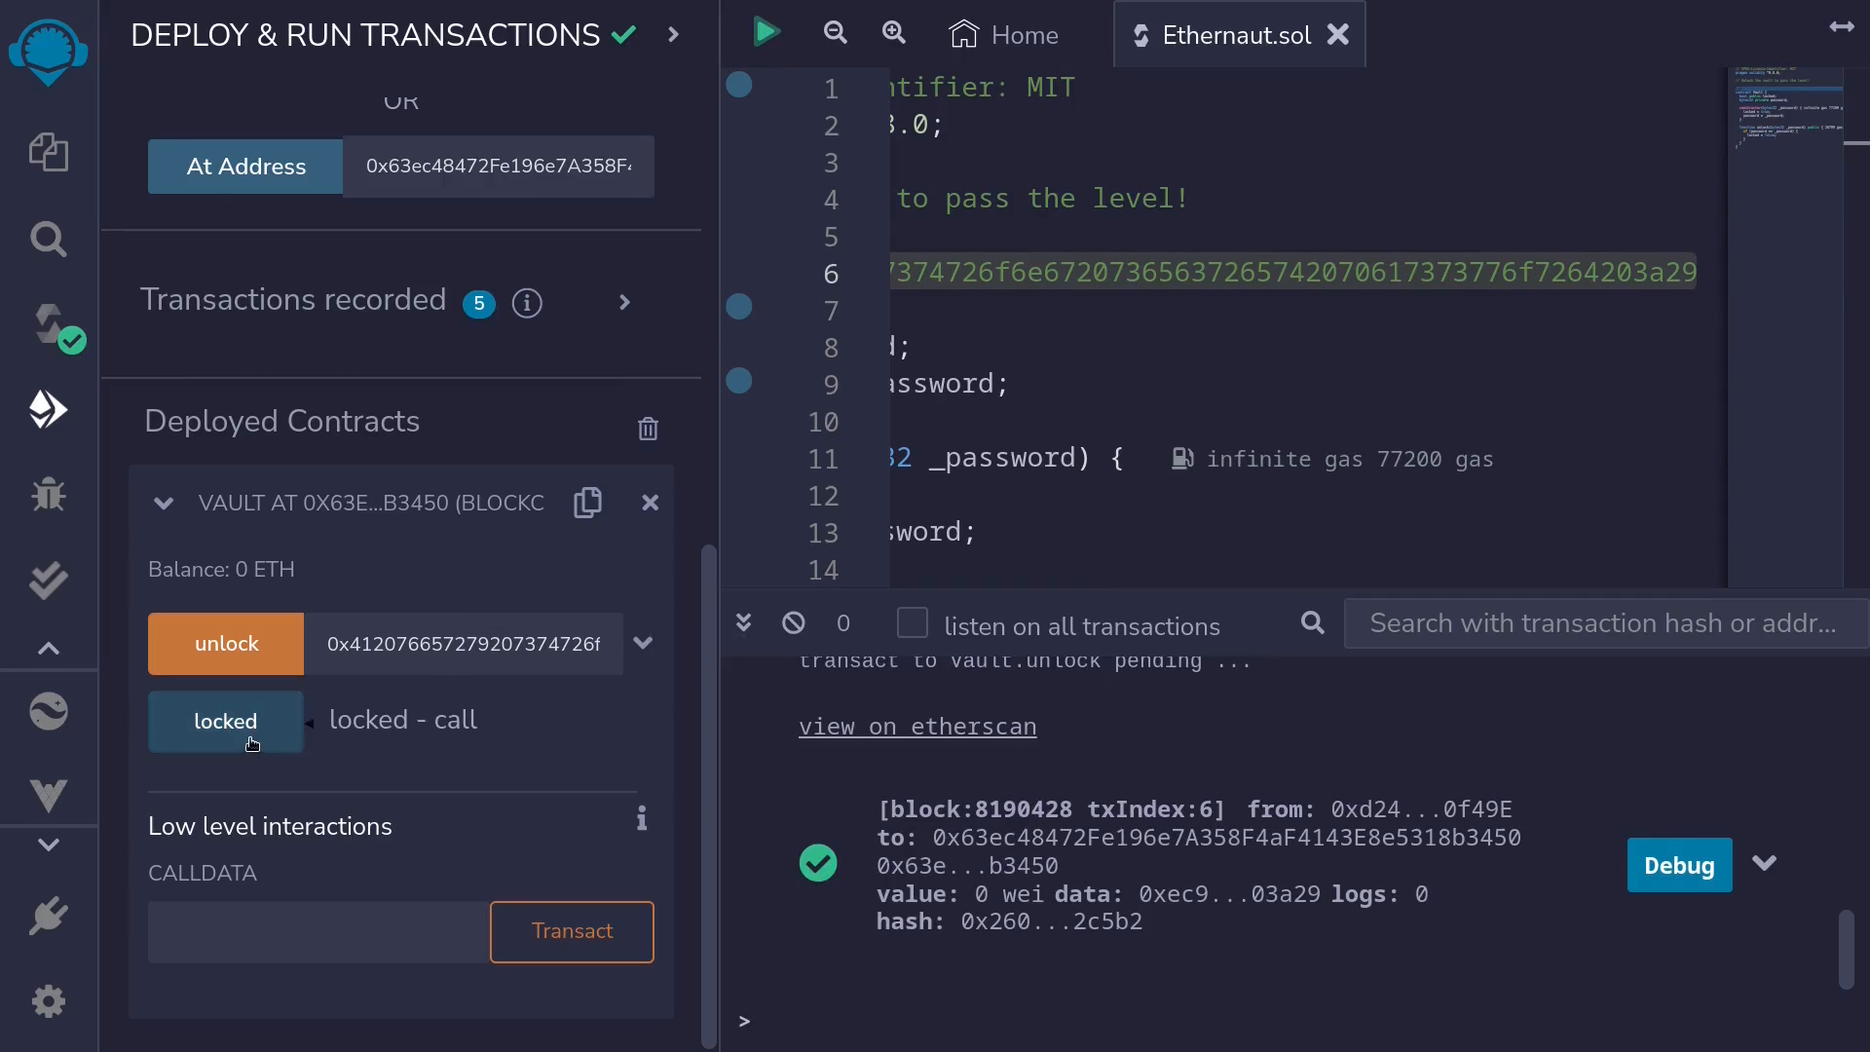
left_click(224, 721)
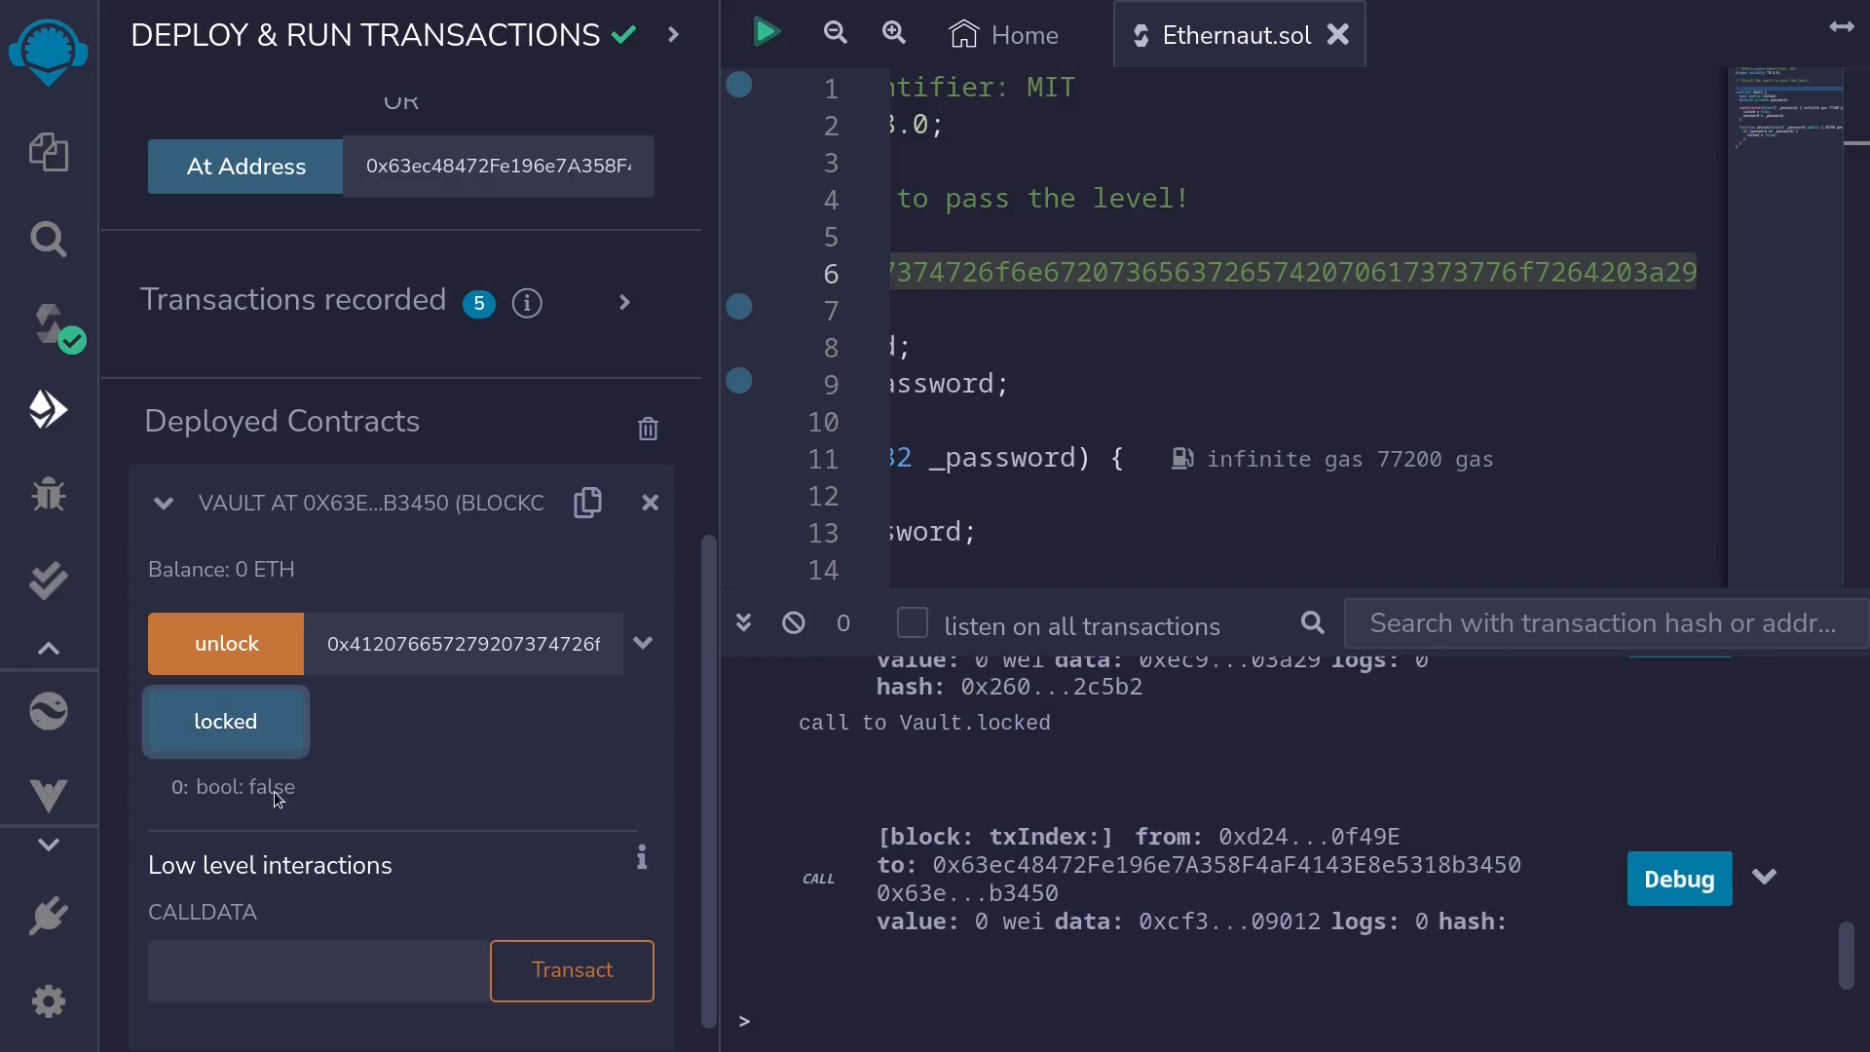
double_click(271, 787)
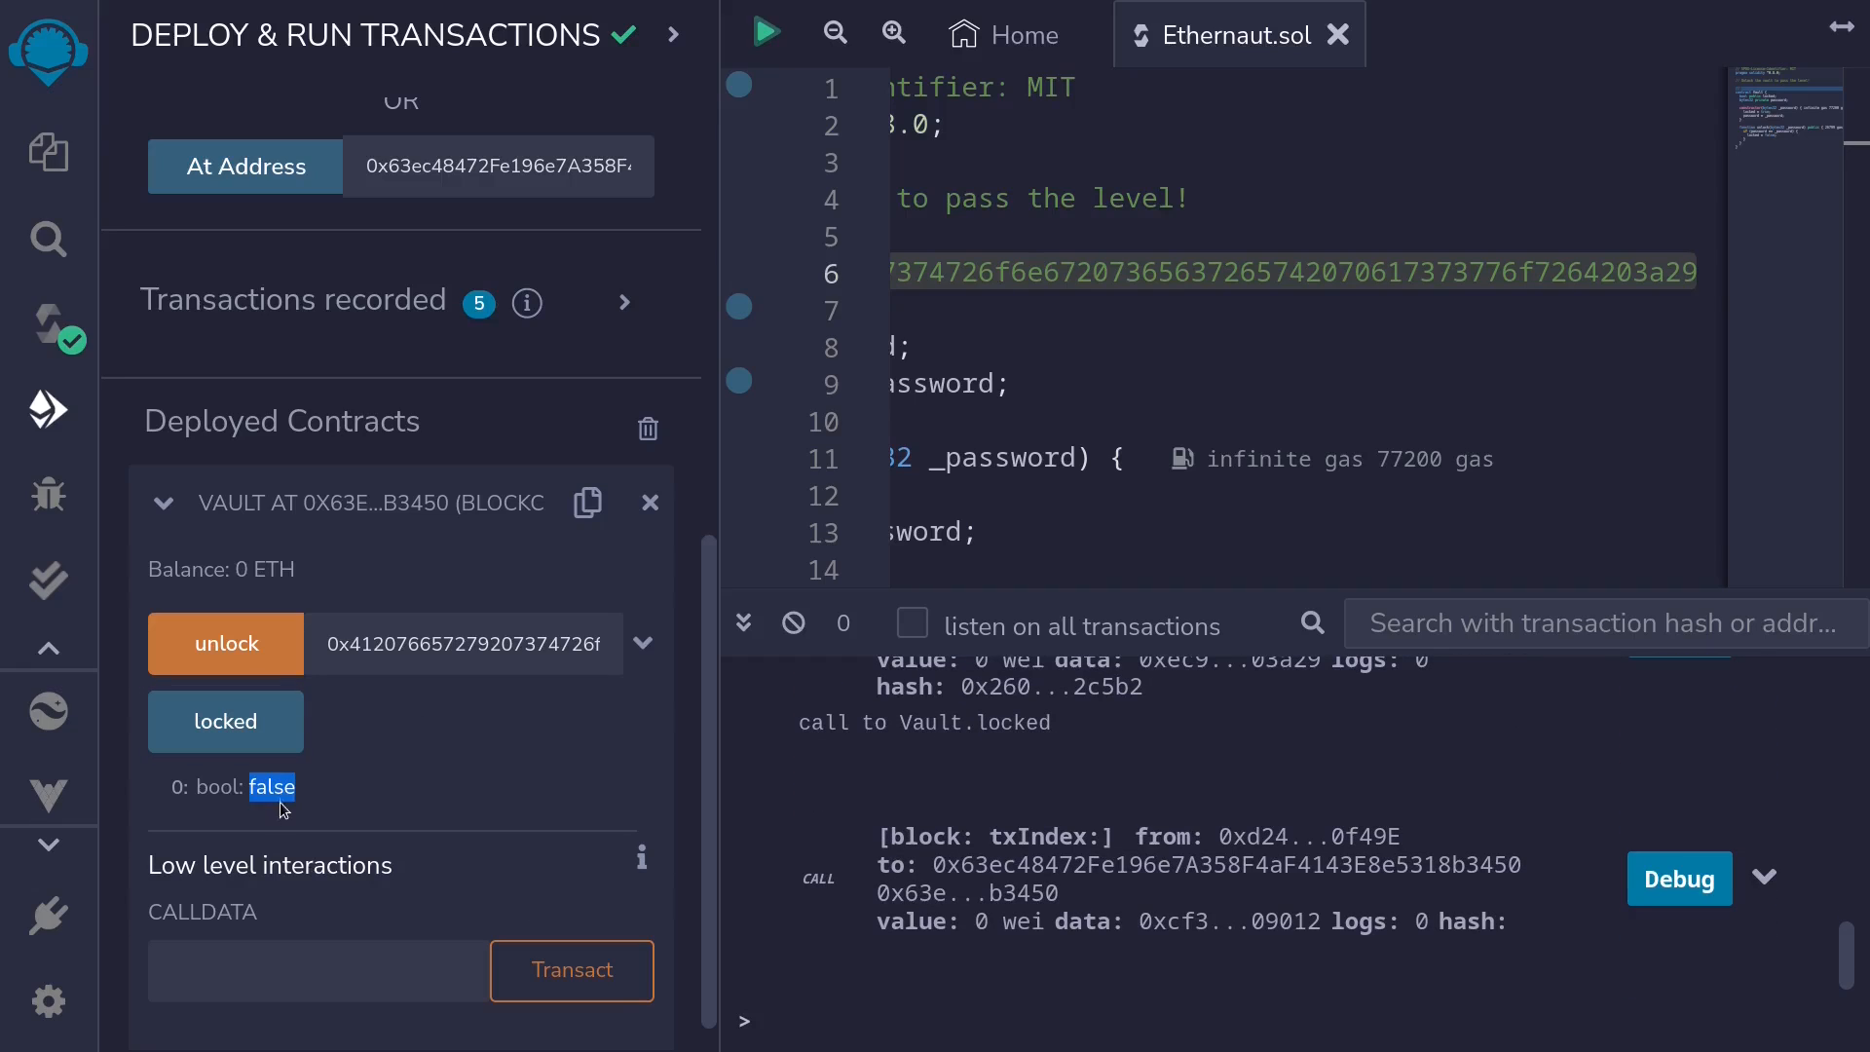
mouse_move(301, 800)
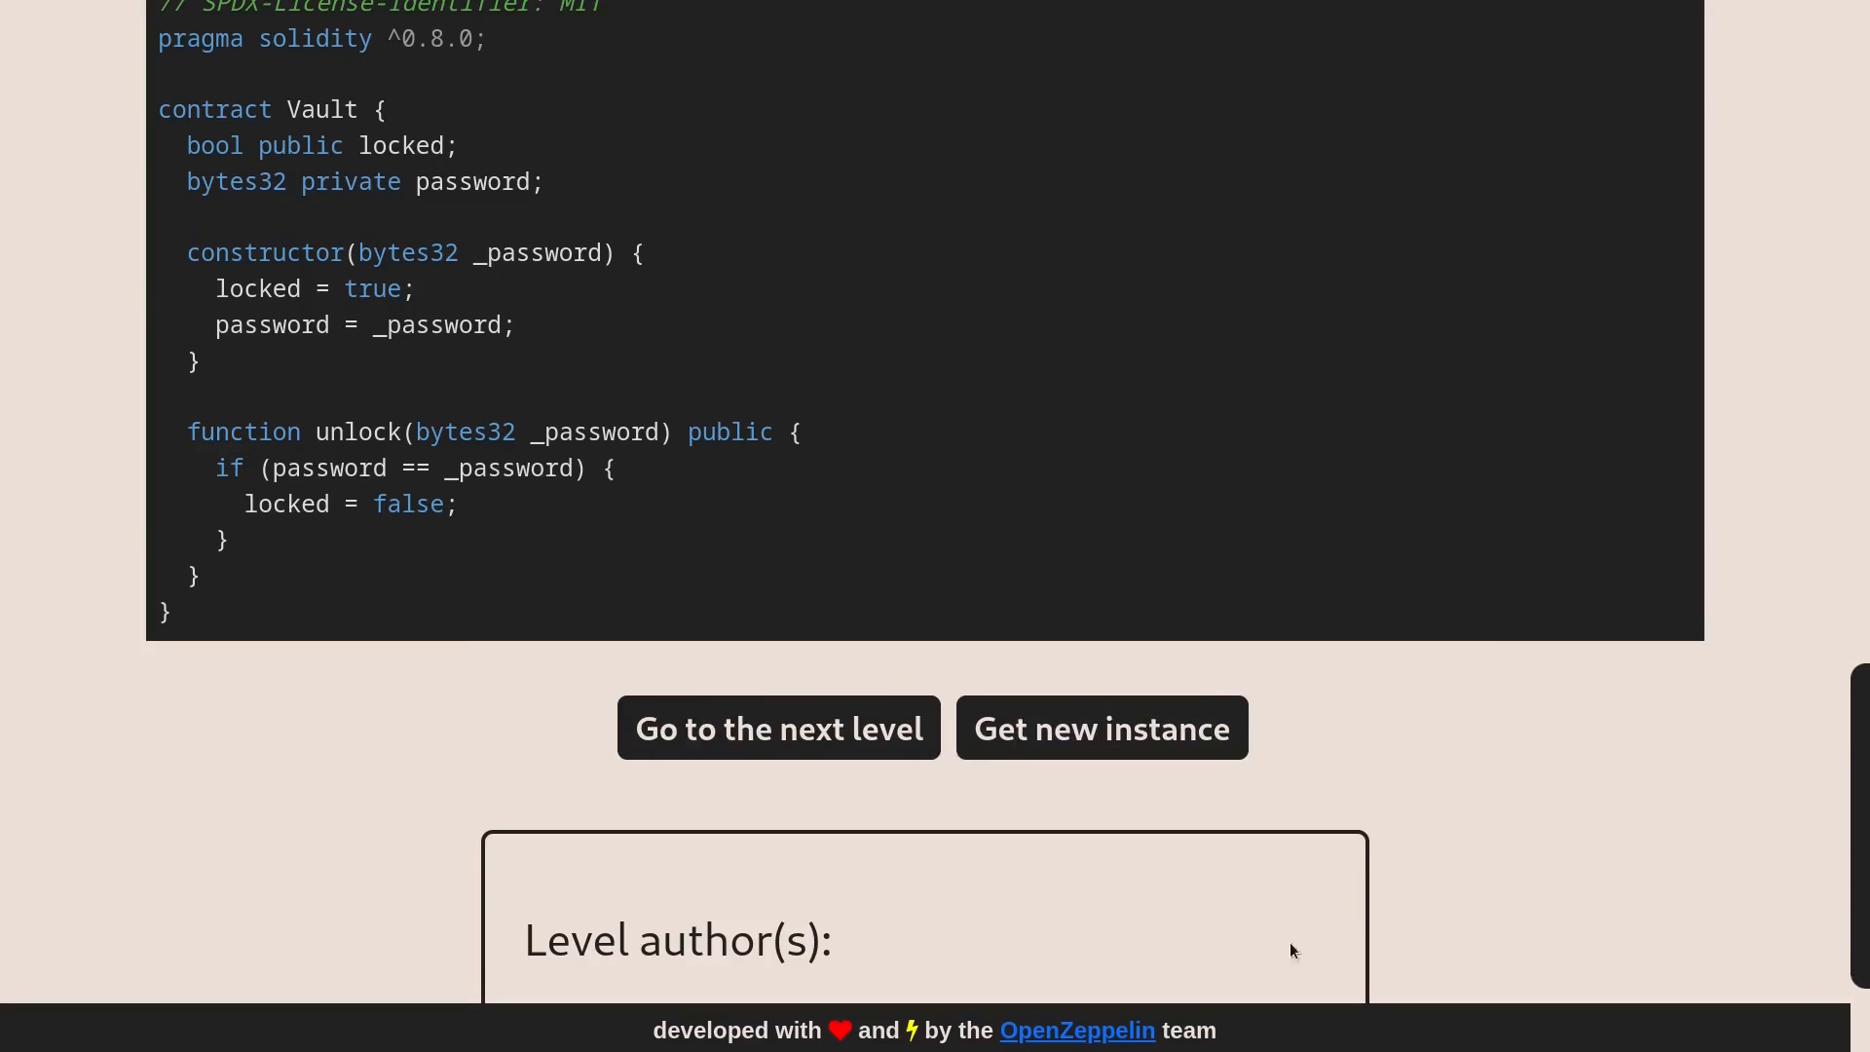
mouse_move(894, 773)
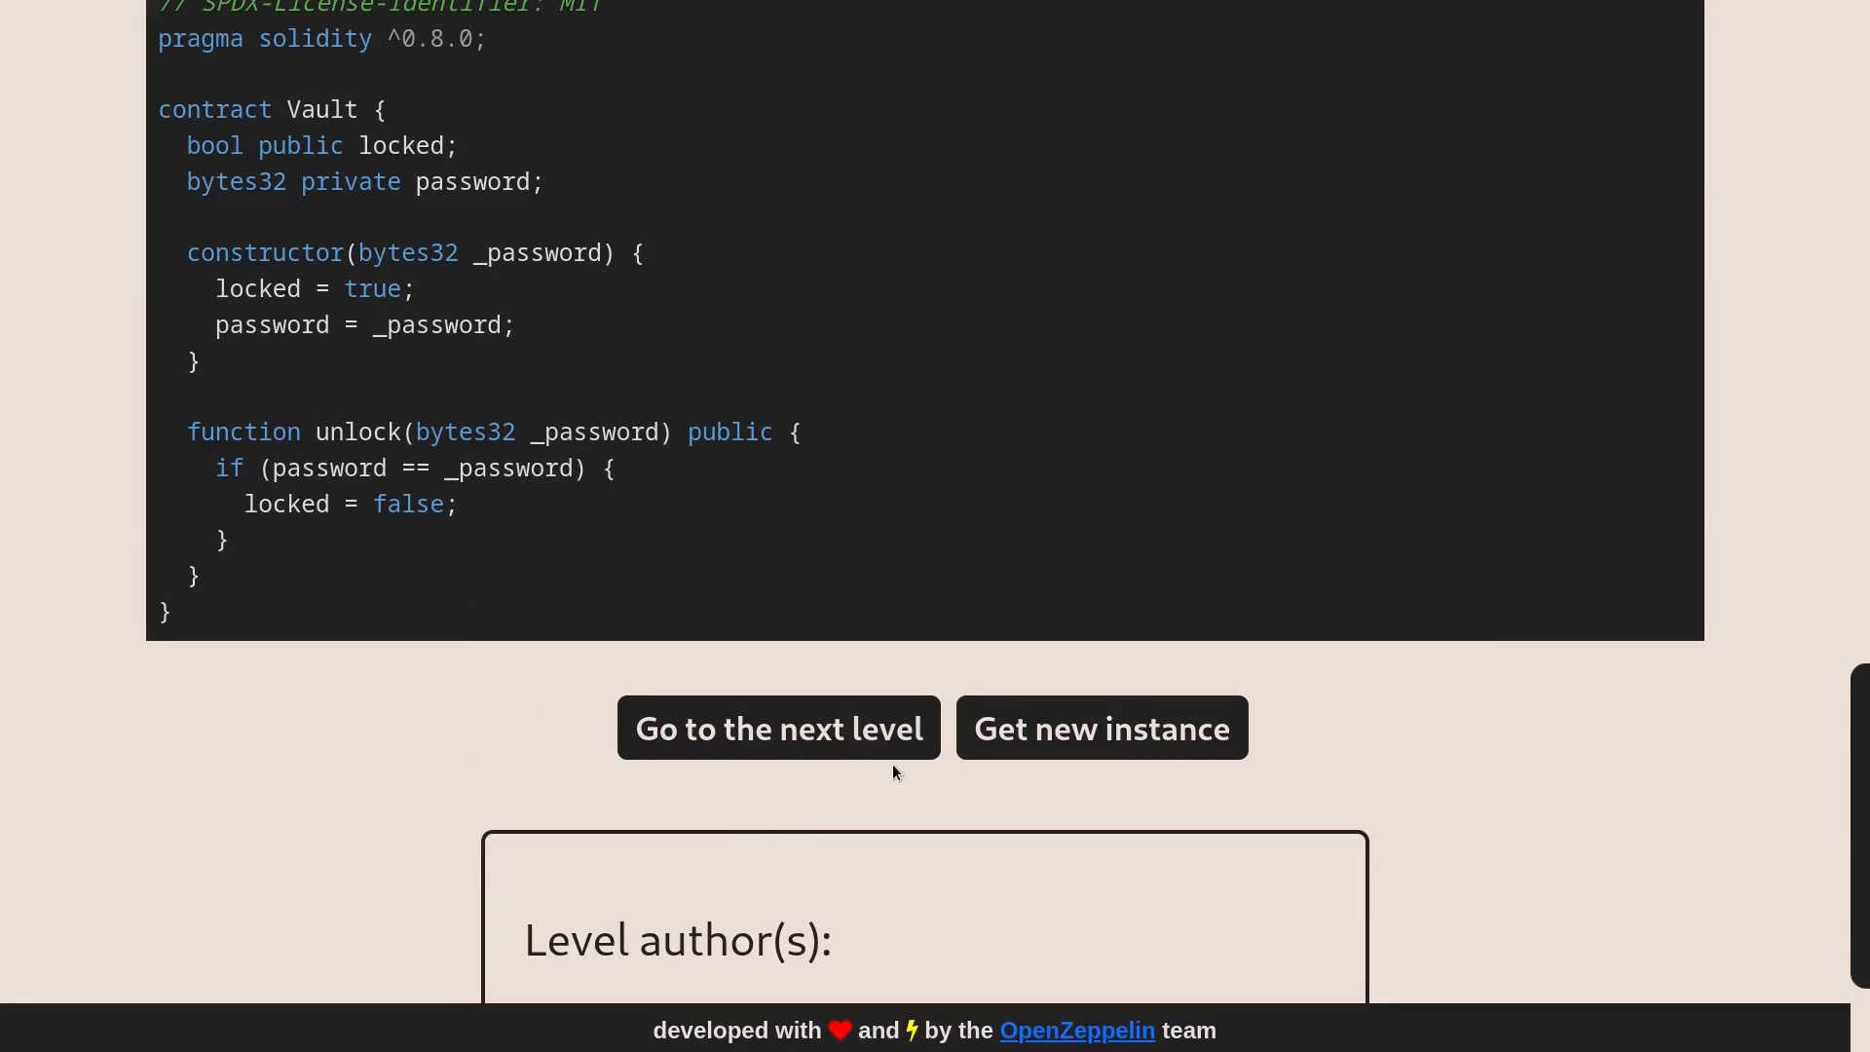